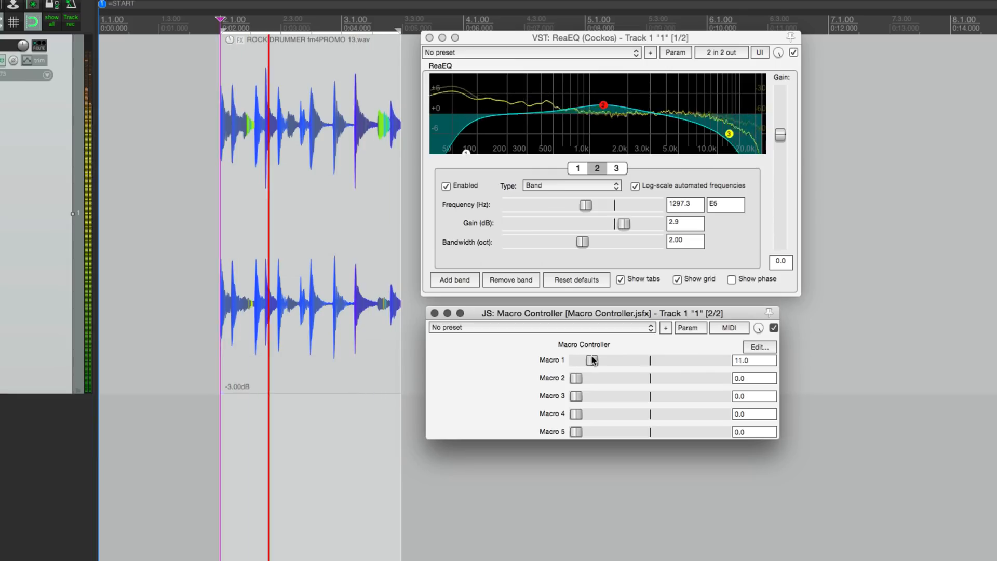
# - Sweep Macro 1 between 0 and about 50, settling near 25 to boost ReaEQ band 2
pyautogui.moveTo(576, 360); pyautogui.dragTo(623, 360)
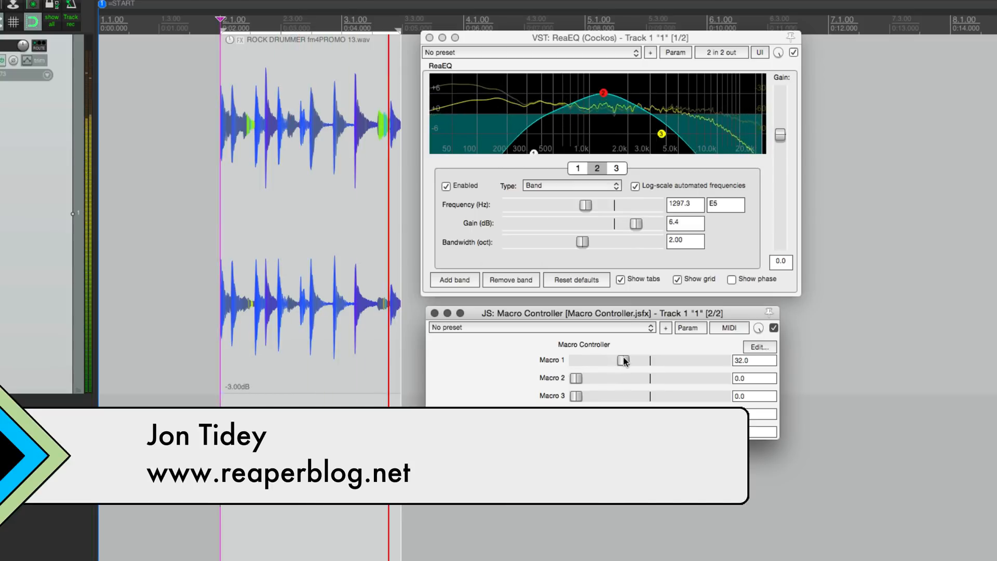
pyautogui.moveTo(625, 361); pyautogui.dragTo(649, 360)
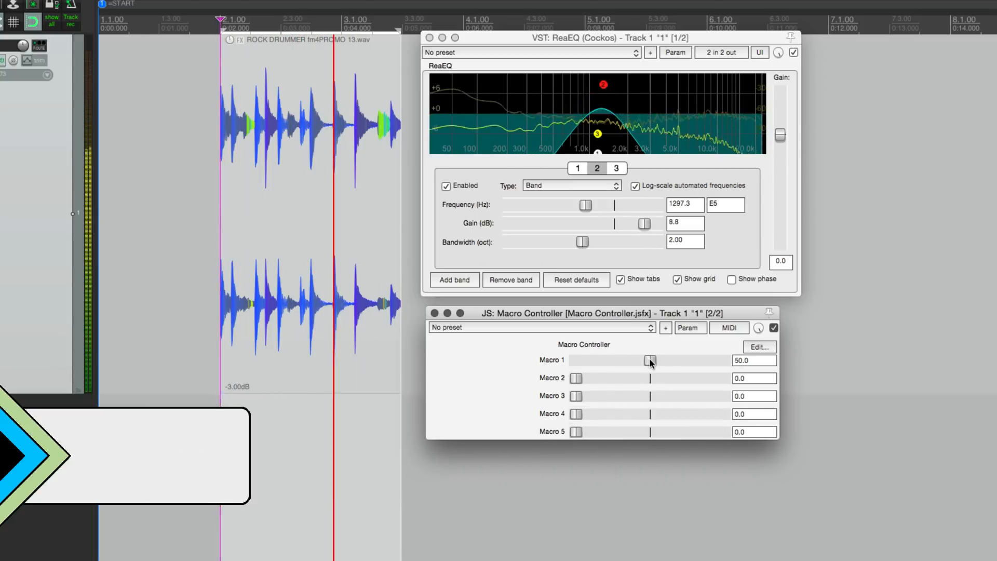
pyautogui.moveTo(650, 360); pyautogui.dragTo(620, 361)
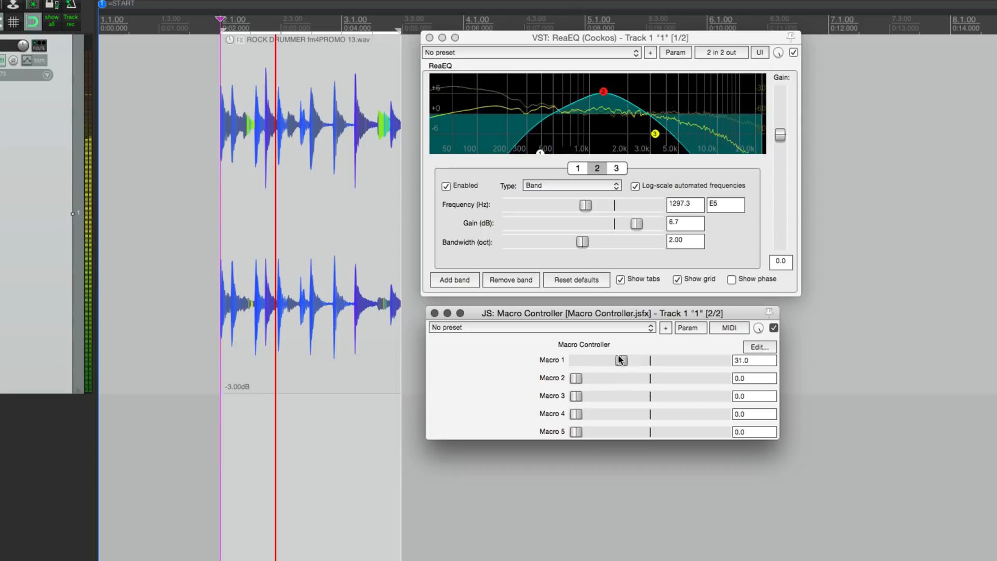
pyautogui.moveTo(620, 360); pyautogui.dragTo(575, 360)
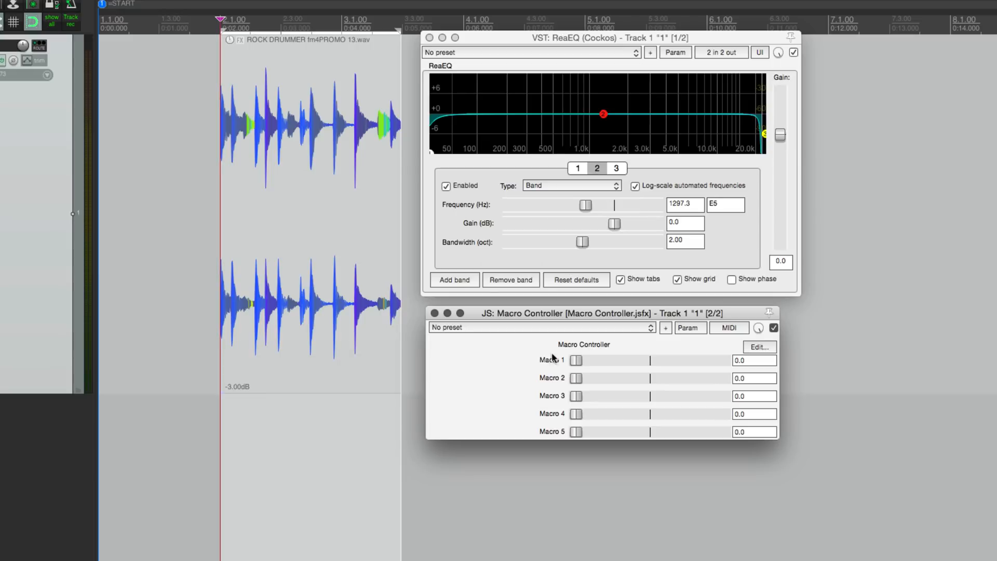
pyautogui.moveTo(576, 360); pyautogui.dragTo(614, 360)
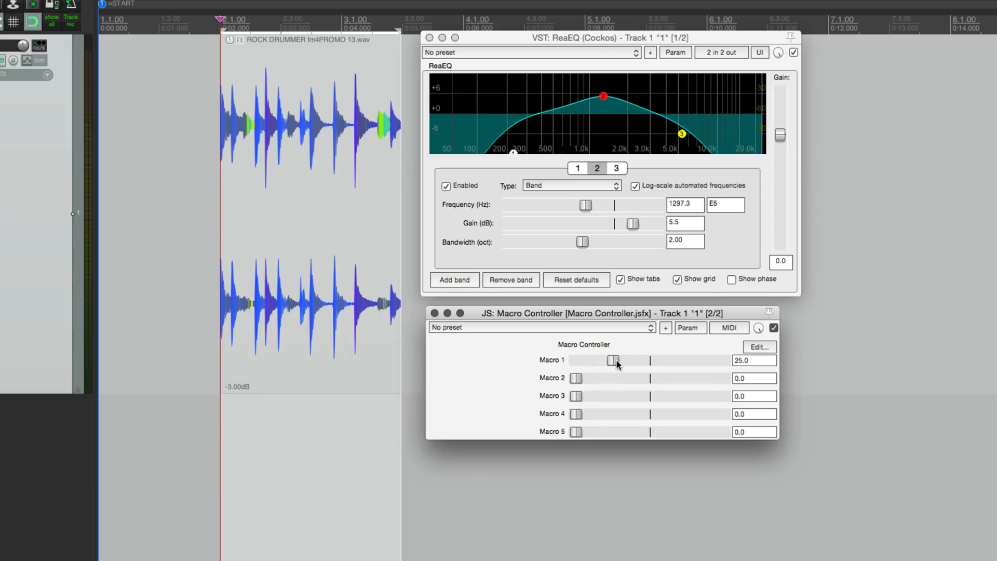
pyautogui.moveTo(611, 359); pyautogui.dragTo(615, 360)
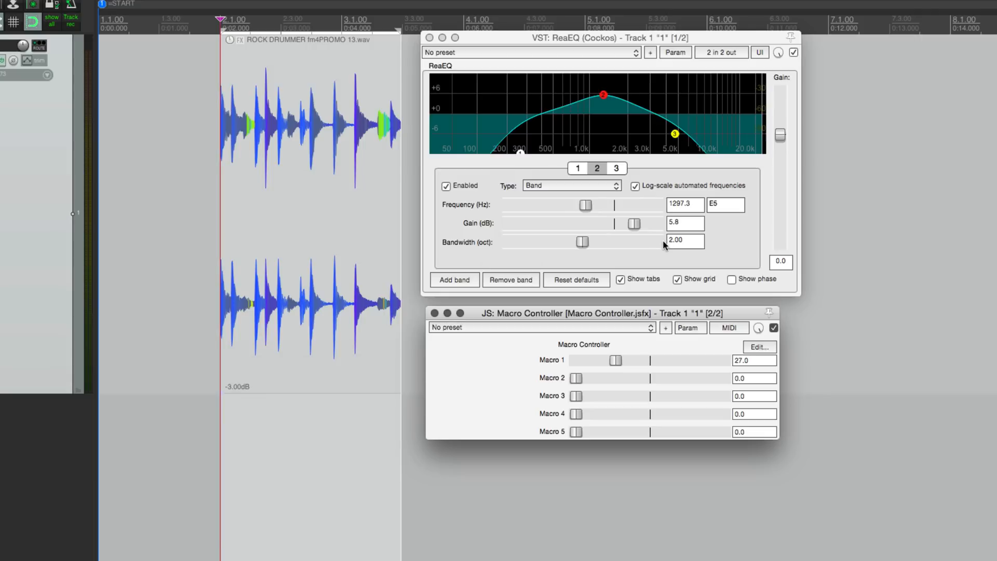
pyautogui.moveTo(660, 247)
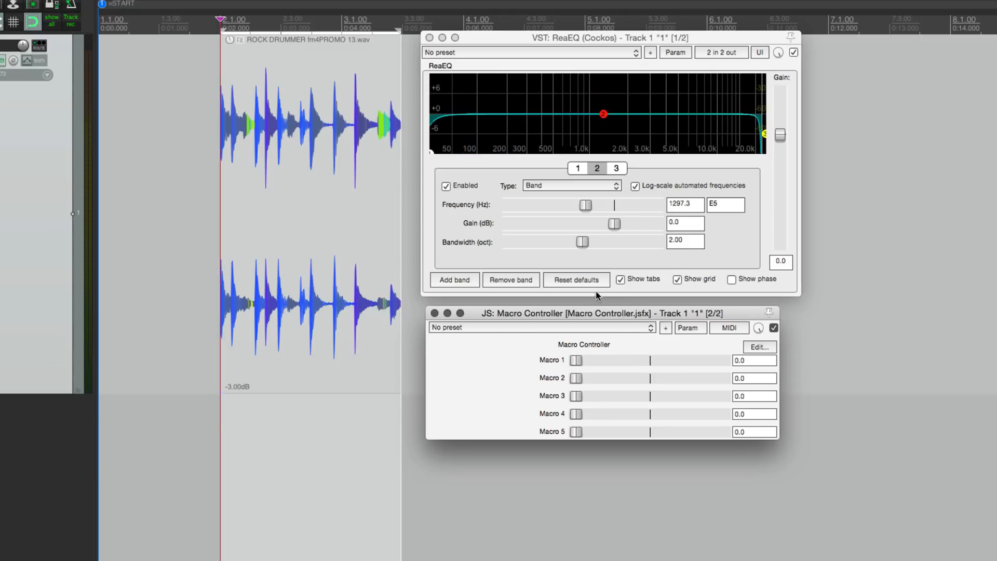
# - View ReaEQ bands 1 and 2, then sweep Macro 1 up and back to move the low-pass frequency
pyautogui.click(577, 168)
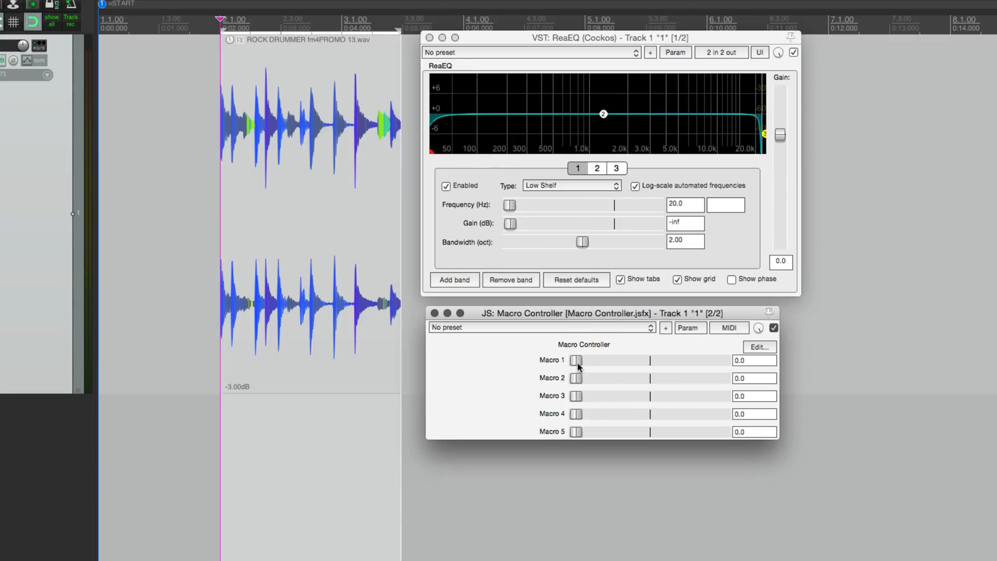
pyautogui.click(597, 167)
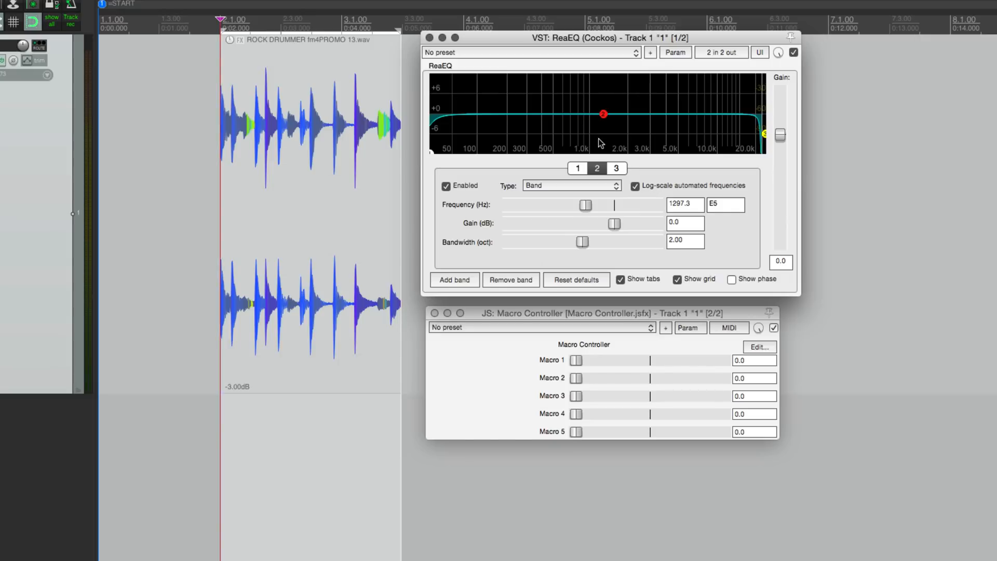
pyautogui.moveTo(614, 229)
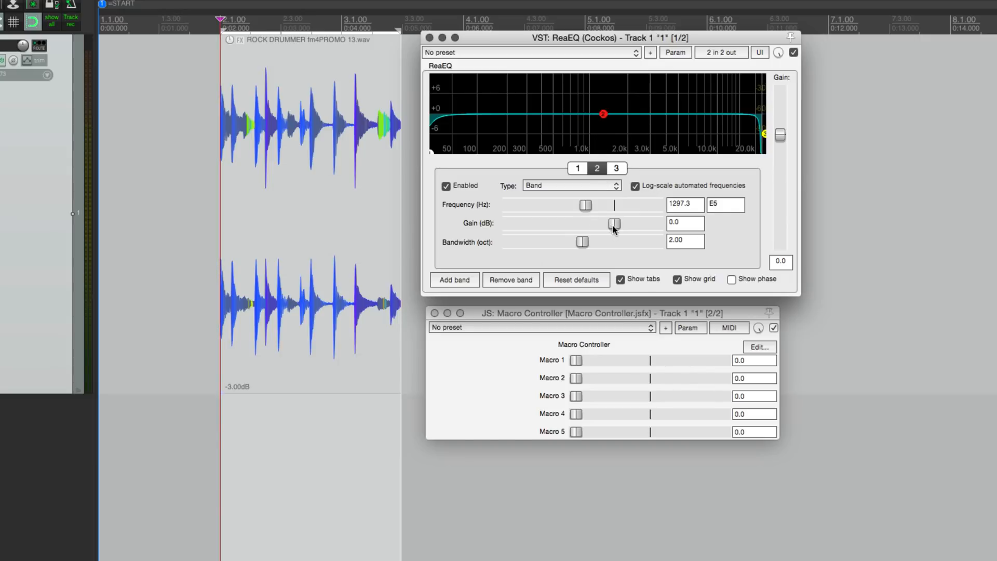
pyautogui.moveTo(551, 363)
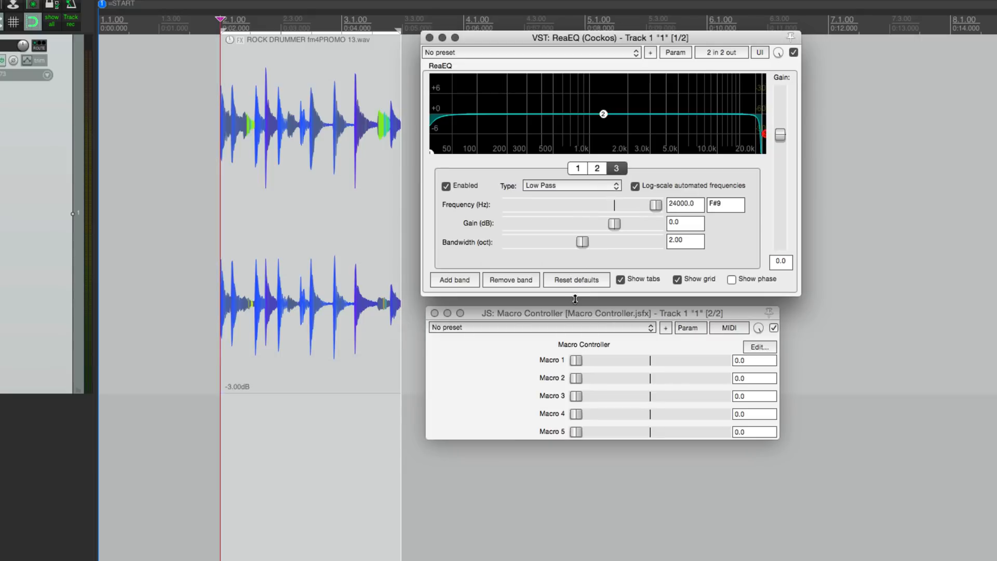
pyautogui.moveTo(609, 202)
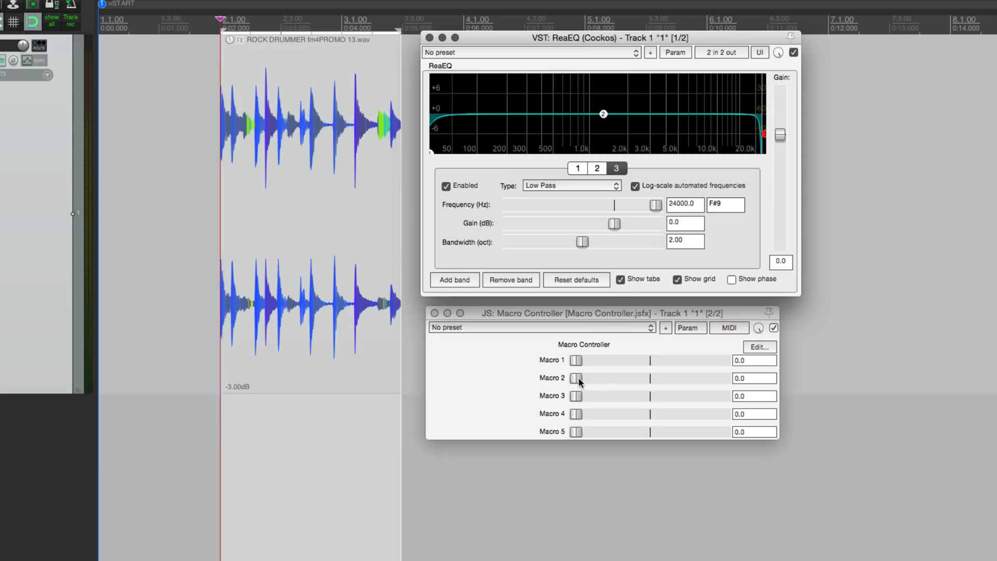
pyautogui.moveTo(576, 360); pyautogui.dragTo(602, 360)
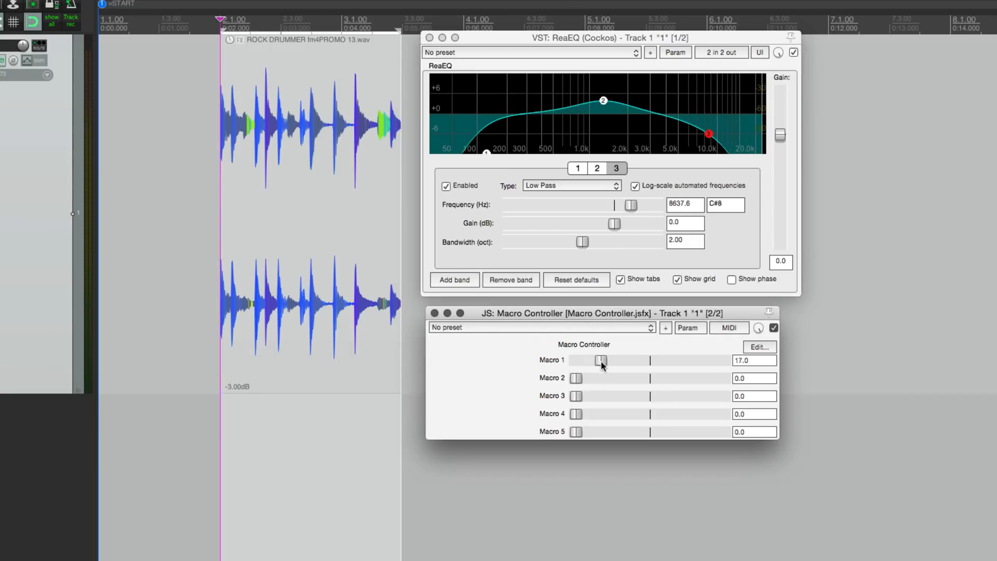
pyautogui.moveTo(603, 360); pyautogui.dragTo(623, 359)
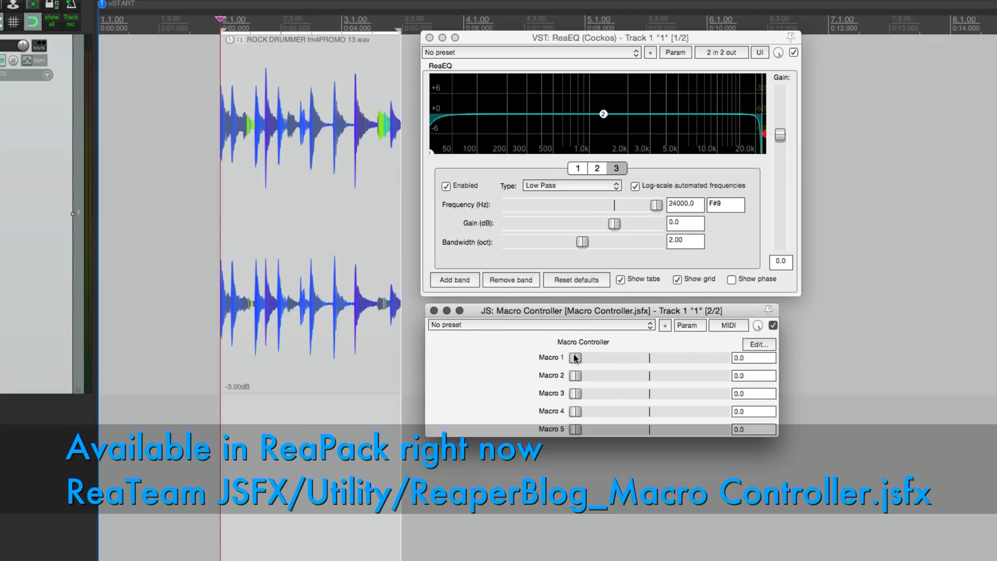
# - Show ReaEQ band 1's low-shelf settings at 20 Hz
pyautogui.click(758, 343)
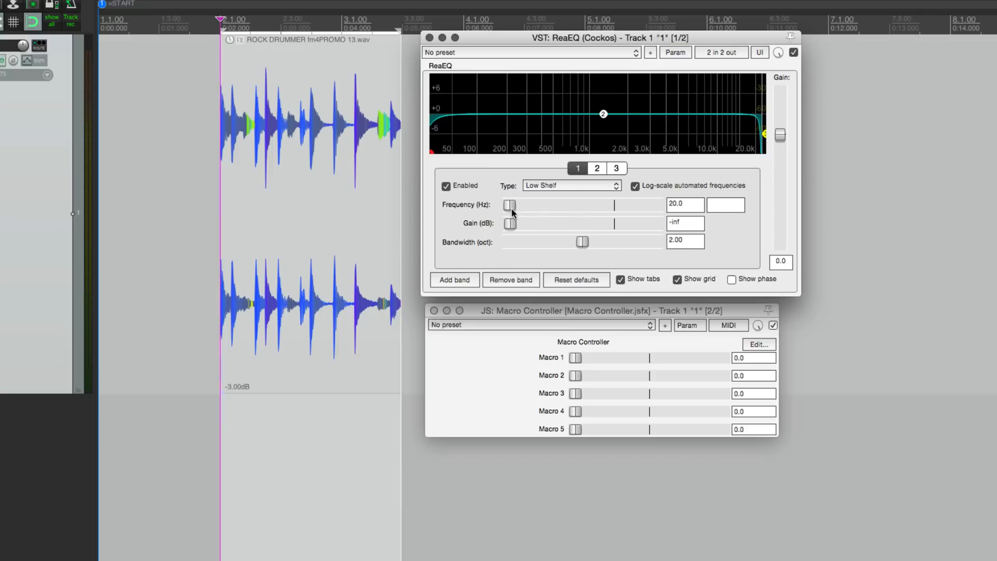
# - Open Parameter Modulation/Link for the low-shelf frequency, showing its Macro 1 link
pyautogui.click(675, 51)
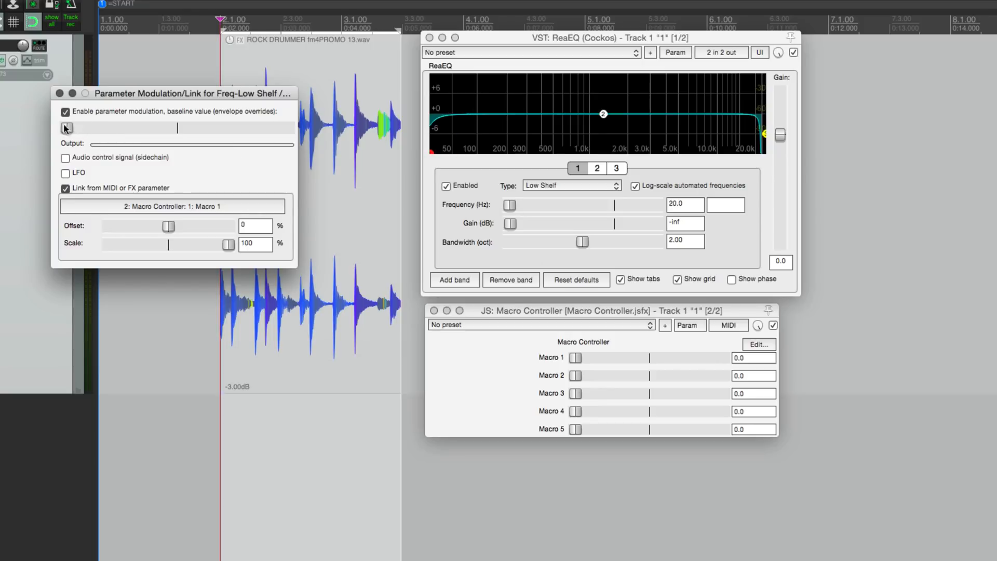
pyautogui.moveTo(123, 193)
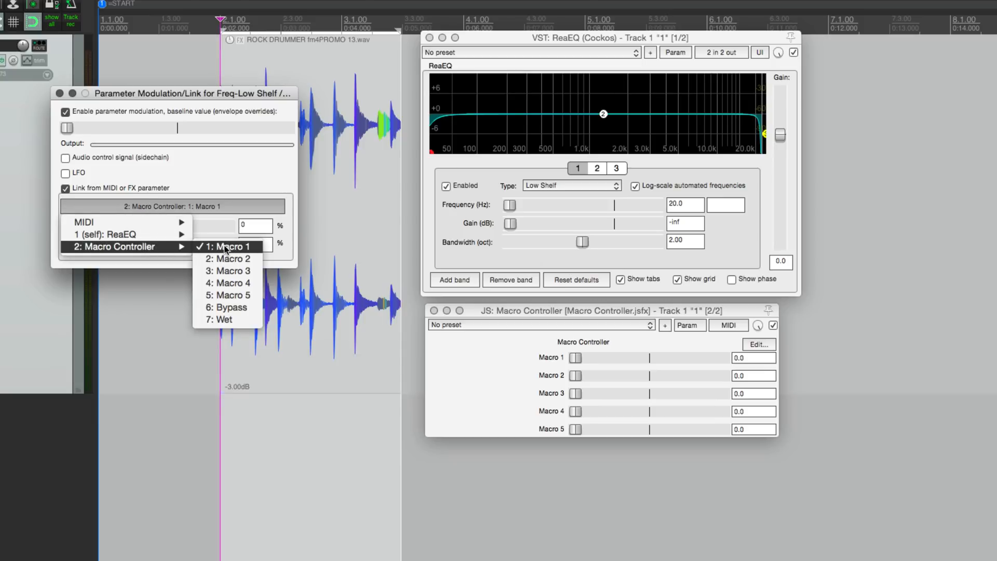
# - Keep Macro 1 as link source, cut the scale to 48%, and raise Macro 1 to 49
pyautogui.click(227, 246)
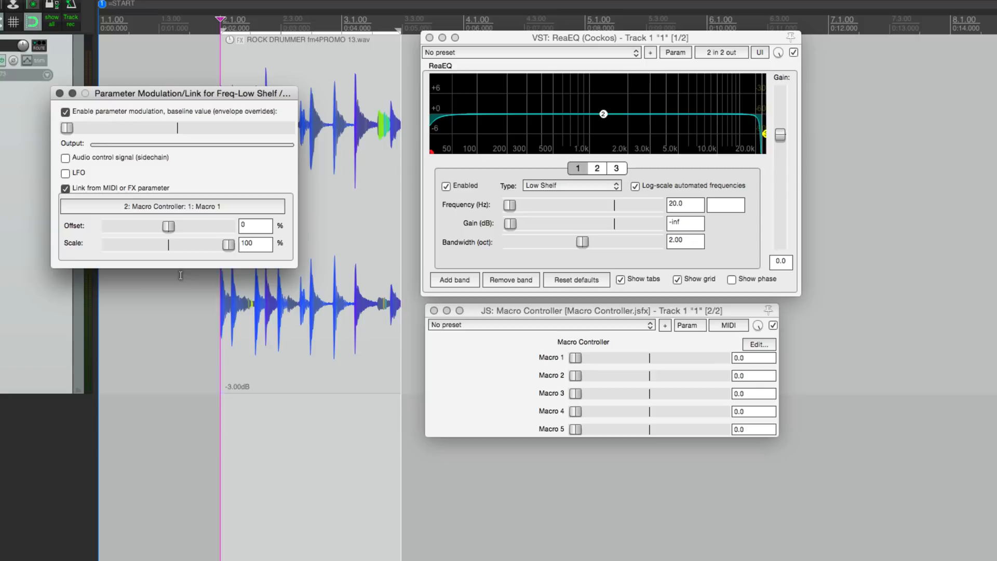
pyautogui.moveTo(241, 248)
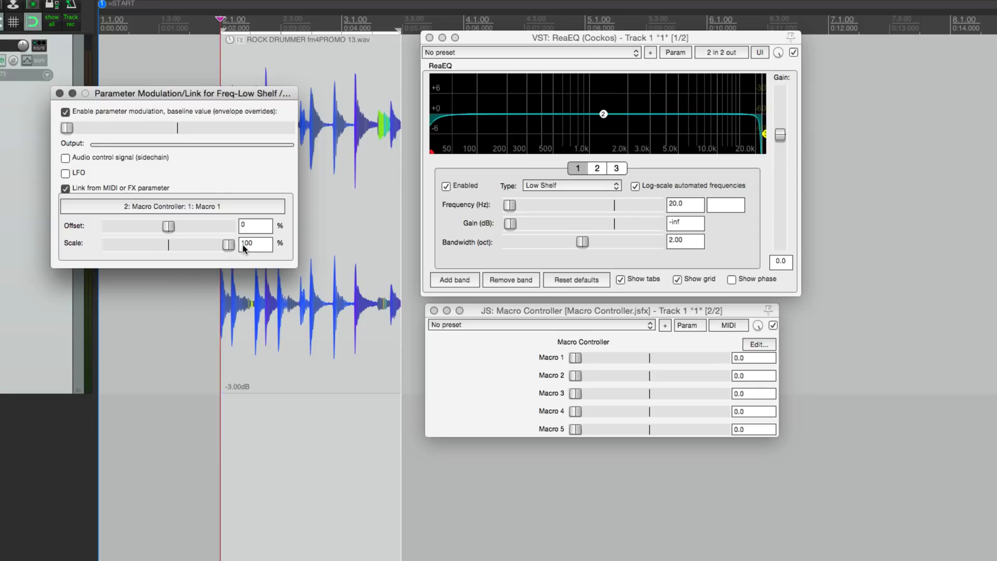
pyautogui.moveTo(227, 244); pyautogui.dragTo(204, 244)
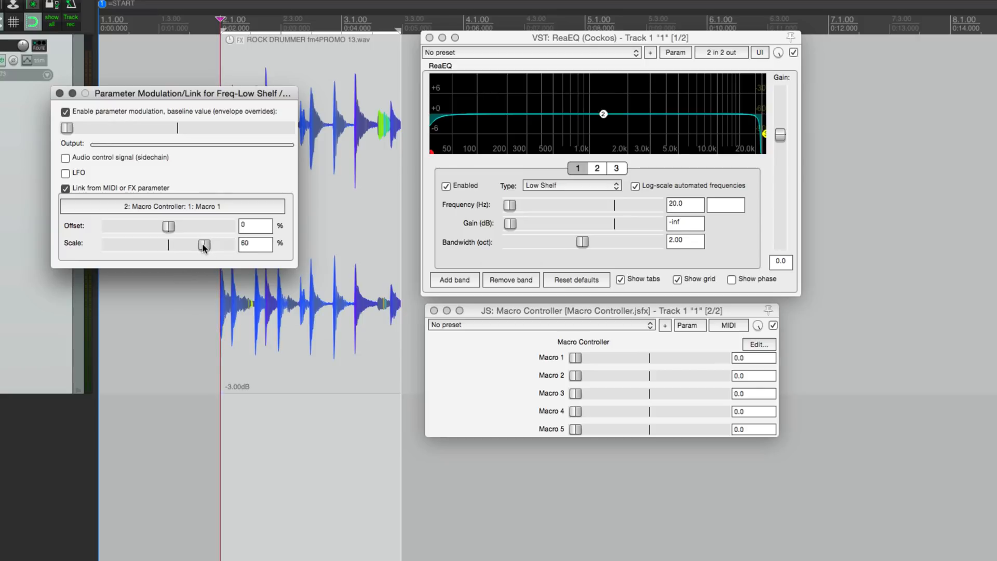
pyautogui.moveTo(576, 357); pyautogui.dragTo(581, 357)
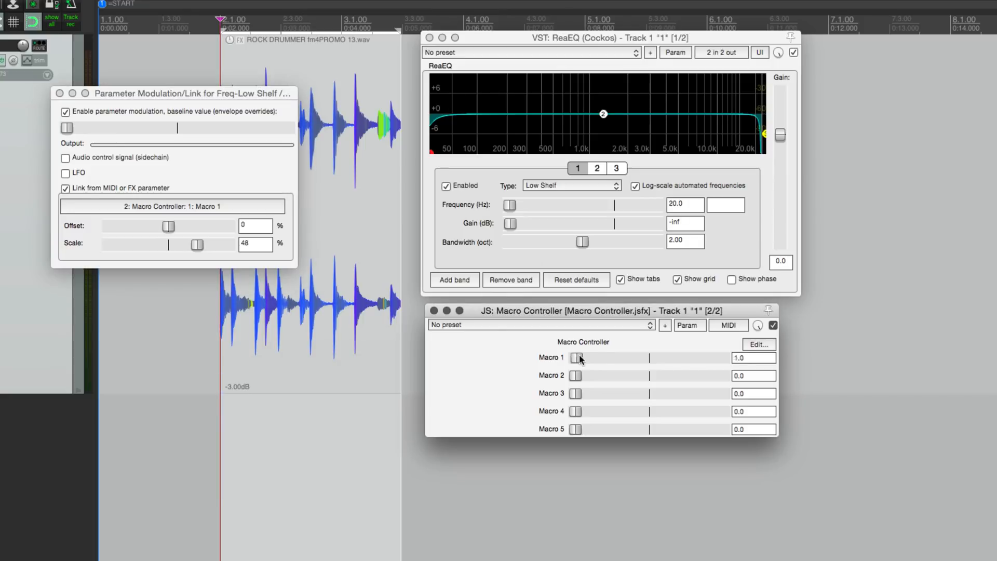
pyautogui.moveTo(577, 357); pyautogui.dragTo(647, 358)
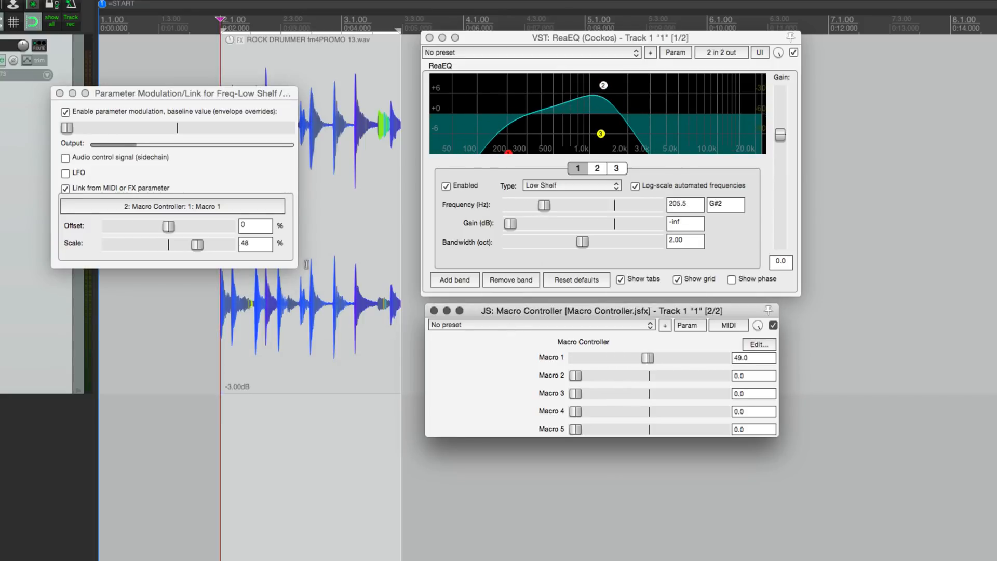
# - Try link scales of 34%, near 0 and 42%, then invert the scale to -100%
pyautogui.moveTo(198, 245); pyautogui.dragTo(189, 244)
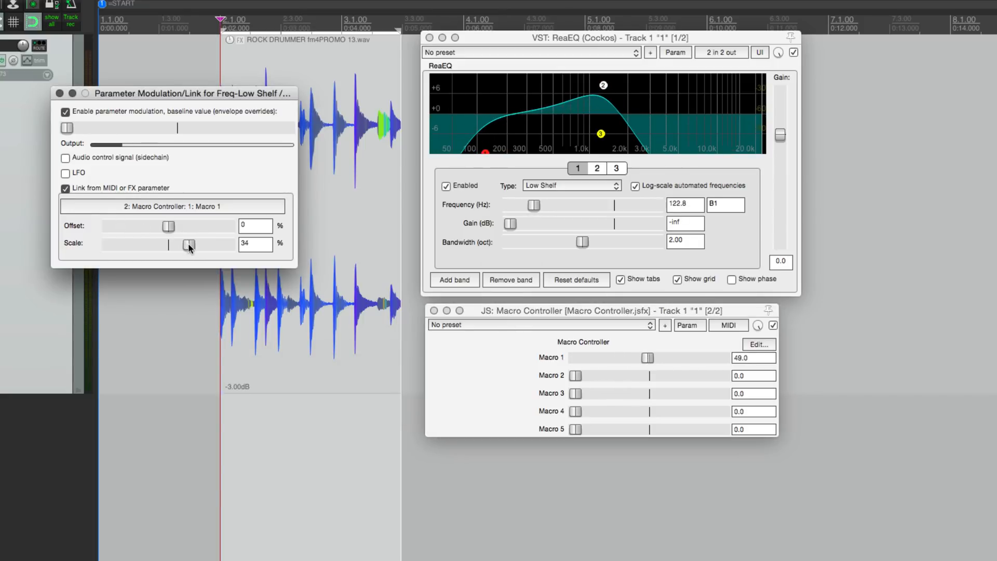
pyautogui.moveTo(188, 244); pyautogui.dragTo(170, 244)
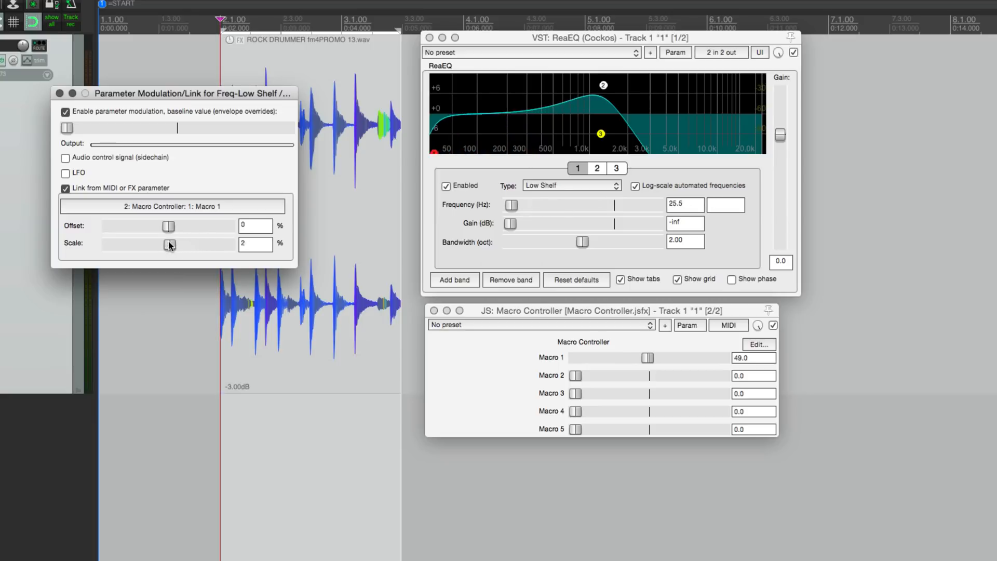
pyautogui.moveTo(169, 245); pyautogui.dragTo(194, 244)
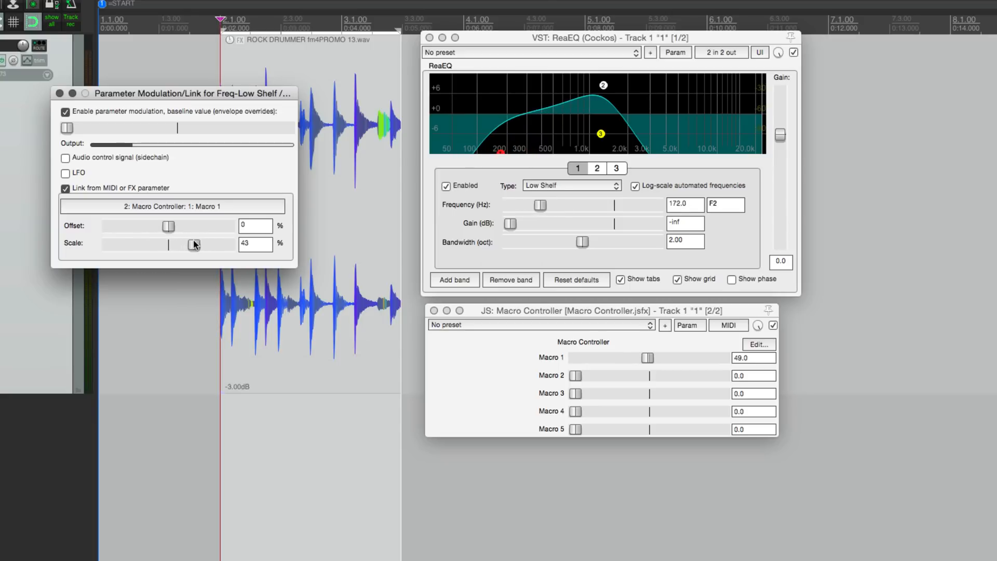
pyautogui.moveTo(194, 244); pyautogui.dragTo(193, 244)
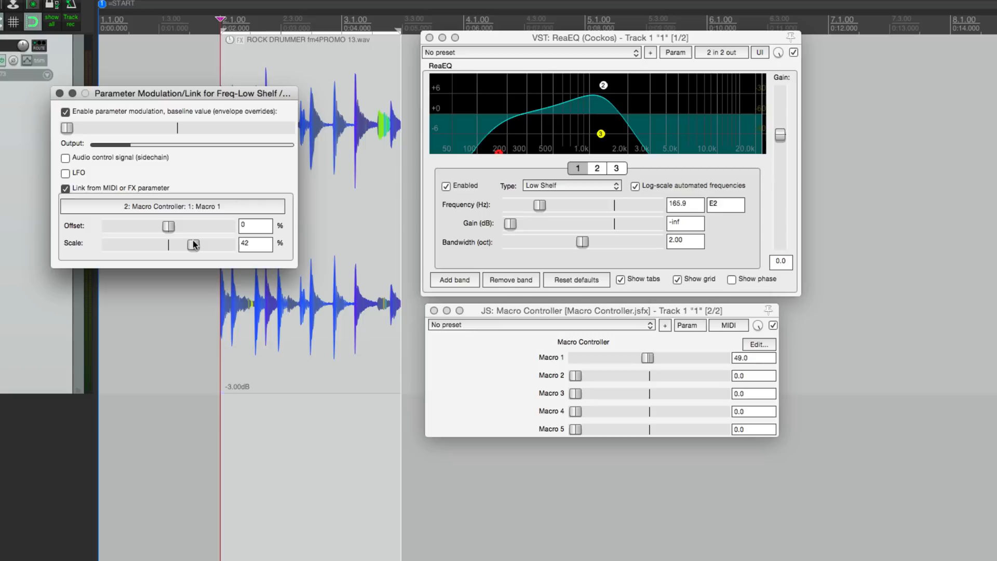
pyautogui.moveTo(167, 244); pyautogui.dragTo(109, 244)
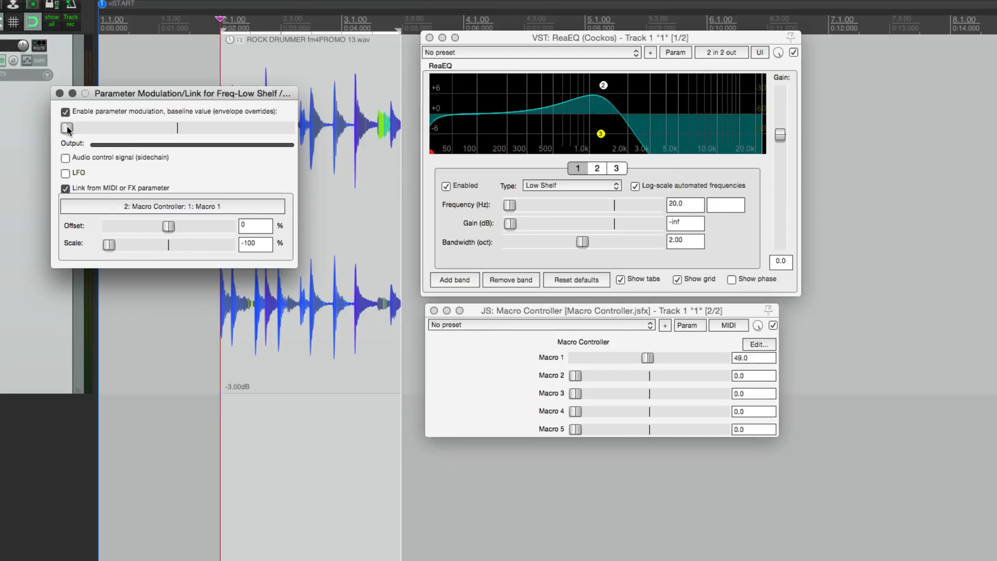
# - Raise the low-shelf frequency baseline to maximum, then sweep Macro 1 and return it to 0
pyautogui.moveTo(67, 128); pyautogui.dragTo(287, 127)
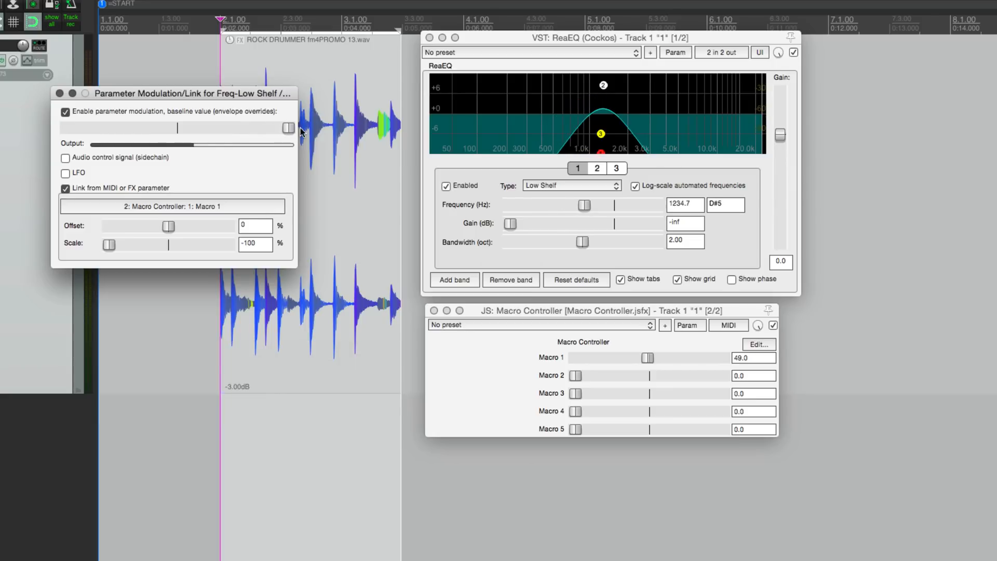
pyautogui.moveTo(649, 357); pyautogui.dragTo(663, 357)
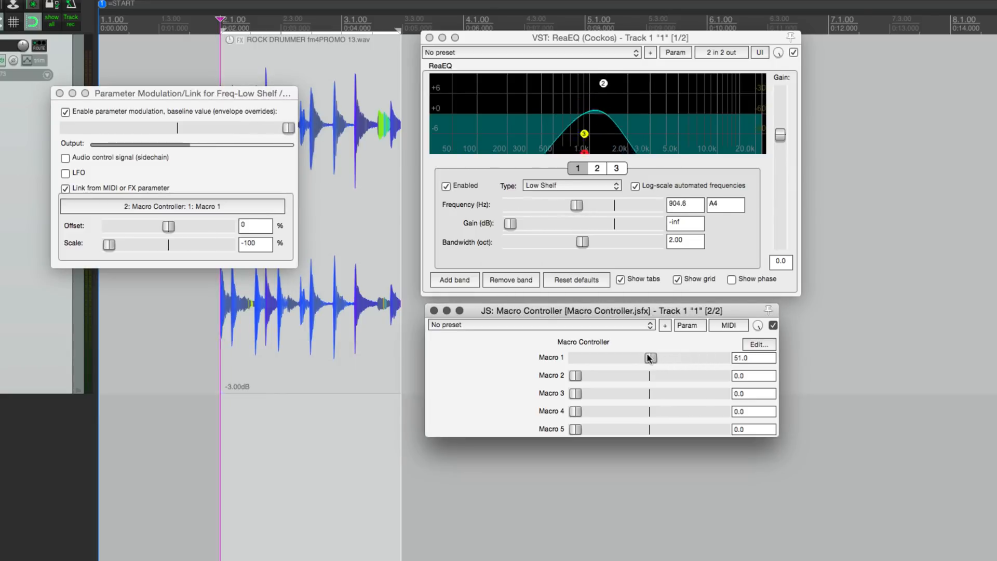
pyautogui.moveTo(650, 357); pyautogui.dragTo(623, 357)
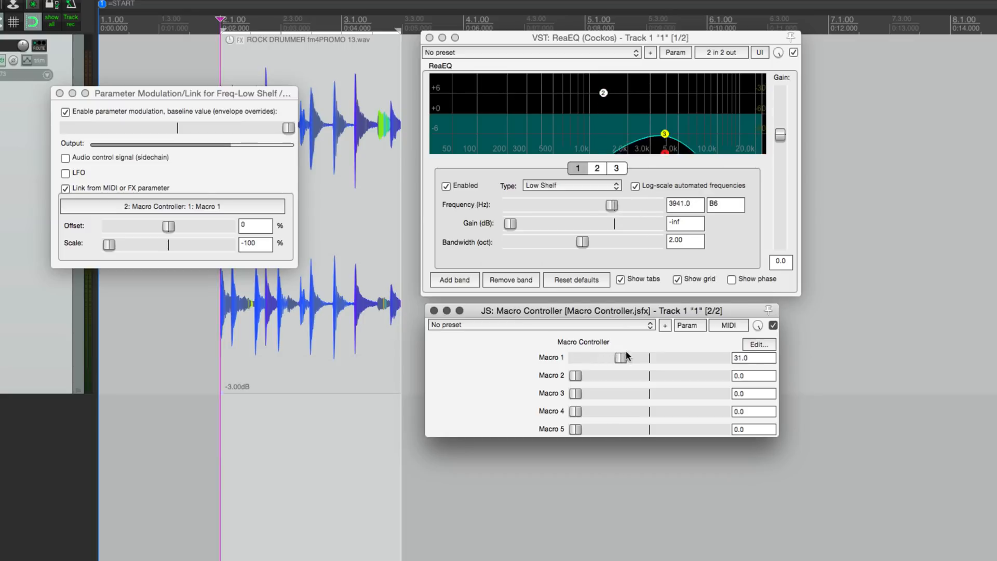
pyautogui.moveTo(621, 357); pyautogui.dragTo(626, 357)
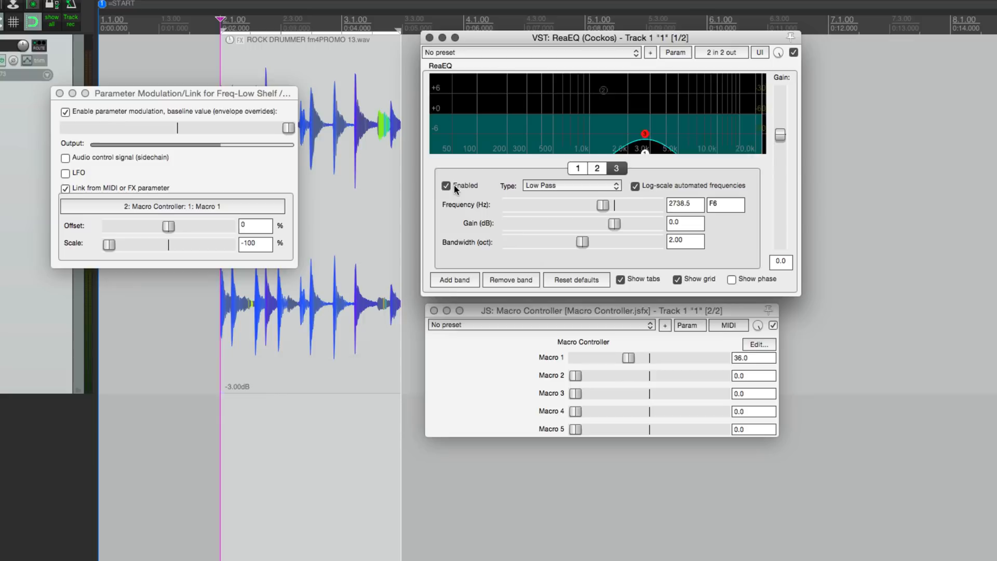
pyautogui.moveTo(626, 358); pyautogui.dragTo(575, 357)
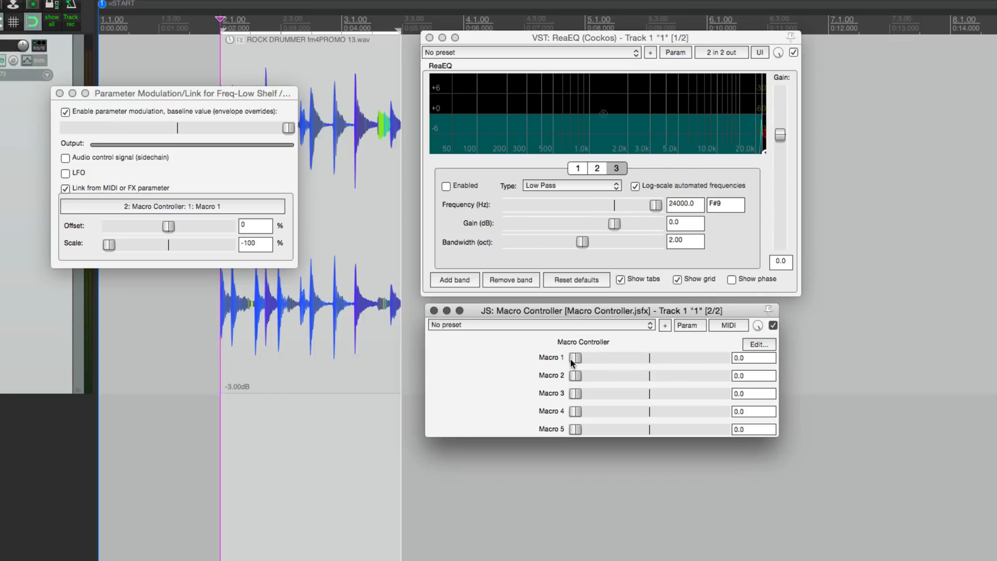
pyautogui.moveTo(576, 357); pyautogui.dragTo(604, 357)
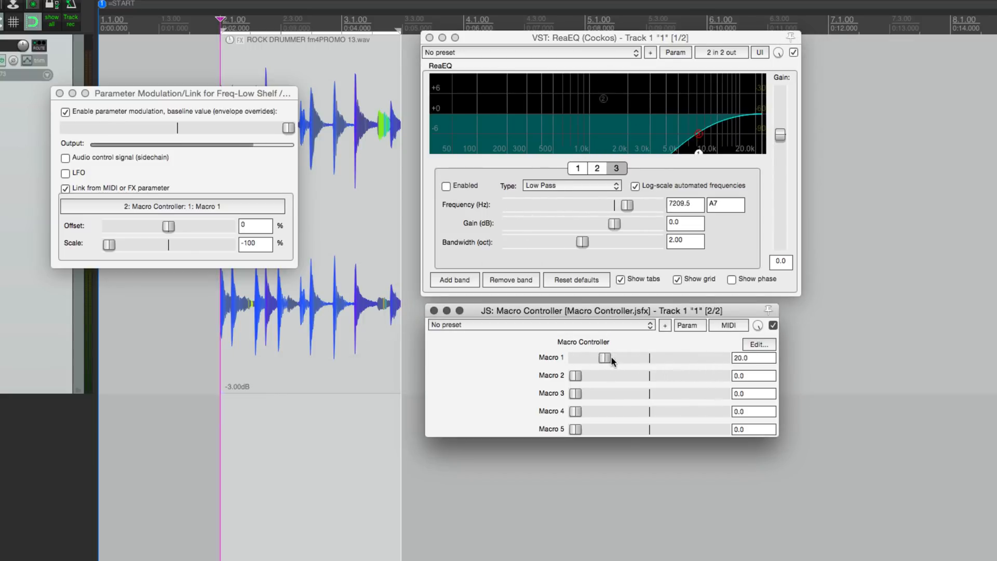
pyautogui.moveTo(603, 357); pyautogui.dragTo(576, 357)
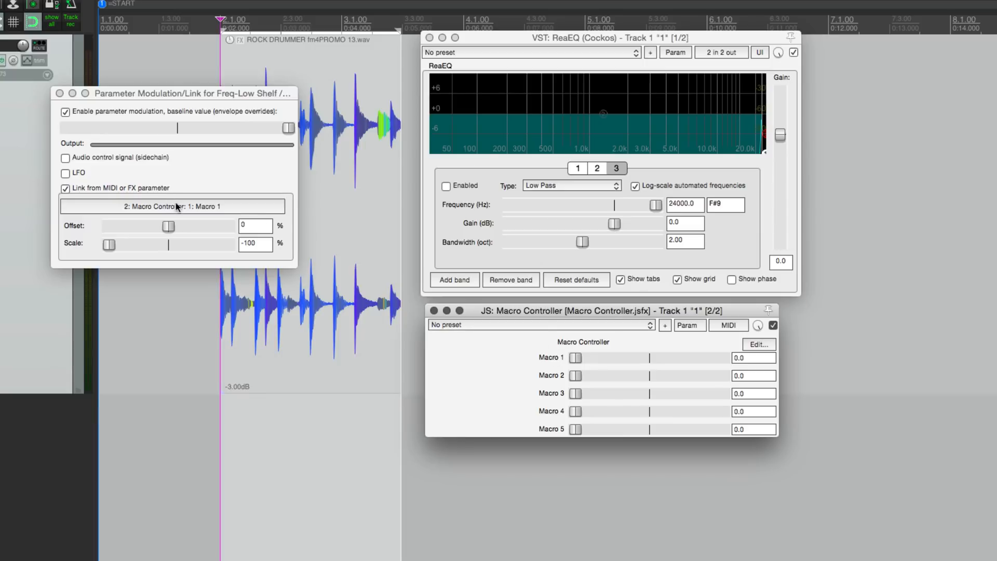
# - Open the Parameter Modulation/Link settings for ReaEQ band 2's gain
pyautogui.moveTo(108, 244); pyautogui.dragTo(229, 244)
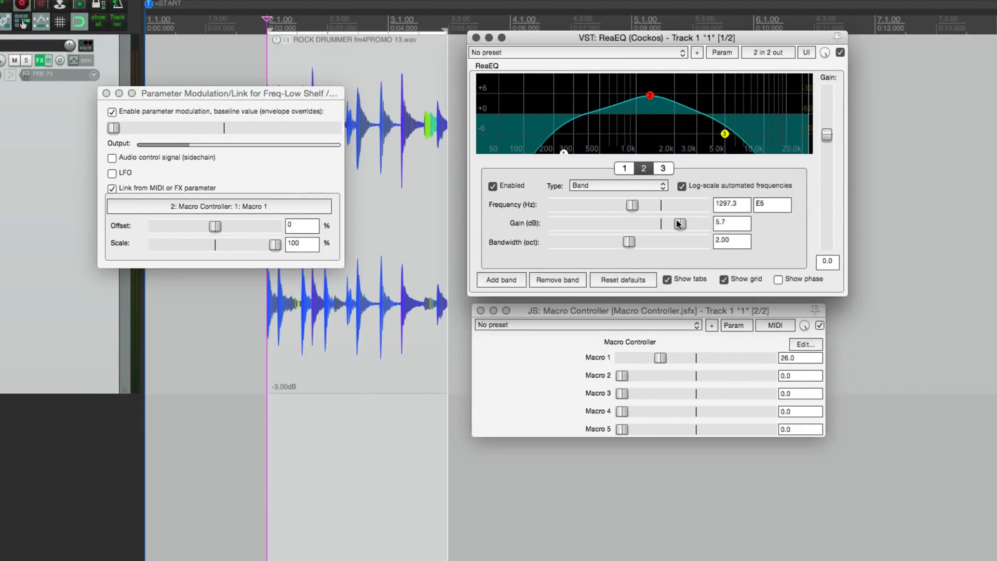
pyautogui.click(722, 52)
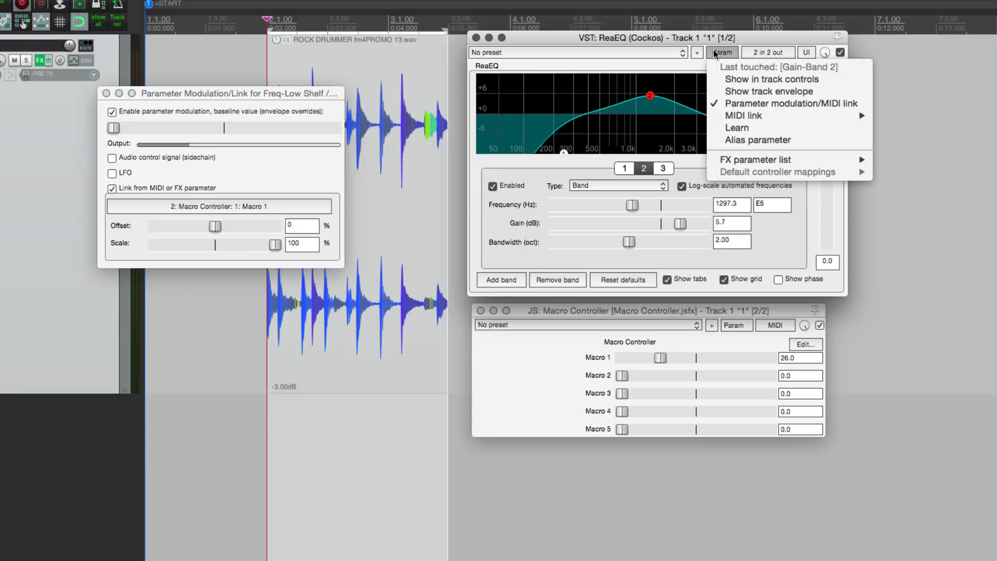
pyautogui.click(791, 103)
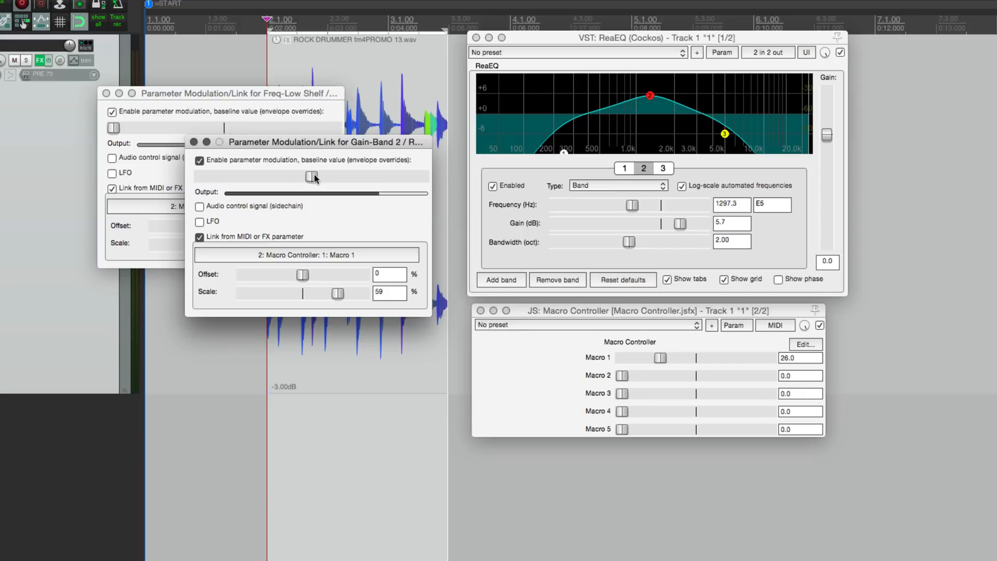
# - Centre the band 2 gain baseline at 0 dB
pyautogui.moveTo(683, 223); pyautogui.dragTo(673, 223)
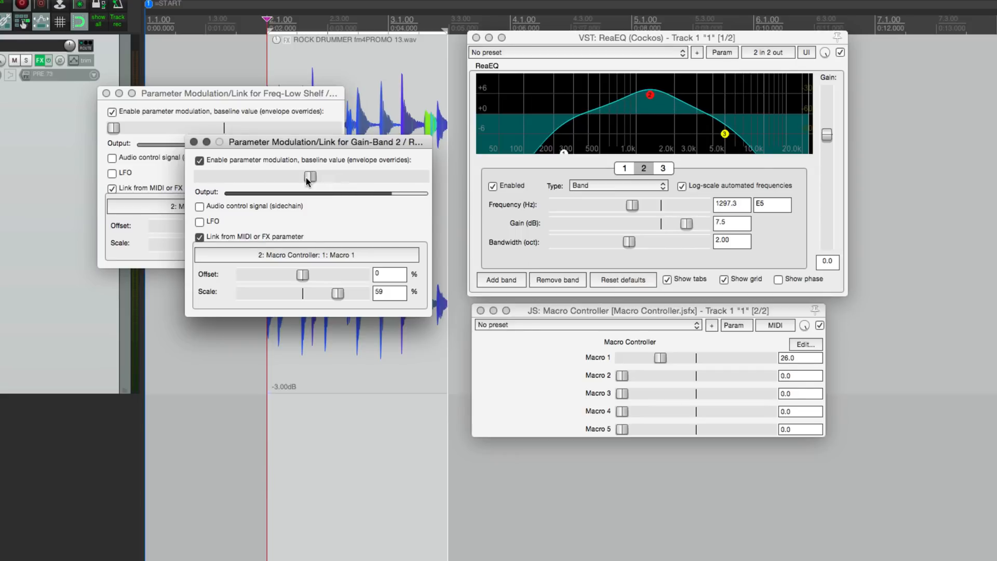
pyautogui.moveTo(660, 357); pyautogui.dragTo(622, 357)
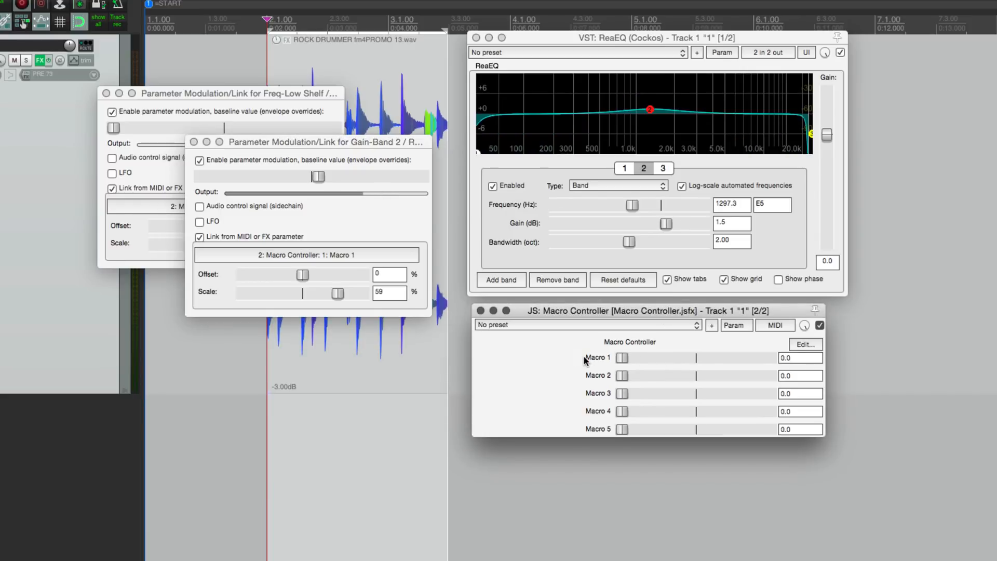
pyautogui.moveTo(318, 176); pyautogui.dragTo(309, 176)
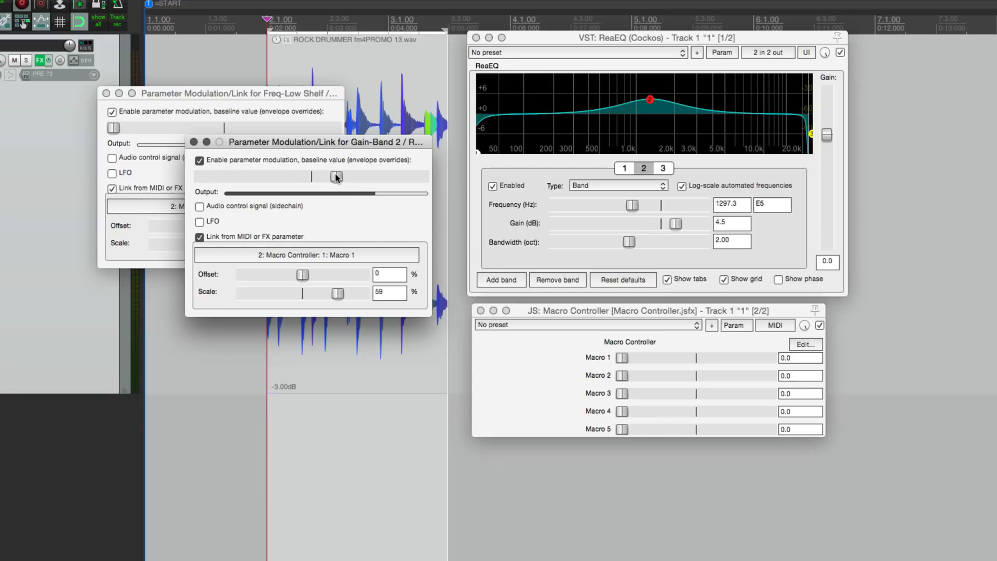
pyautogui.moveTo(680, 223); pyautogui.dragTo(675, 223)
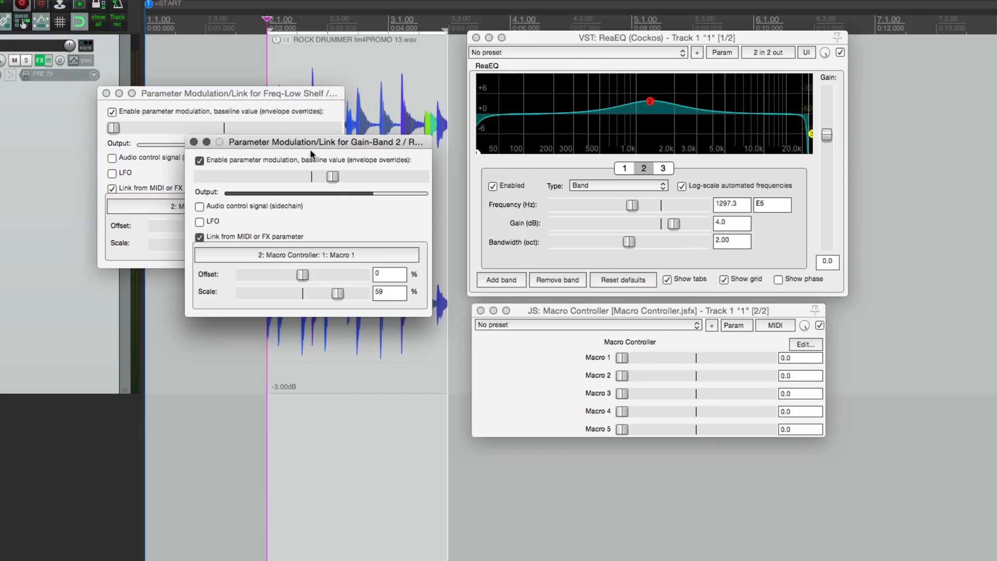
pyautogui.moveTo(332, 177); pyautogui.dragTo(285, 177)
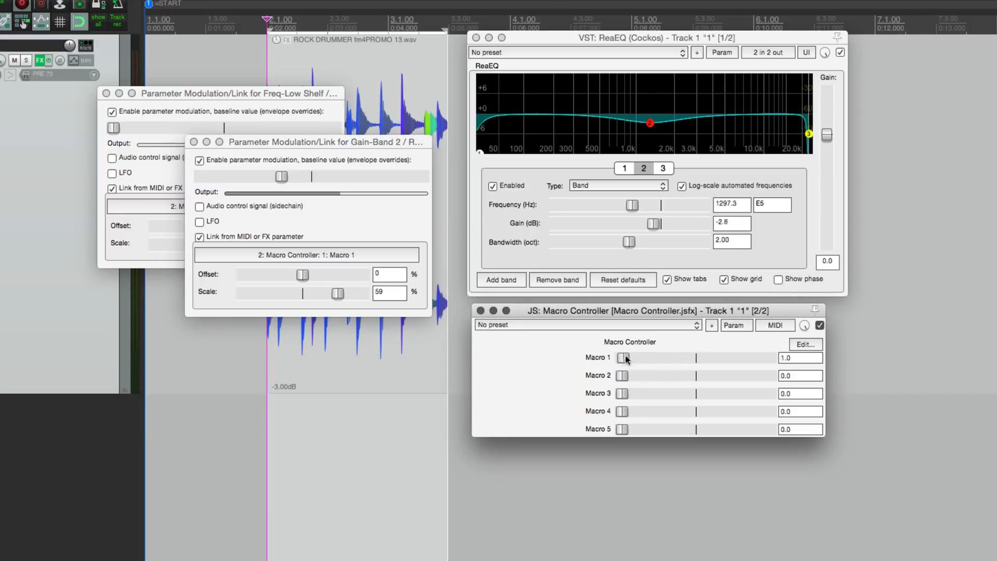
pyautogui.moveTo(622, 358); pyautogui.dragTo(681, 358)
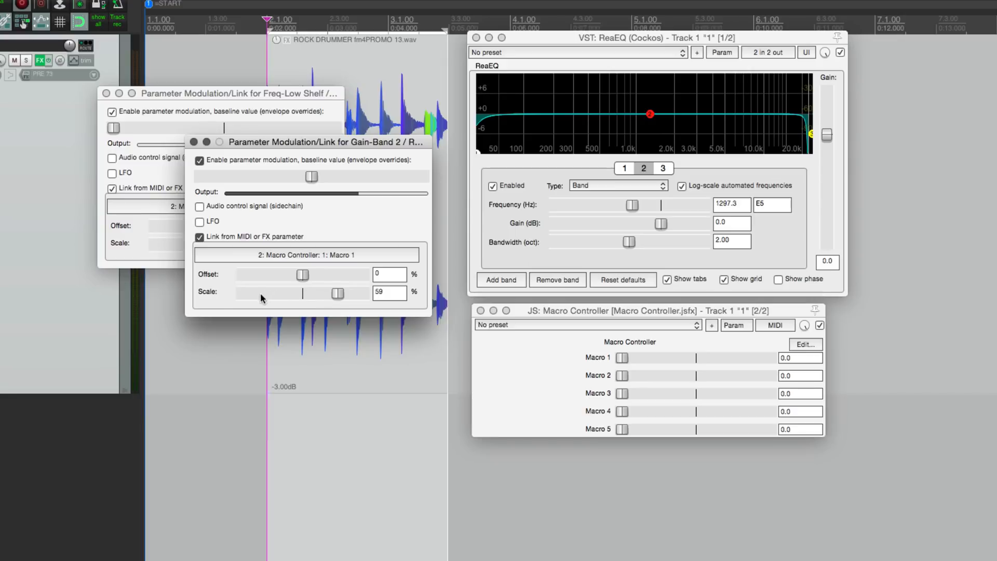
pyautogui.moveTo(367, 300)
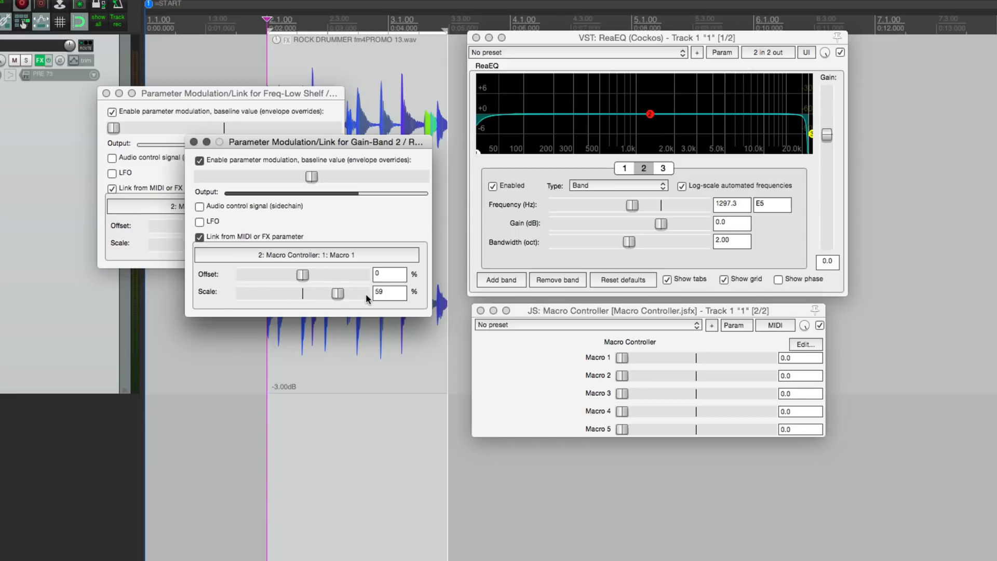
# - Test Macro 1 at 100% scale, then set band 2 gain link scale to 50%
pyautogui.moveTo(337, 293); pyautogui.dragTo(363, 292)
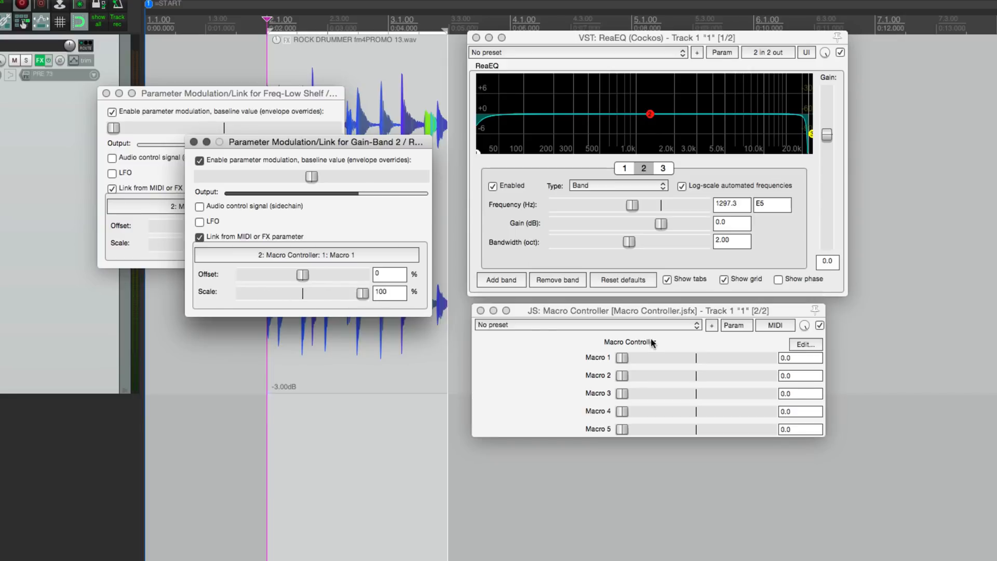
pyautogui.moveTo(622, 358); pyautogui.dragTo(702, 357)
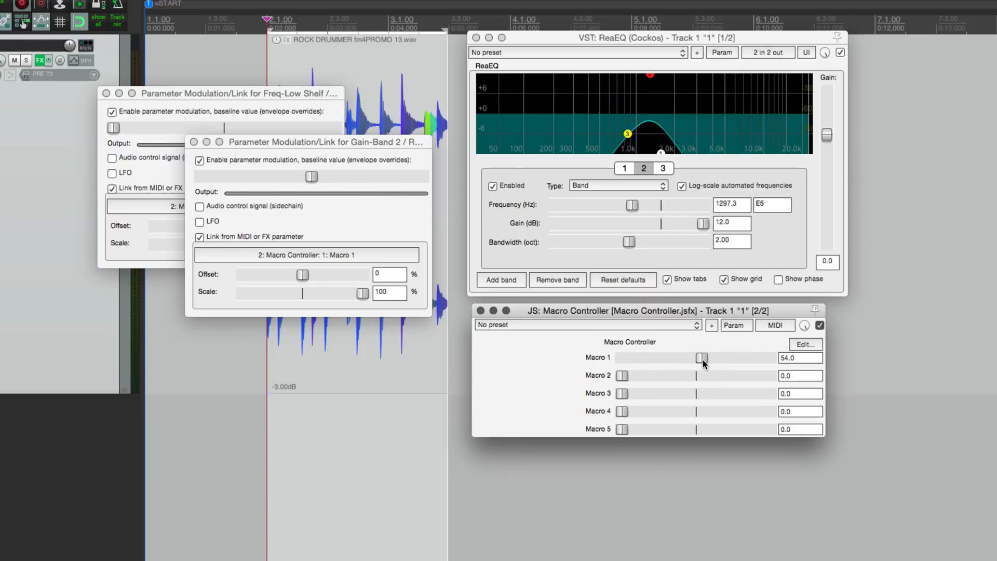
pyautogui.moveTo(363, 293); pyautogui.dragTo(334, 292)
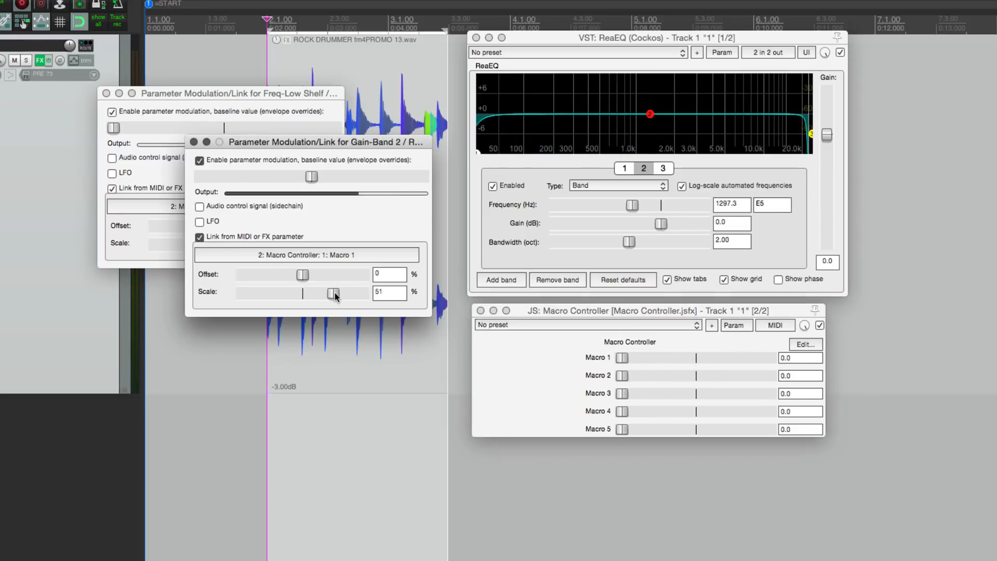
pyautogui.moveTo(335, 295); pyautogui.dragTo(331, 294)
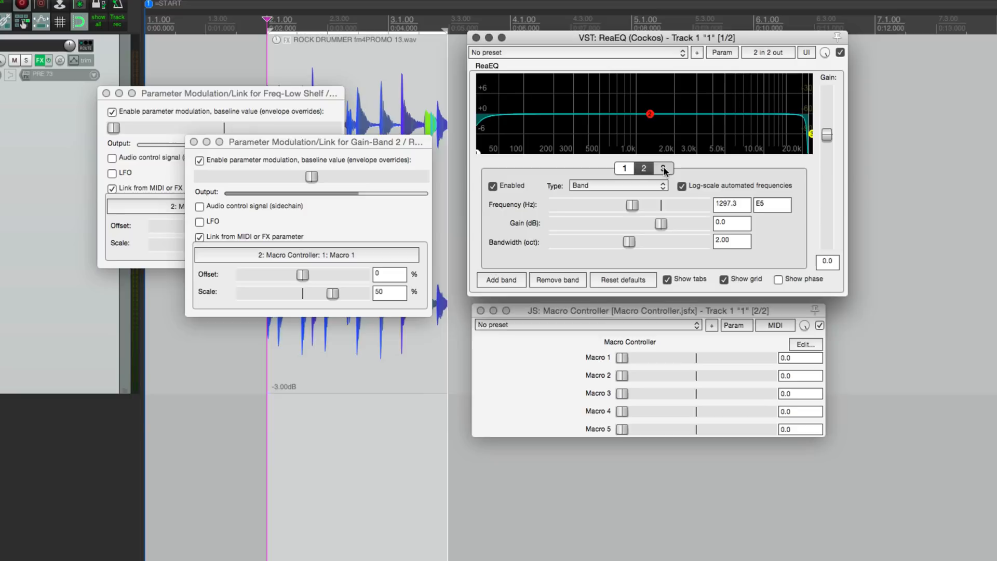
# - Link band 3's low-pass frequency to Macro 1 with positive scale and sweep the cutoff near 545 Hz
pyautogui.click(662, 169)
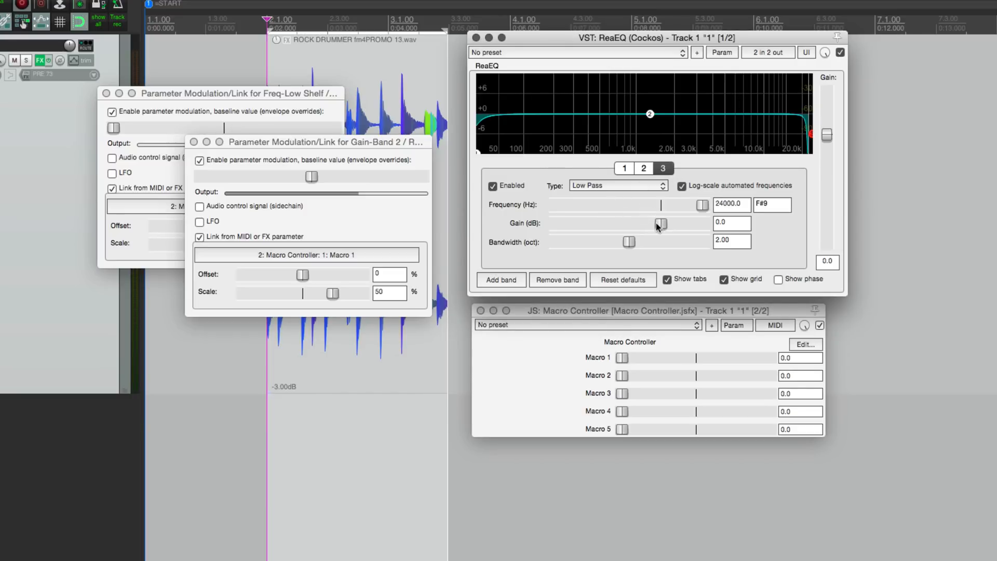
pyautogui.moveTo(701, 209)
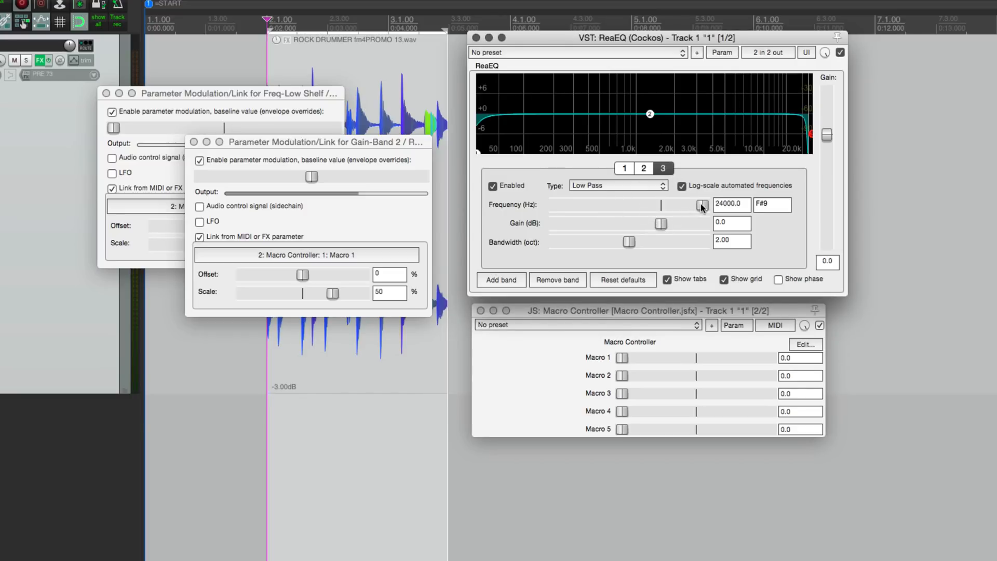
pyautogui.click(721, 52)
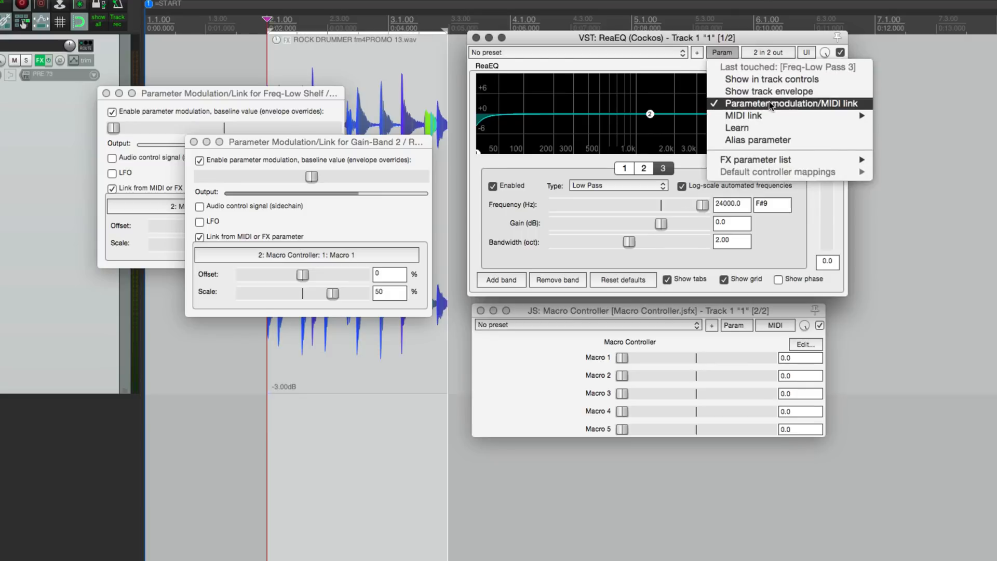
pyautogui.click(791, 103)
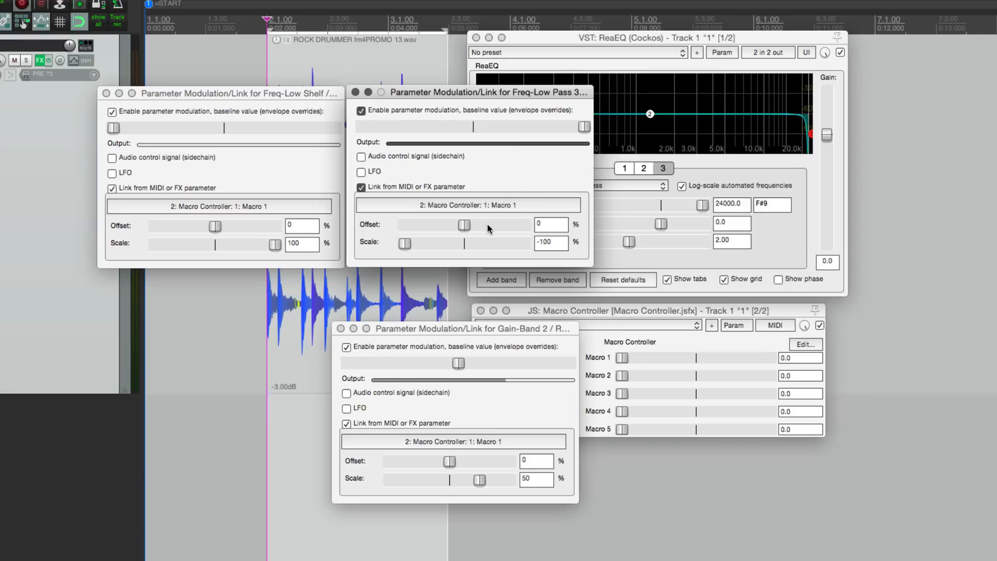
pyautogui.moveTo(119, 131)
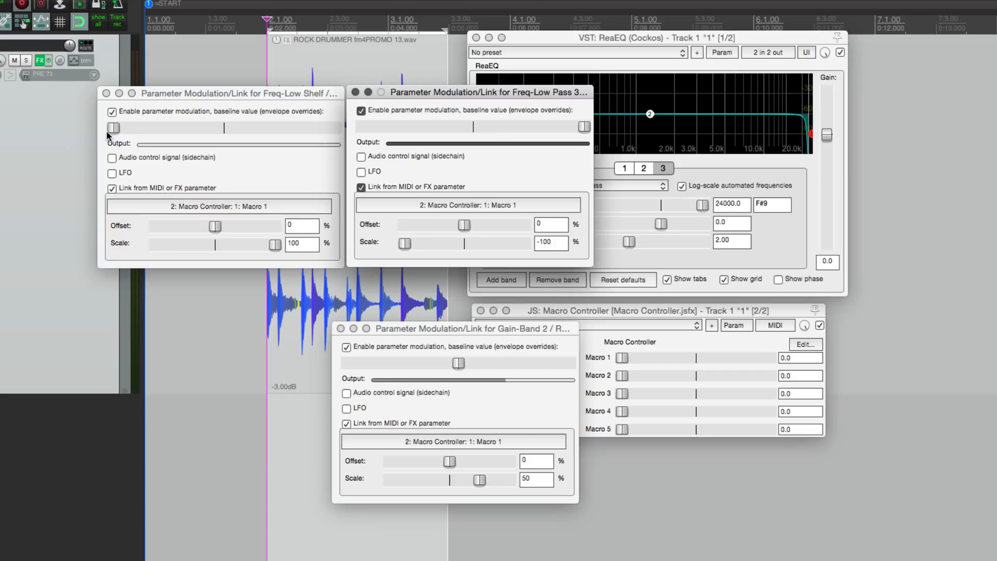
pyautogui.moveTo(111, 131)
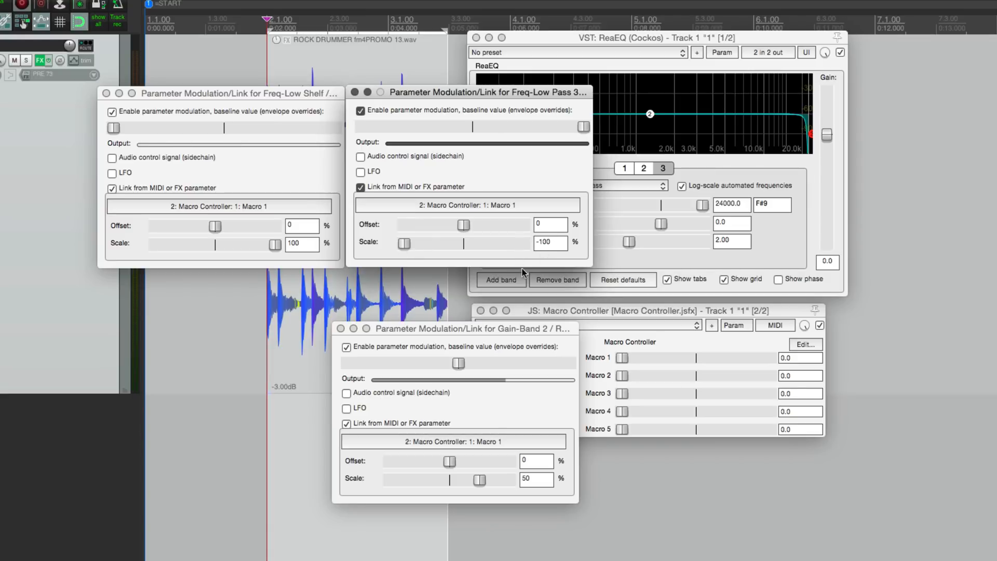
pyautogui.moveTo(404, 243); pyautogui.dragTo(525, 243)
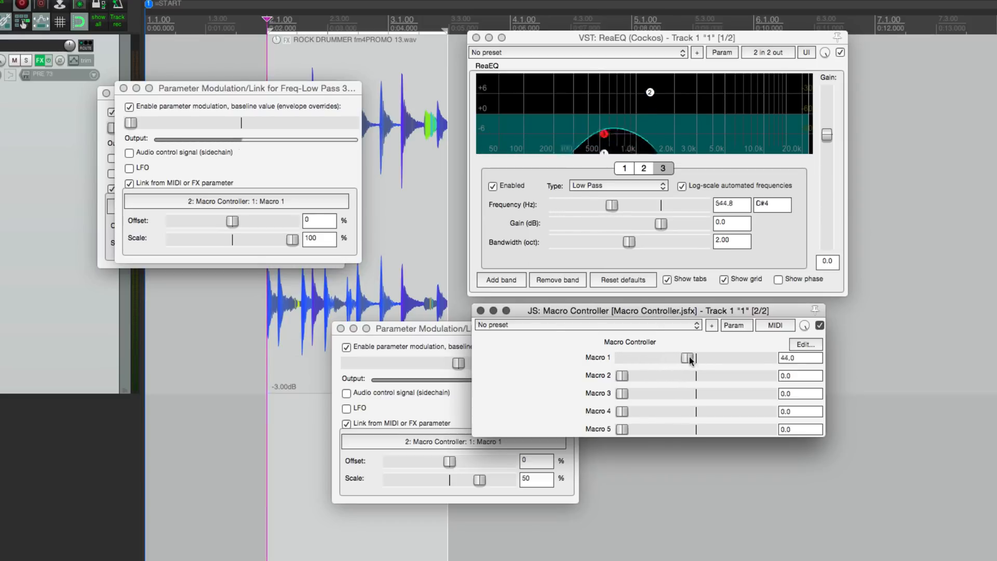
pyautogui.moveTo(686, 357); pyautogui.dragTo(694, 357)
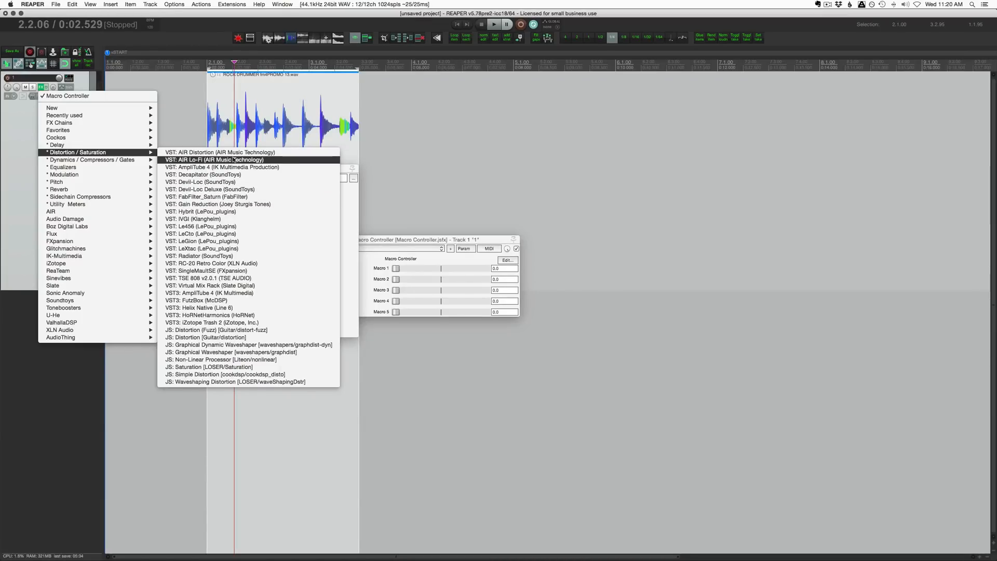
# - Add AIR Lo-Fi and the Eventide 2016 Stereo Room reverb to the FX chain
pyautogui.click(216, 160)
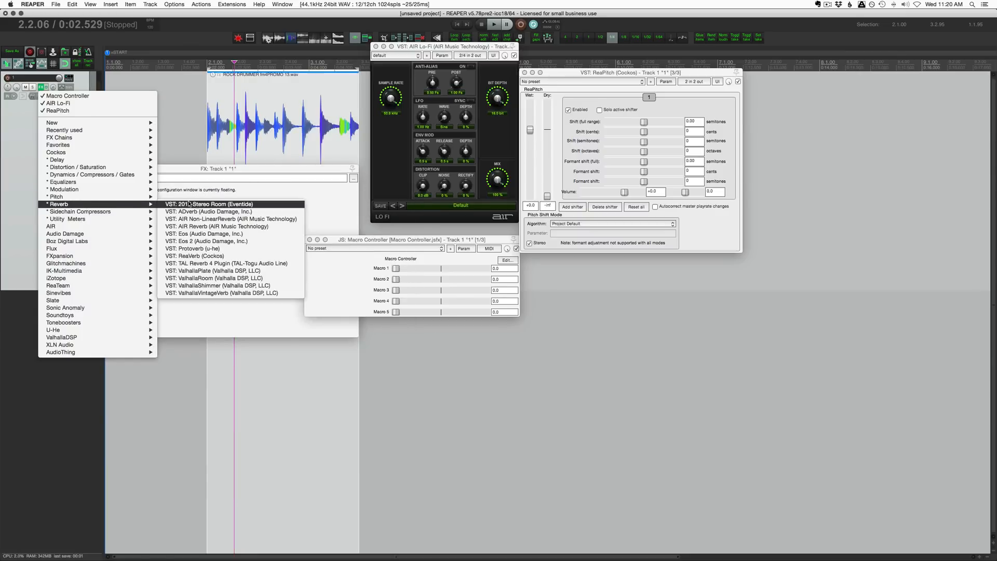
pyautogui.click(208, 204)
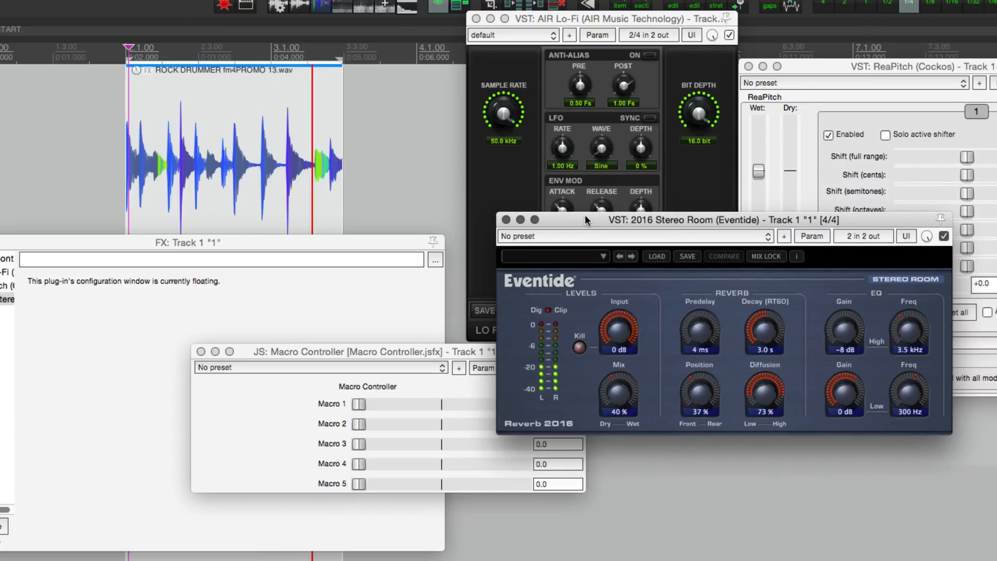
# - Set Eventide reverb mix to 92% and lower AIR Lo-Fi sample rate to 2.94 kHz
pyautogui.moveTo(618, 391); pyautogui.dragTo(620, 416)
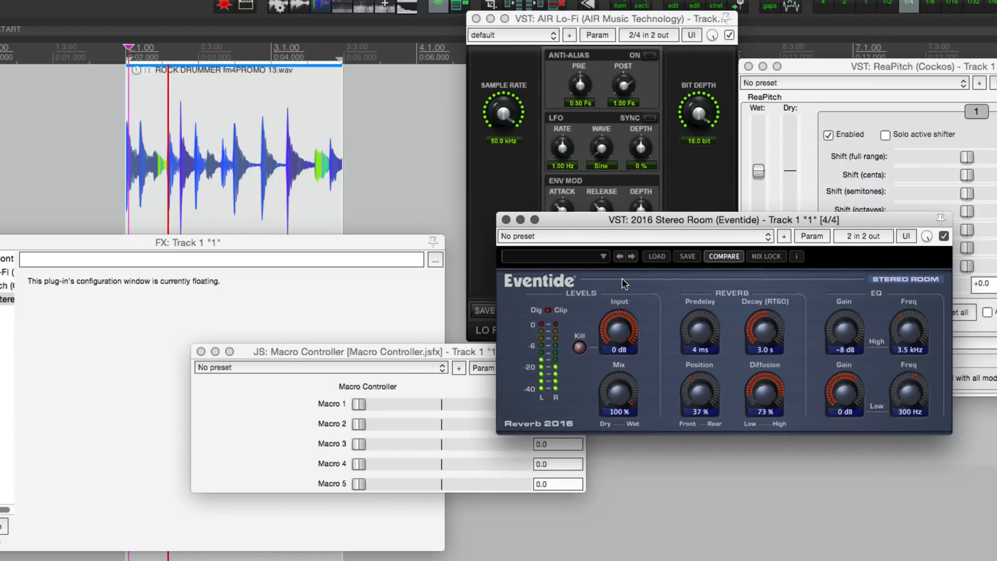
pyautogui.moveTo(617, 394); pyautogui.dragTo(626, 411)
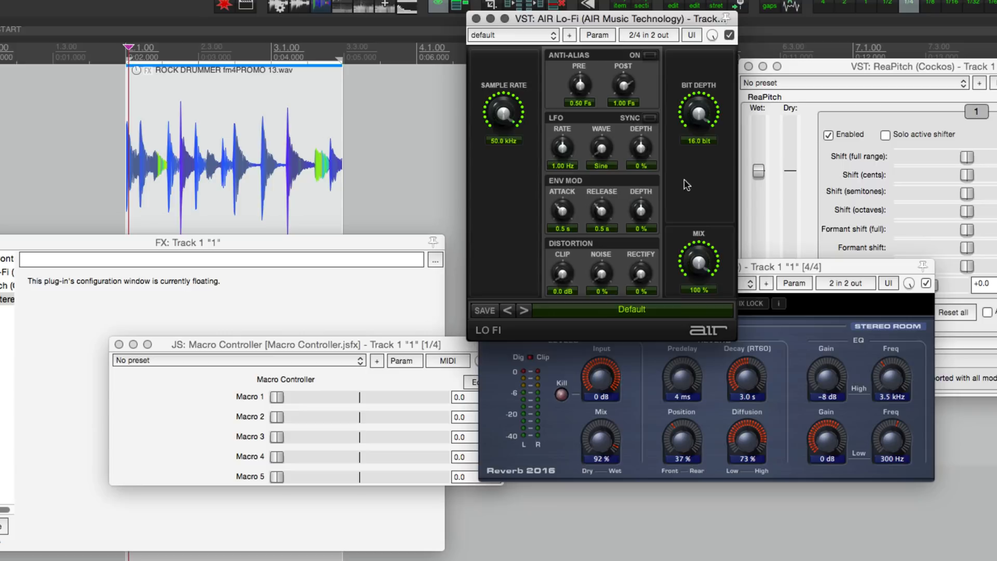
pyautogui.moveTo(503, 113); pyautogui.dragTo(509, 134)
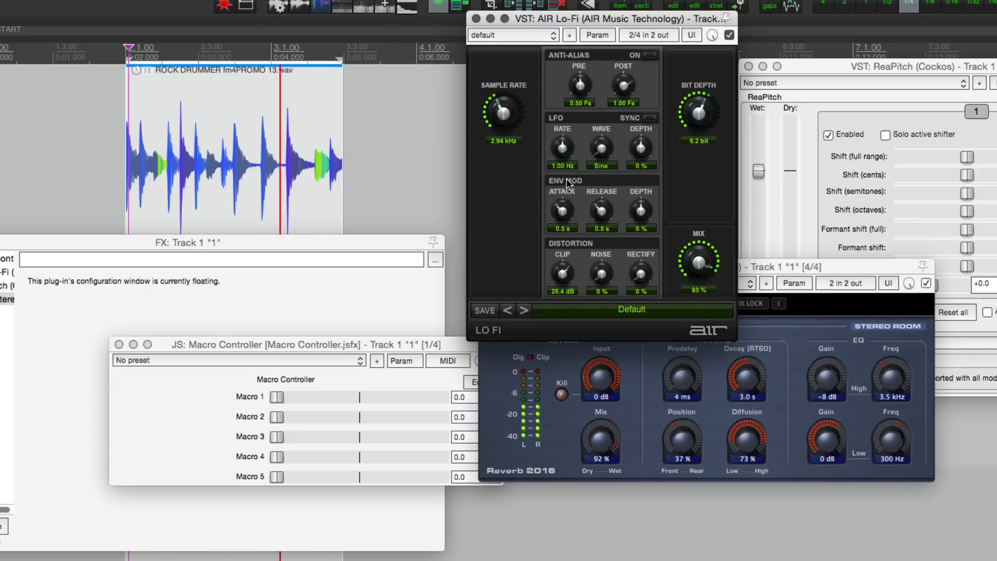
pyautogui.moveTo(561, 274); pyautogui.dragTo(560, 283)
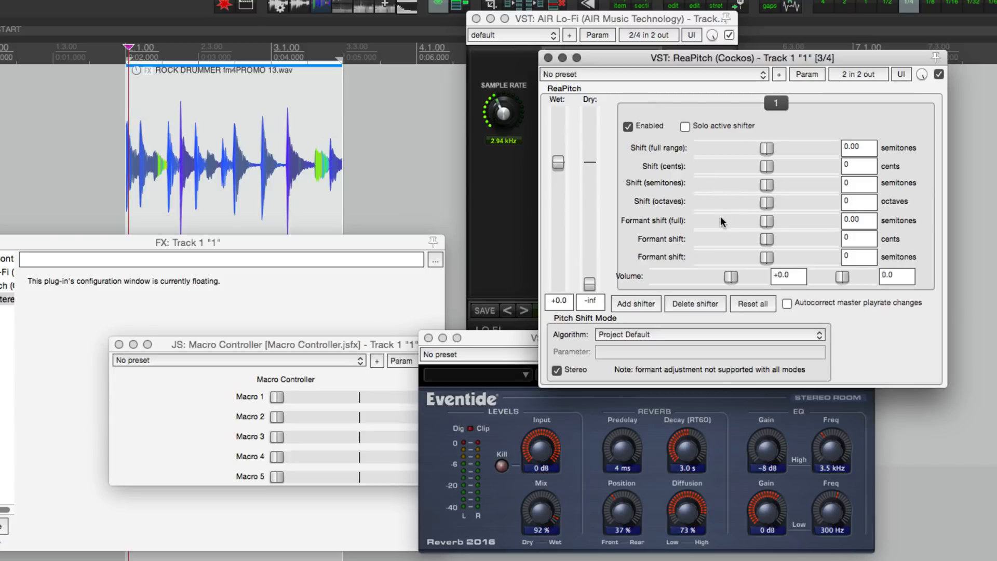
pyautogui.moveTo(675, 191)
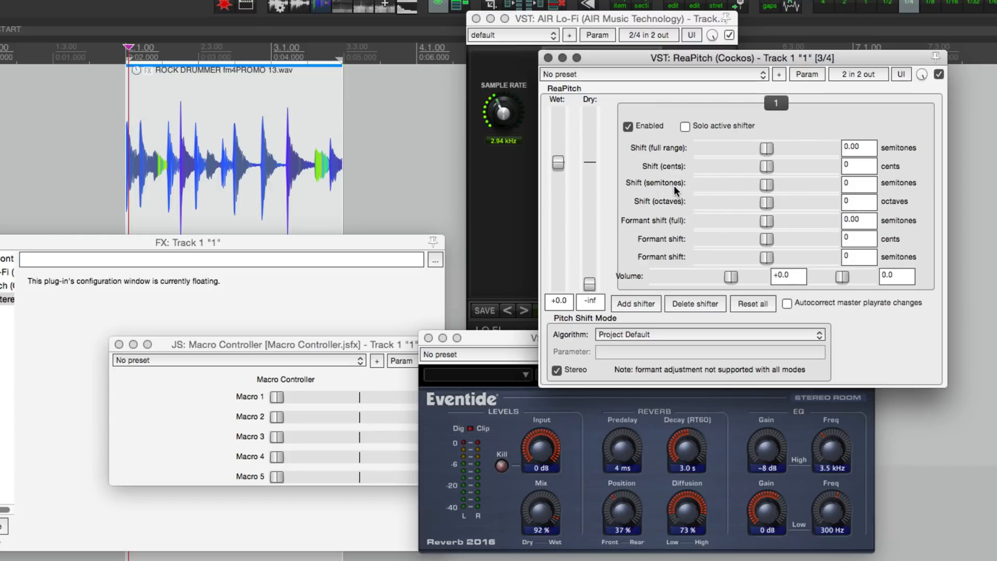
# - Drag ReaPitch's full-range pitch shift up, then back to zero
pyautogui.moveTo(766, 148); pyautogui.dragTo(773, 148)
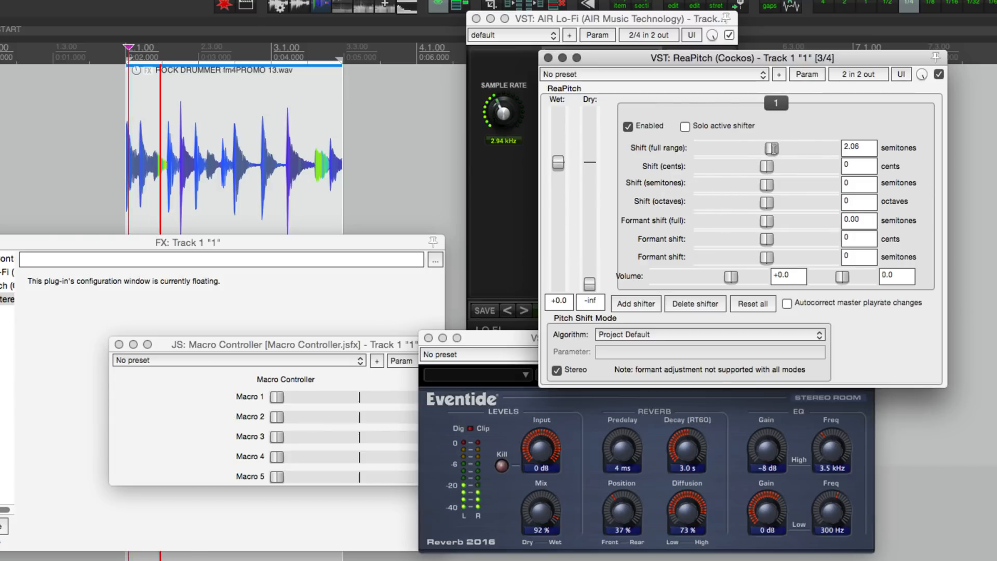
pyautogui.moveTo(773, 148); pyautogui.dragTo(793, 147)
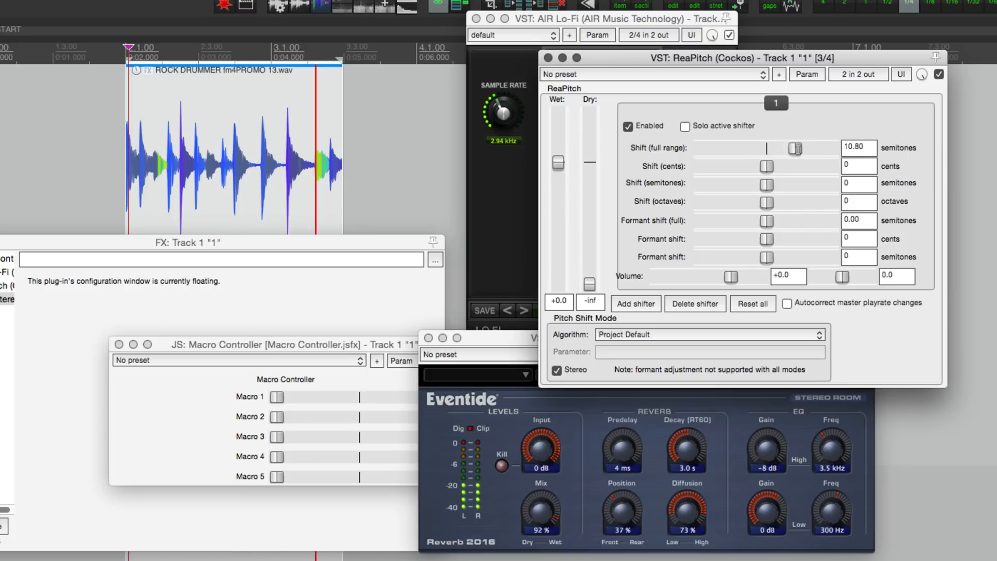
pyautogui.moveTo(793, 148); pyautogui.dragTo(821, 147)
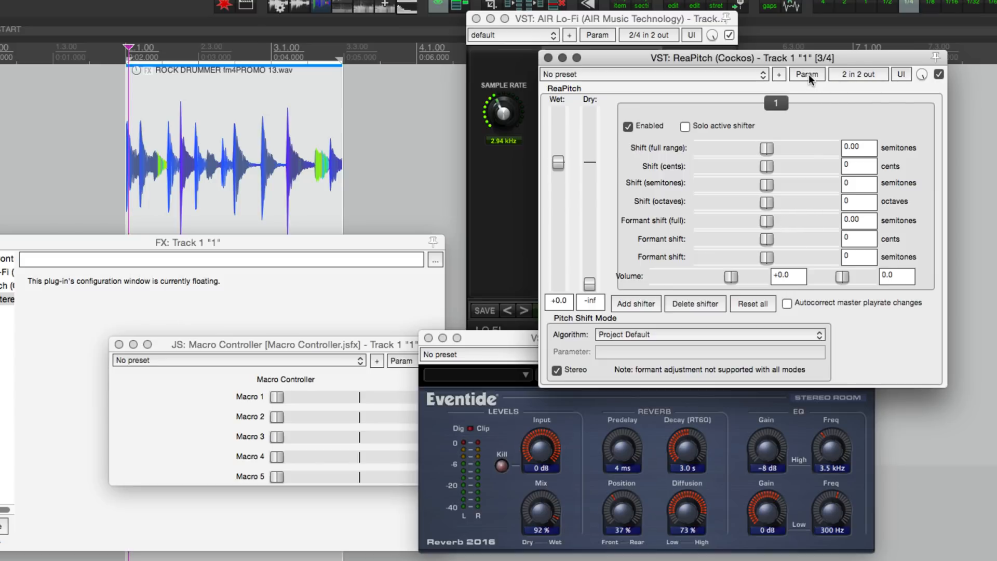
# - Link the pitch shift to Macro 1 and test it by moving the macro
pyautogui.click(806, 74)
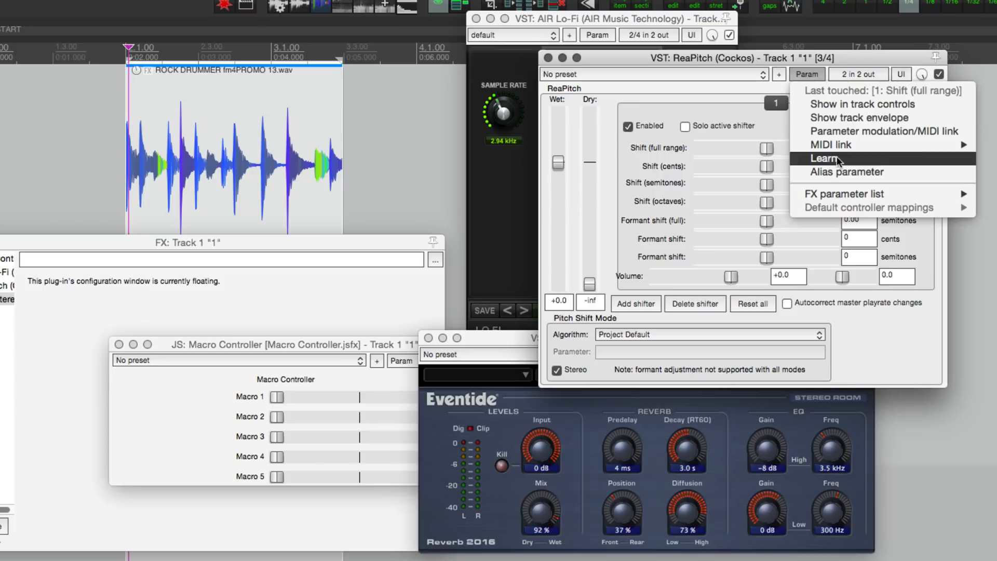
pyautogui.moveTo(872, 131)
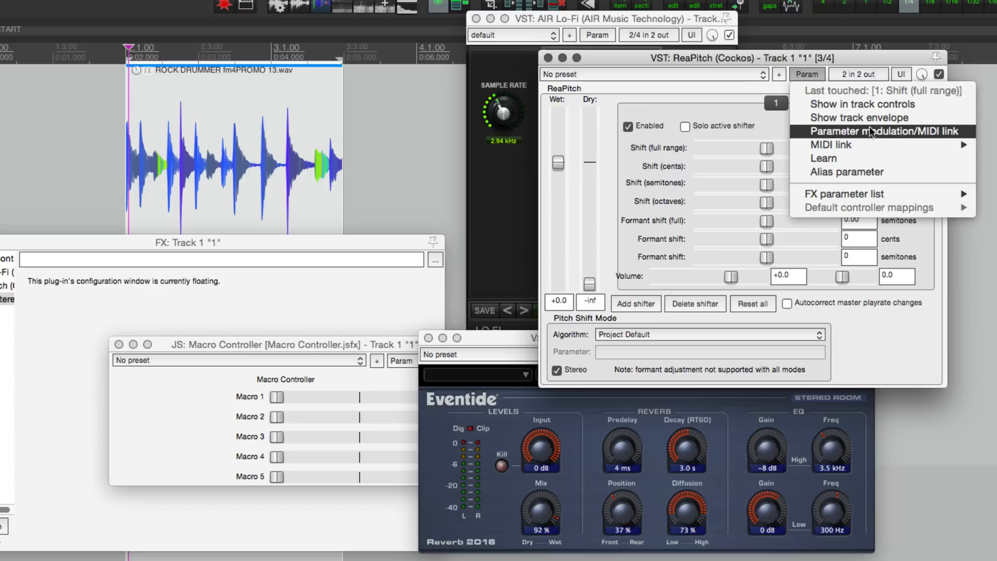
pyautogui.click(858, 131)
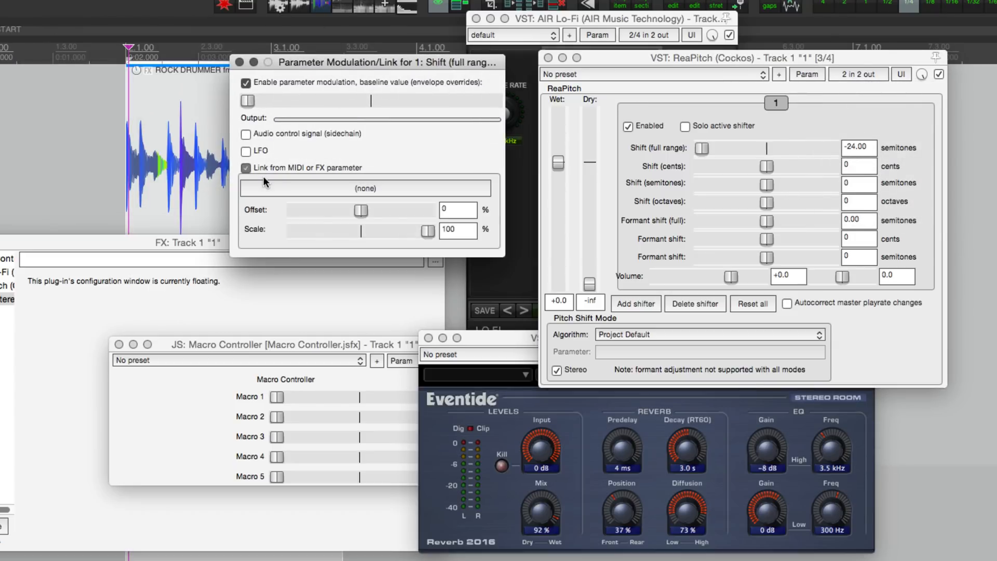
pyautogui.click(365, 188)
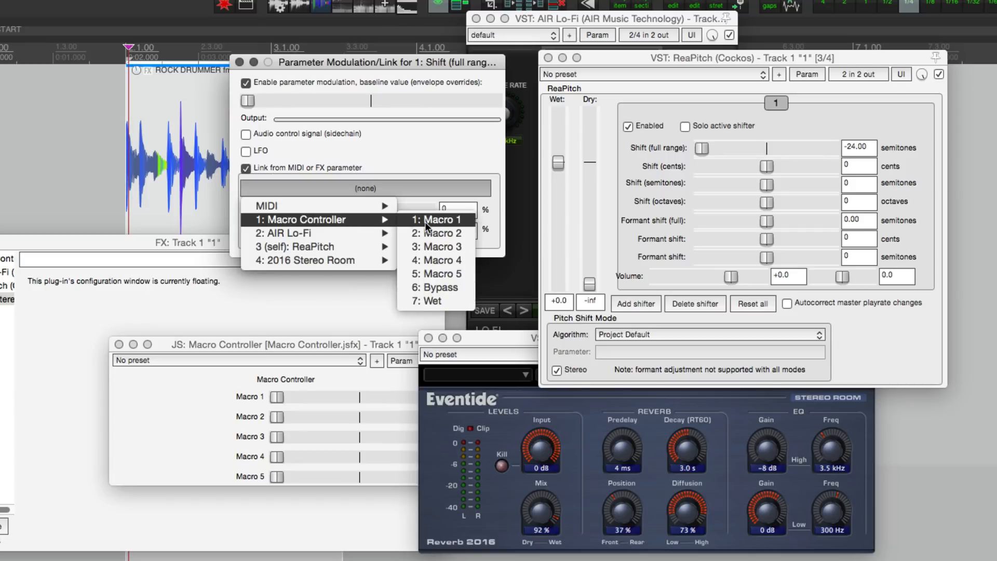
pyautogui.click(437, 219)
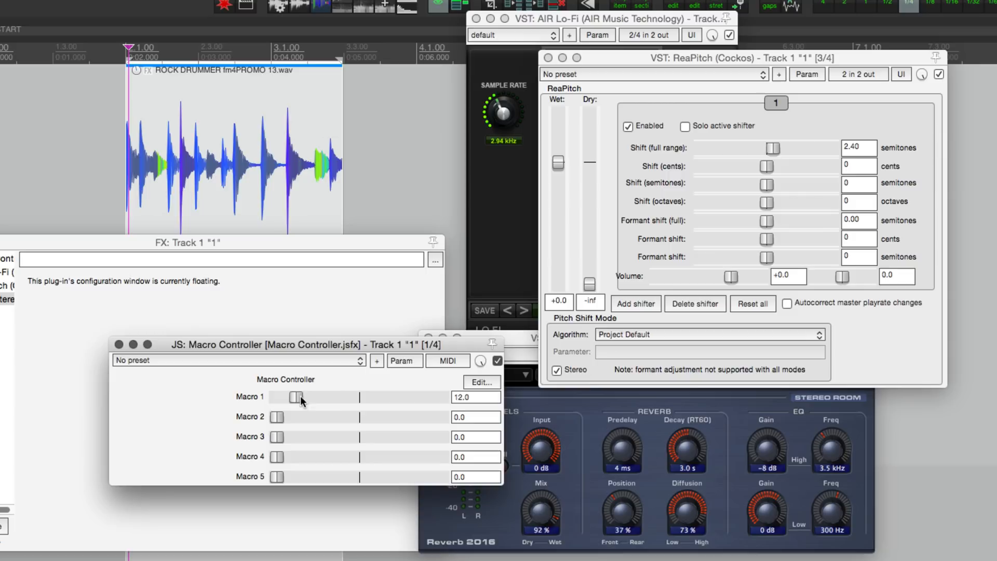
pyautogui.moveTo(297, 397); pyautogui.dragTo(382, 396)
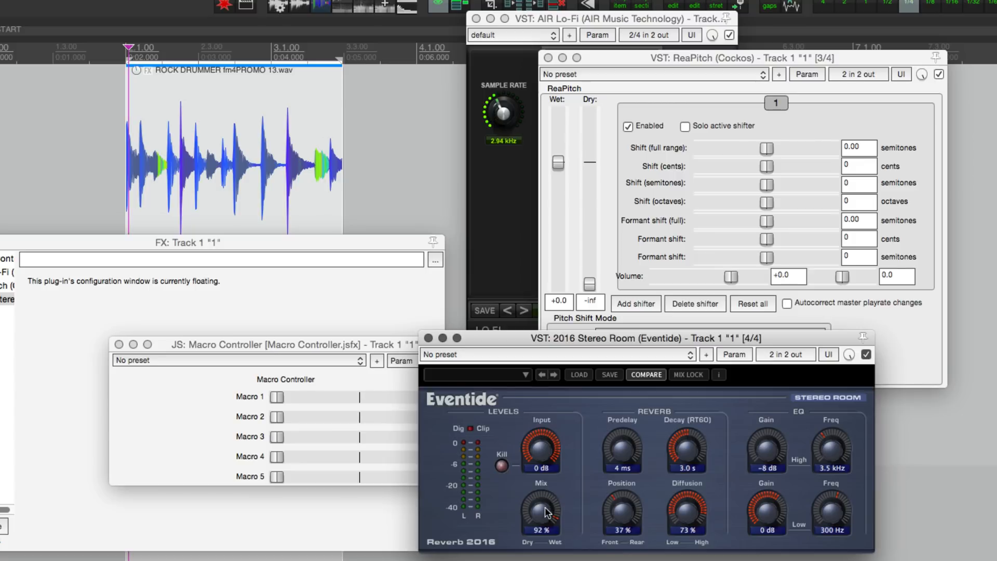
# - Link the Eventide Dry-Wet Mix to Macro 1 with its baseline lowered to 26%
pyautogui.click(734, 354)
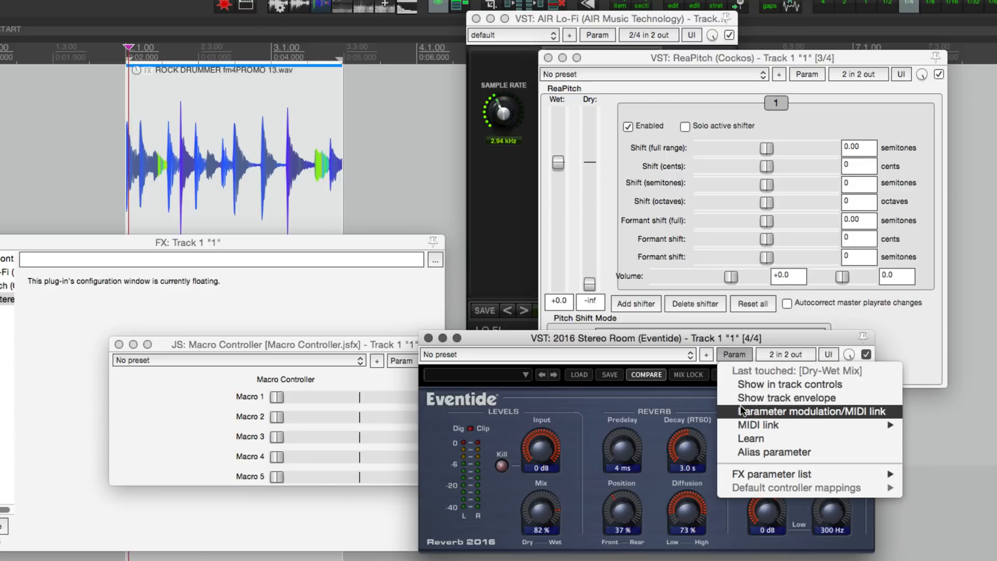
pyautogui.click(807, 411)
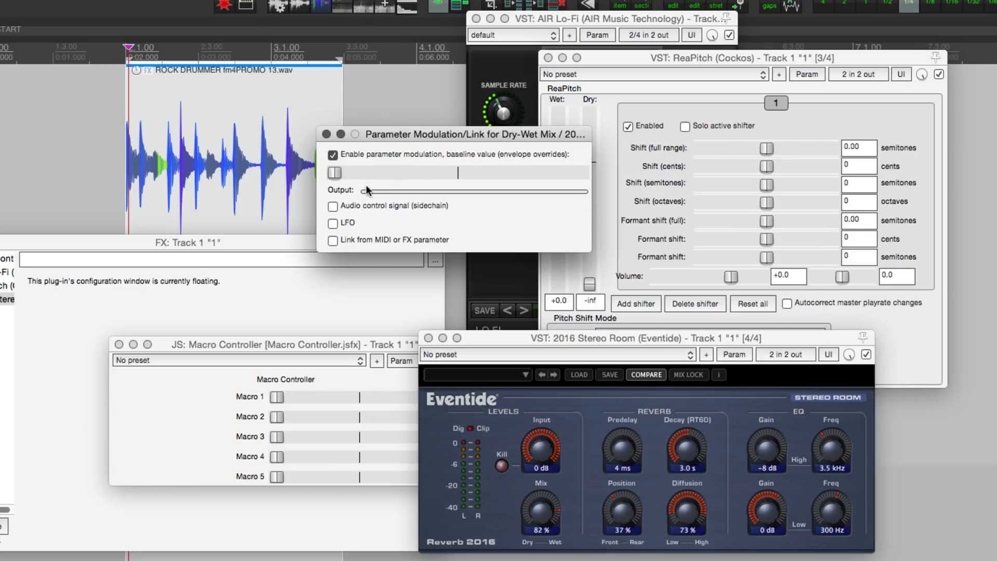
pyautogui.moveTo(334, 172); pyautogui.dragTo(395, 173)
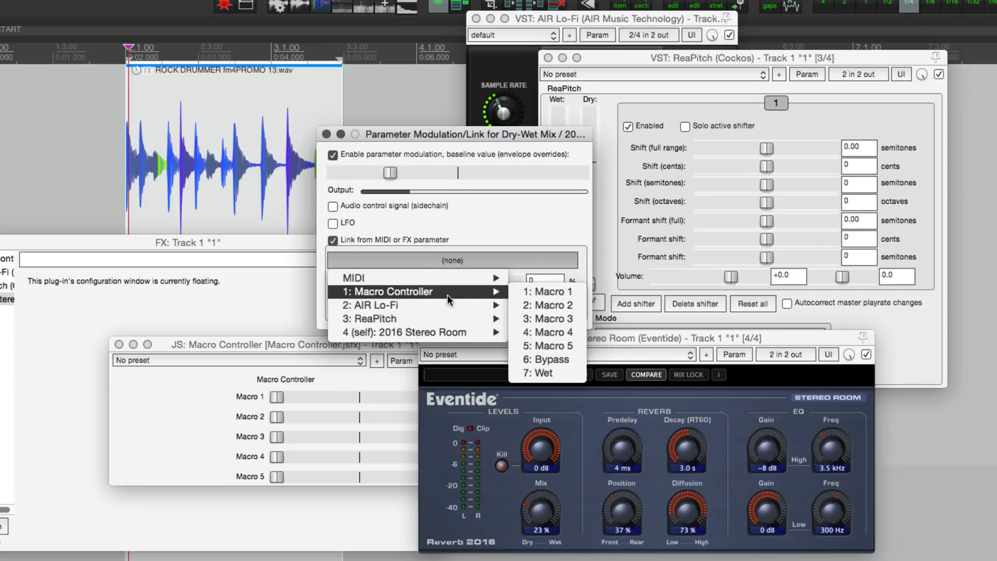
pyautogui.click(549, 291)
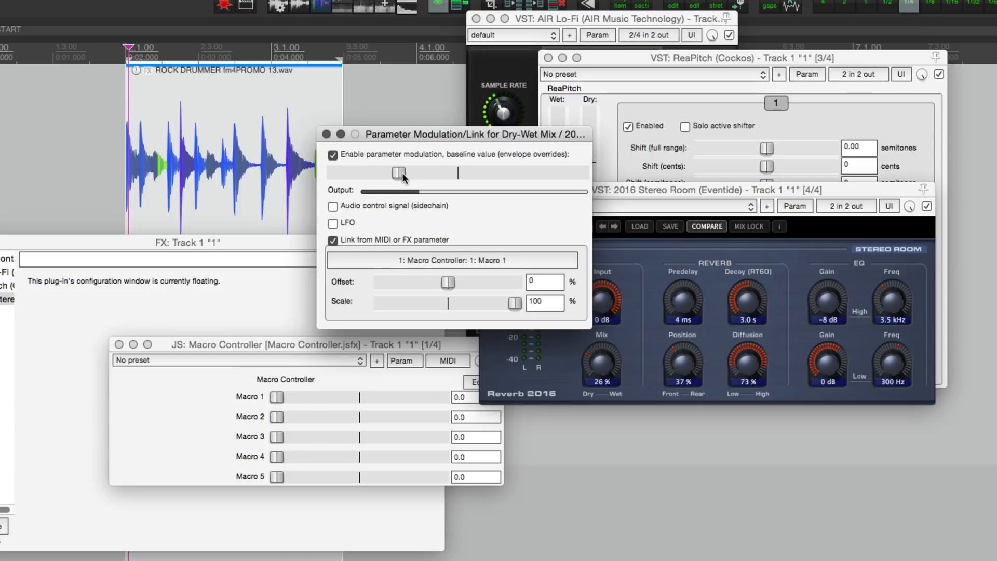
pyautogui.moveTo(518, 311)
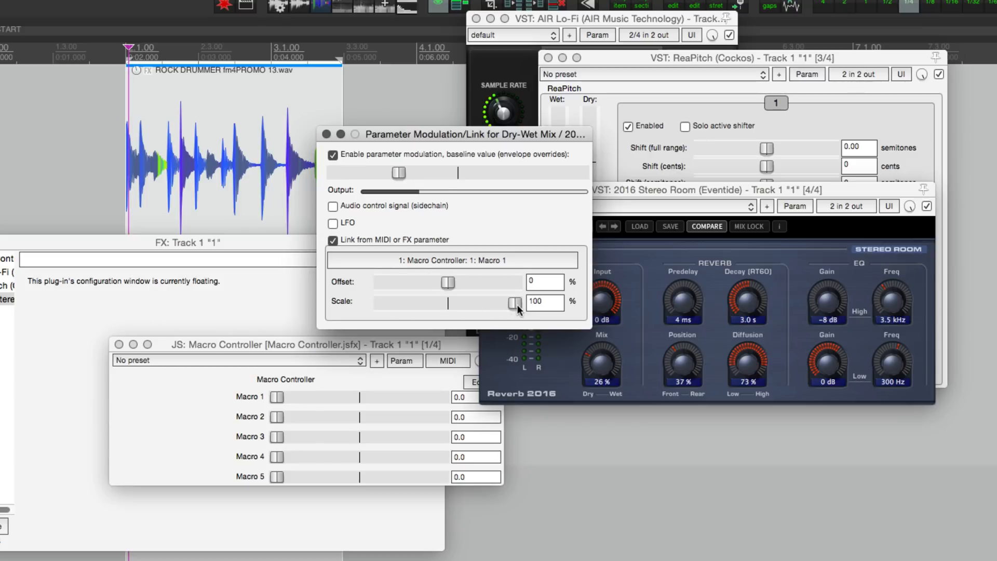
# - Try the mix link scale at negative and 100%, sweeping Macro 1 between maximum and 74
pyautogui.moveTo(515, 304); pyautogui.dragTo(423, 304)
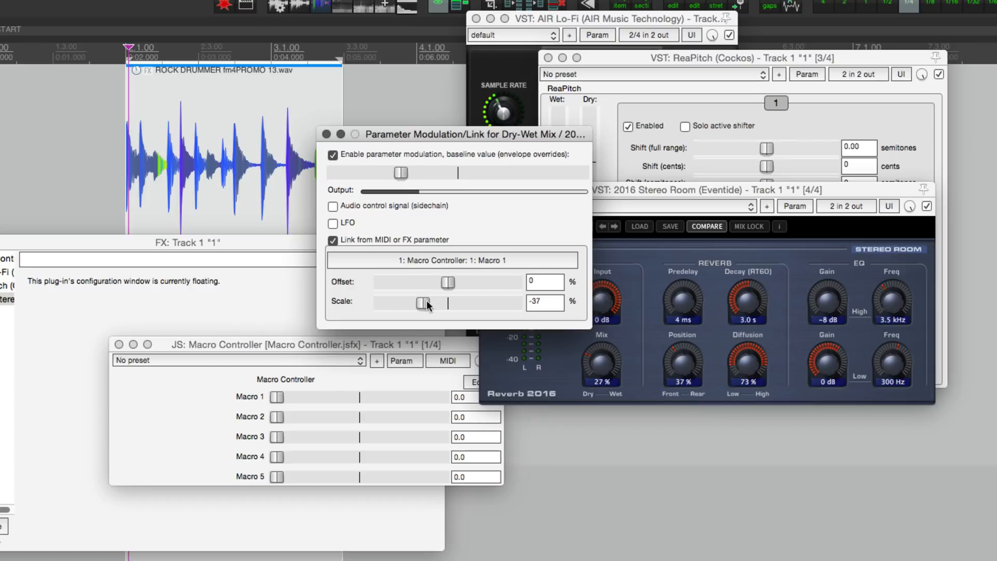
pyautogui.moveTo(424, 303); pyautogui.dragTo(515, 304)
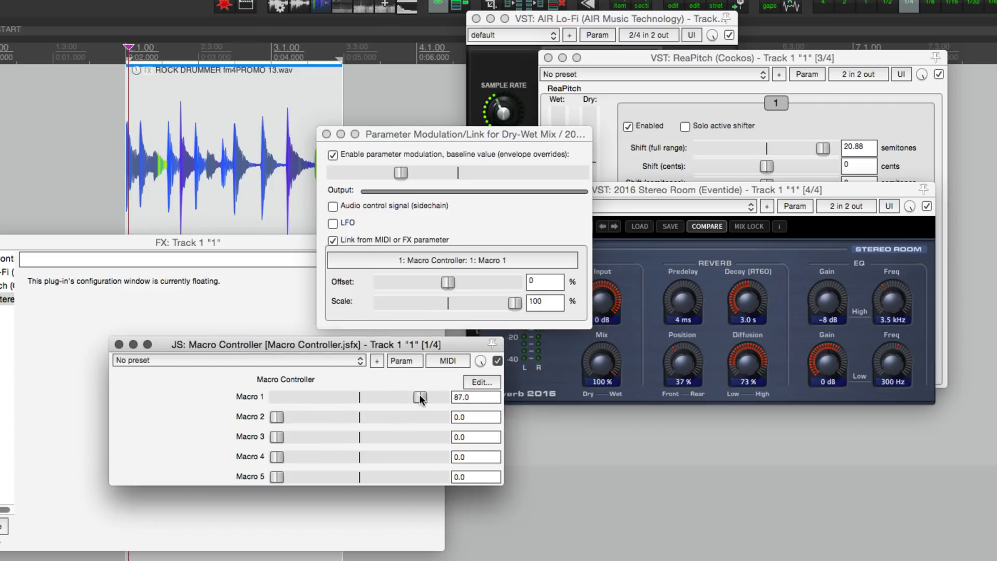
pyautogui.moveTo(419, 397); pyautogui.dragTo(423, 397)
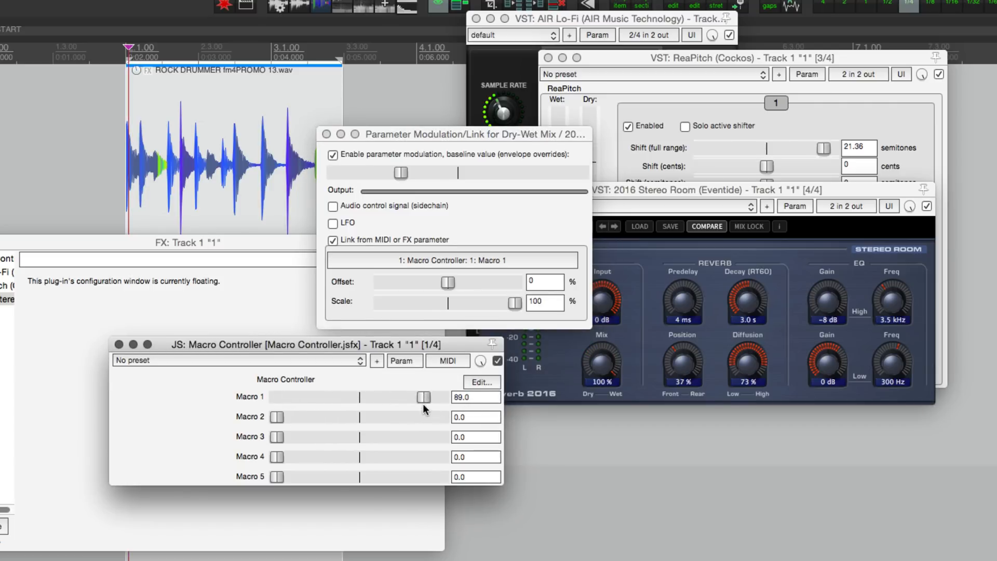
pyautogui.moveTo(411, 396); pyautogui.dragTo(443, 397)
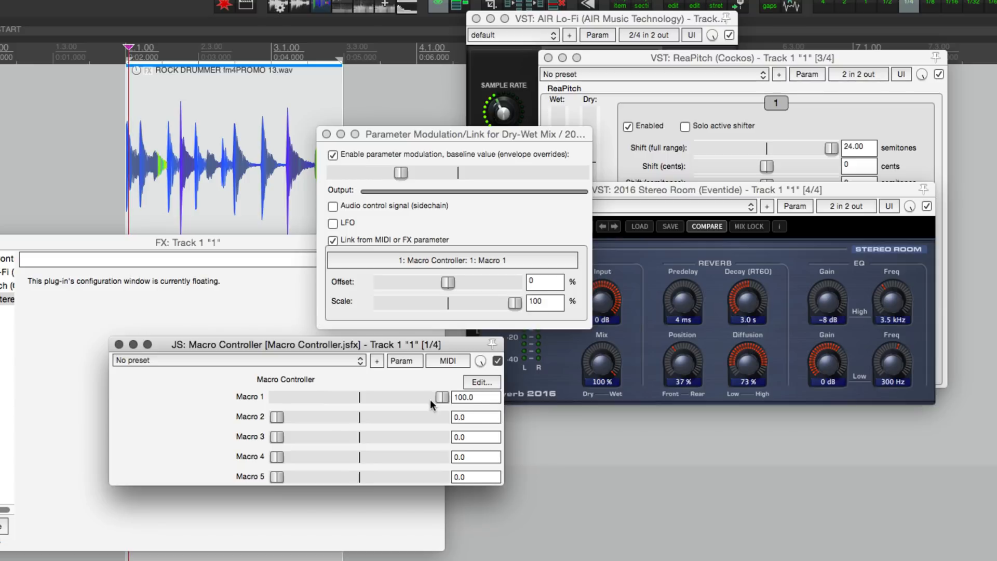
pyautogui.moveTo(442, 396); pyautogui.dragTo(441, 399)
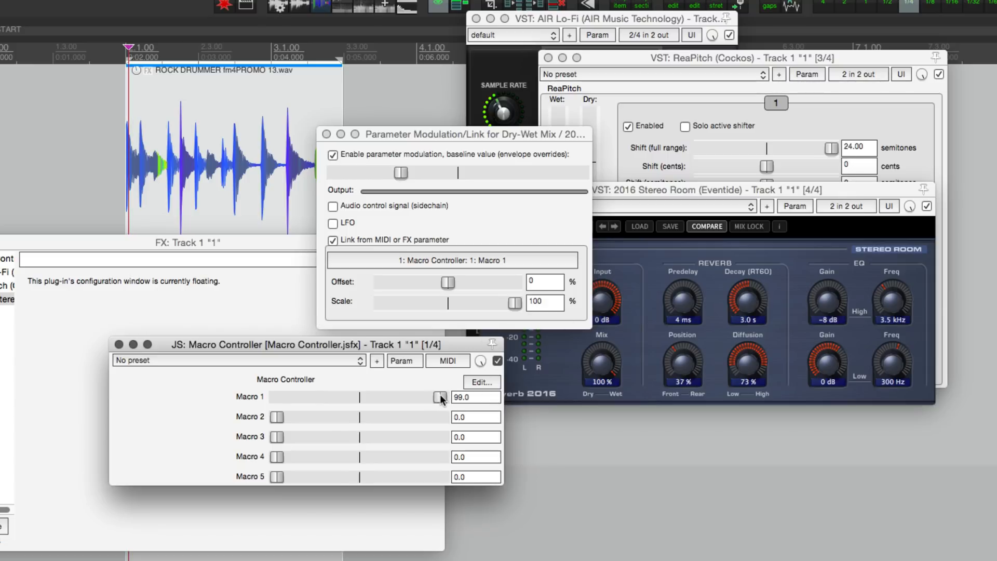
pyautogui.moveTo(441, 397); pyautogui.dragTo(423, 397)
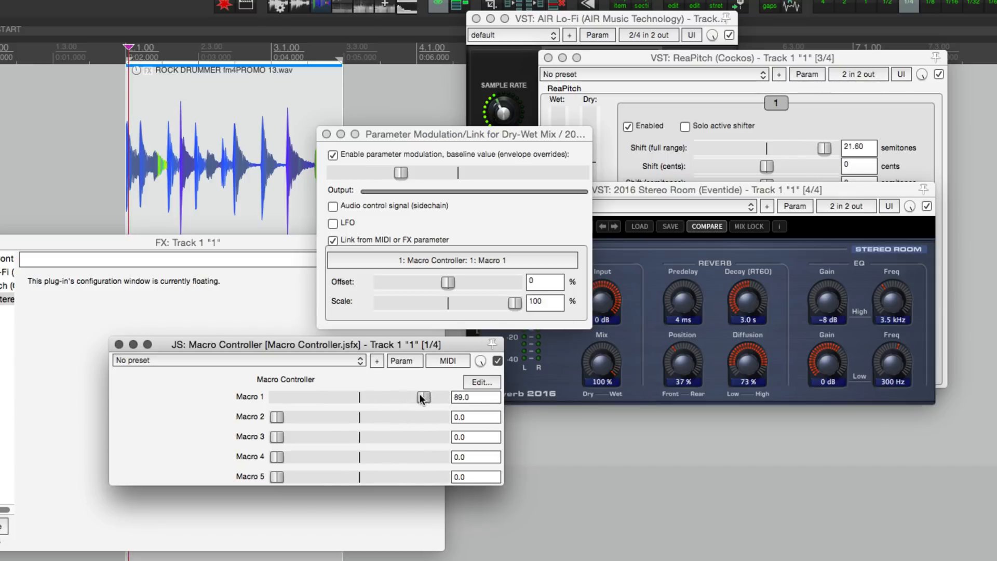
pyautogui.moveTo(422, 397); pyautogui.dragTo(399, 397)
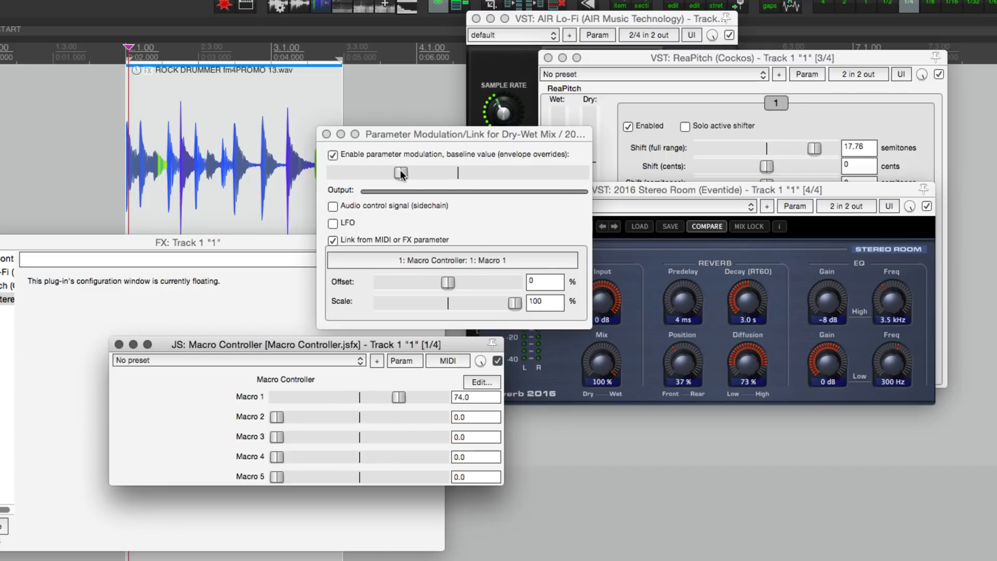
# - Reduce the Eventide mix link scale to 74%
pyautogui.moveTo(515, 304); pyautogui.dragTo(505, 303)
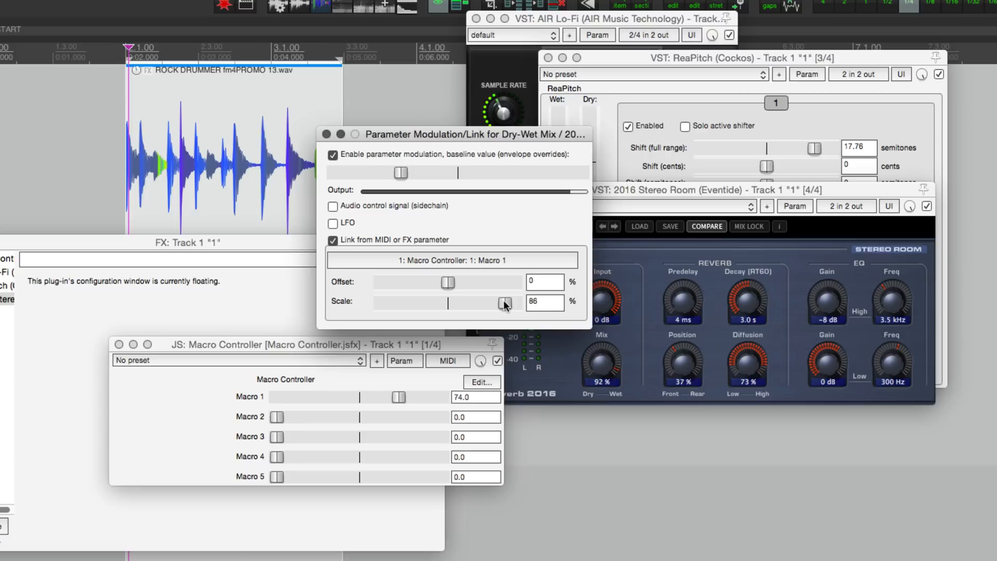
pyautogui.moveTo(505, 303); pyautogui.dragTo(495, 303)
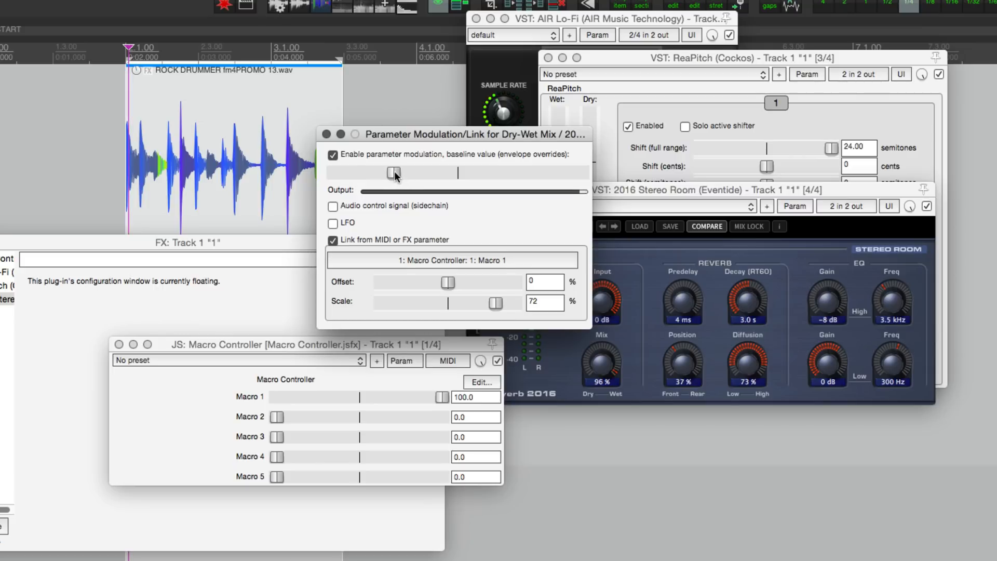
pyautogui.moveTo(496, 303); pyautogui.dragTo(499, 303)
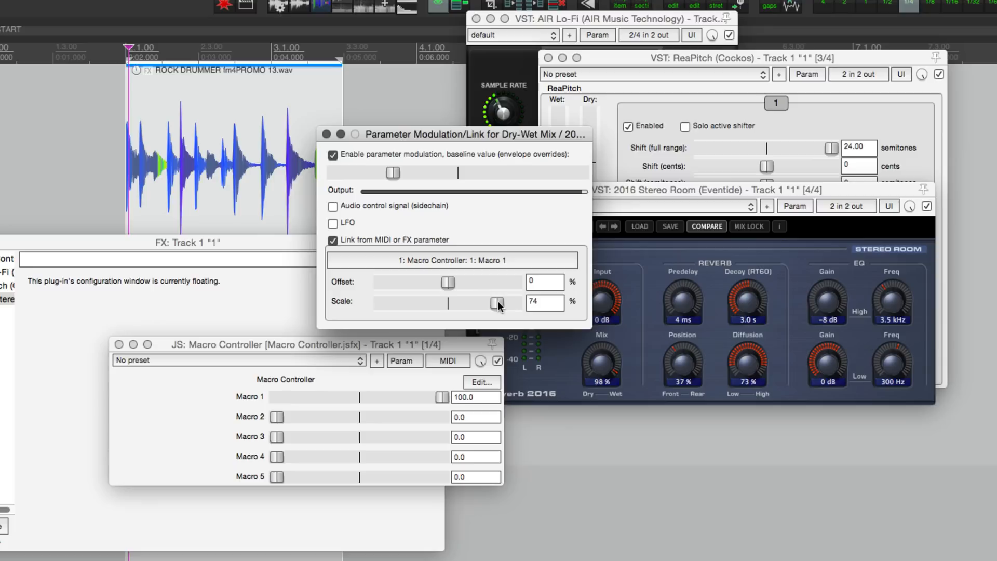
pyautogui.moveTo(498, 302); pyautogui.dragTo(499, 303)
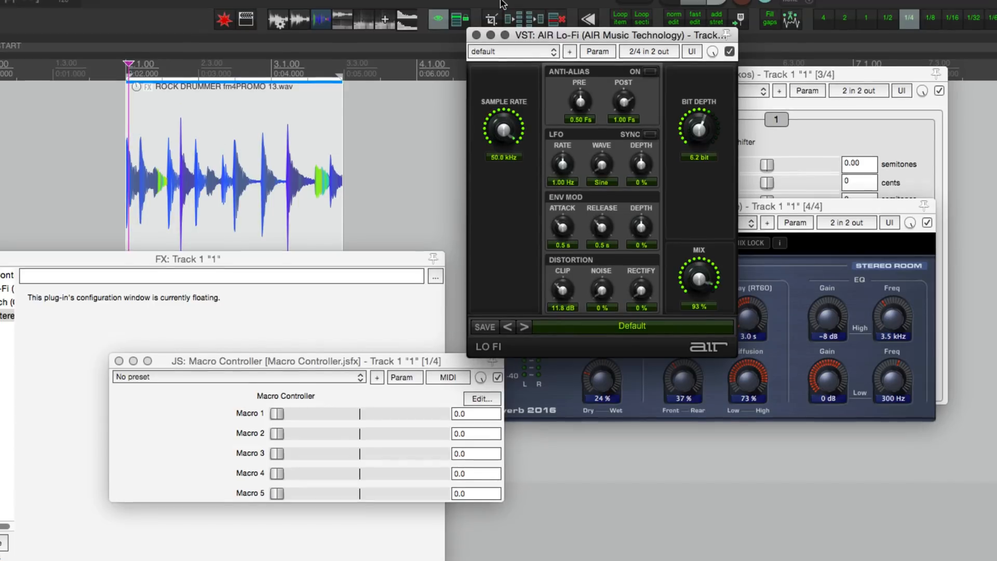
pyautogui.moveTo(515, 115)
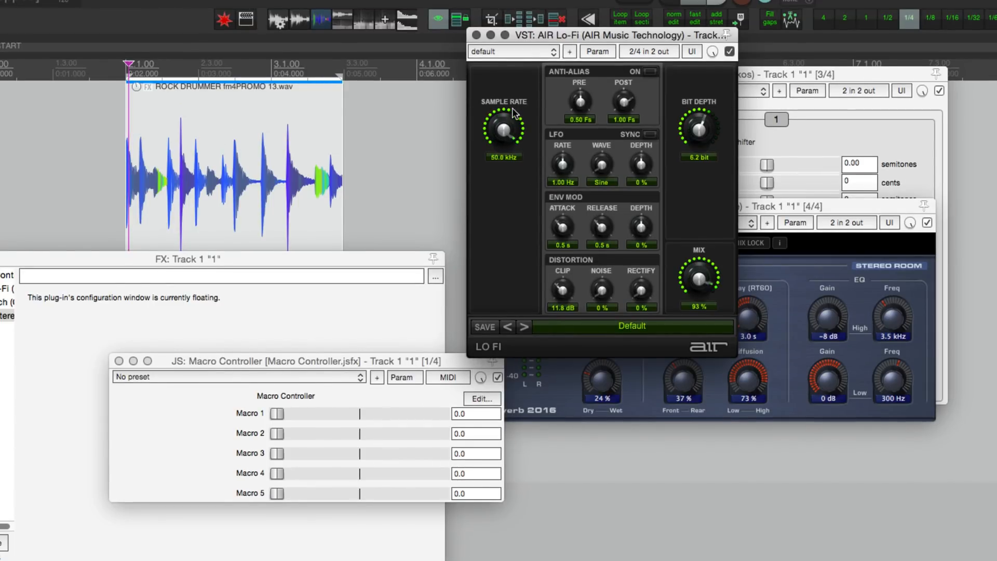
# - Nudge the AIR Lo-Fi sample rate from 4.06 to about 4.35 kHz and open its modulation settings
pyautogui.moveTo(502, 127); pyautogui.dragTo(512, 210)
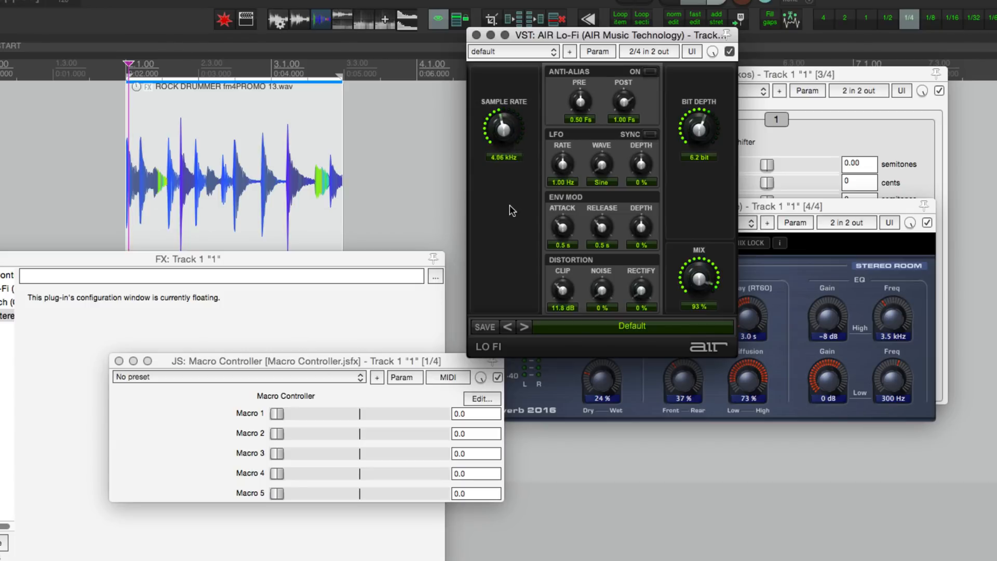
pyautogui.moveTo(504, 125); pyautogui.dragTo(509, 114)
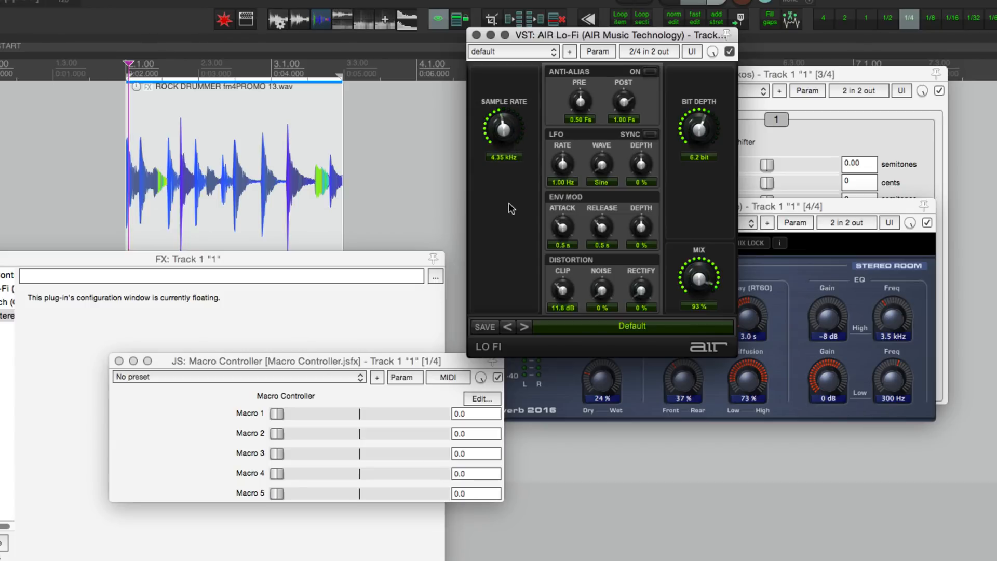
pyautogui.click(595, 52)
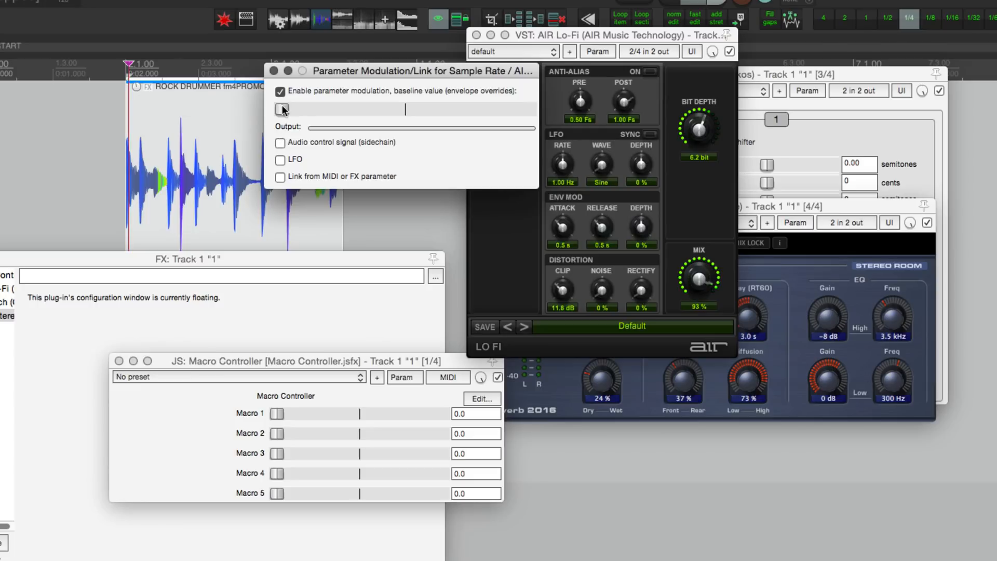
# - Enable linking for the Lo-Fi sample rate and link it to Macro 1
pyautogui.click(280, 177)
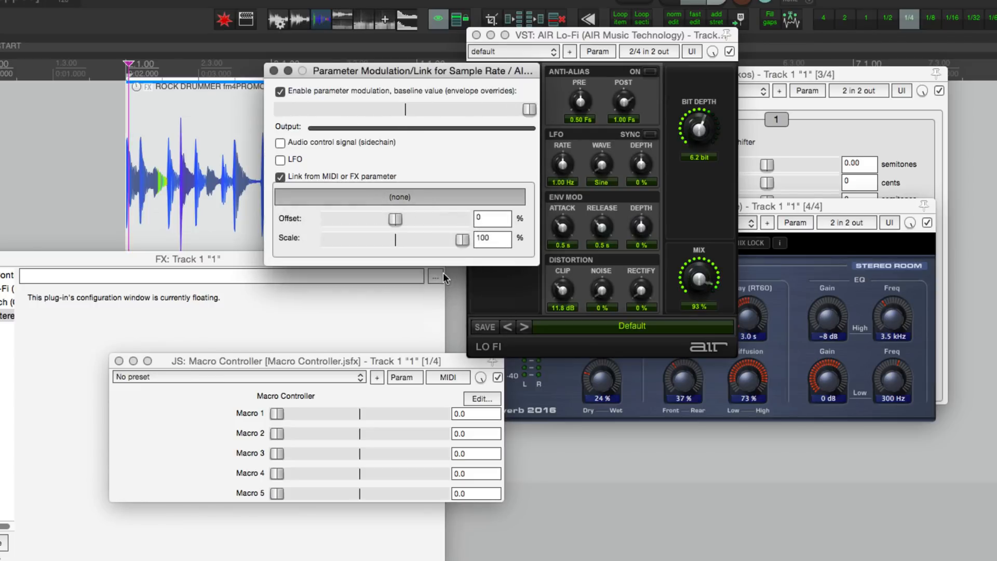
pyautogui.click(400, 196)
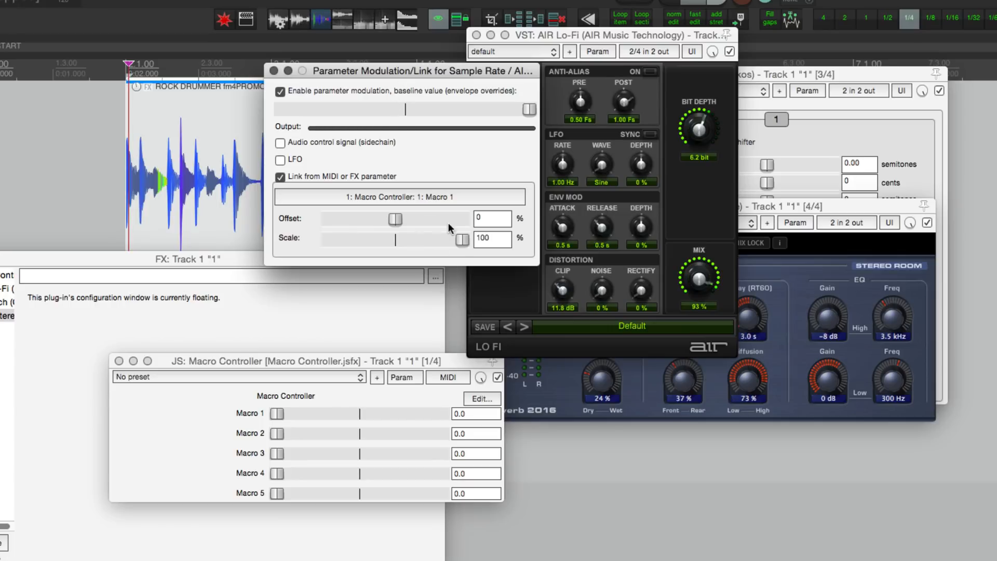
pyautogui.moveTo(462, 240); pyautogui.dragTo(427, 240)
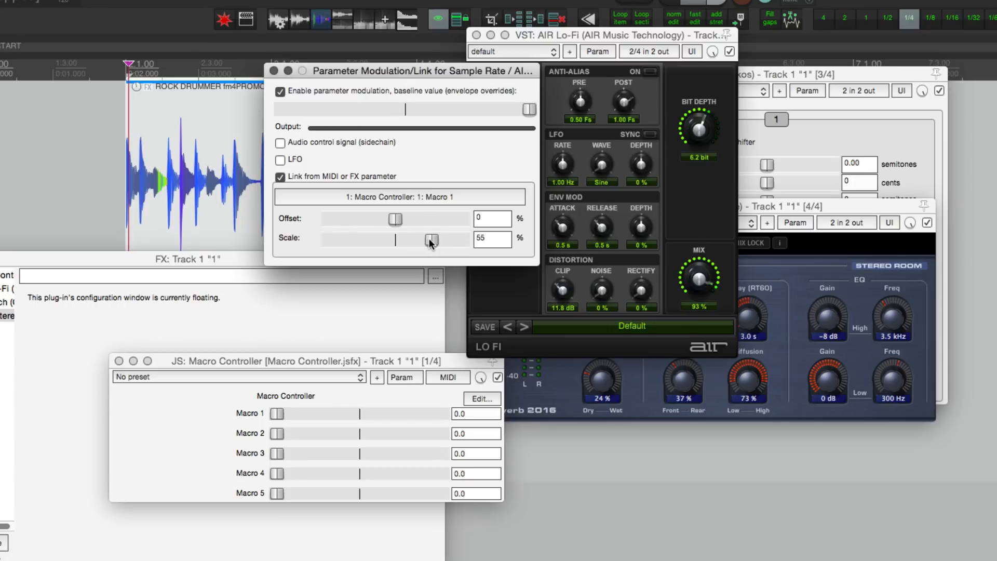
pyautogui.moveTo(445, 240); pyautogui.dragTo(429, 240)
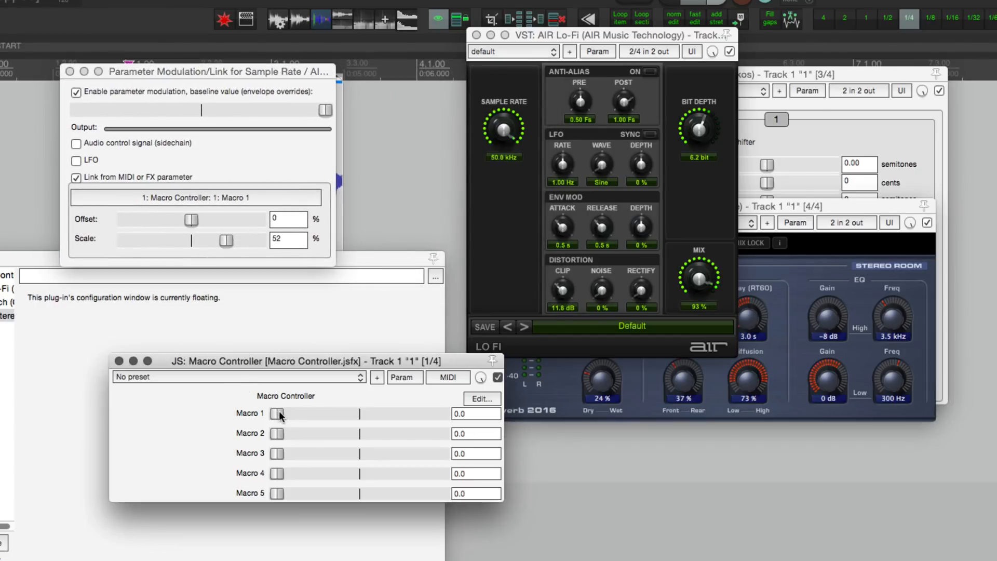
# - Invert the sample rate link scale to about -52% and test it with Macro 1
pyautogui.moveTo(225, 240); pyautogui.dragTo(258, 240)
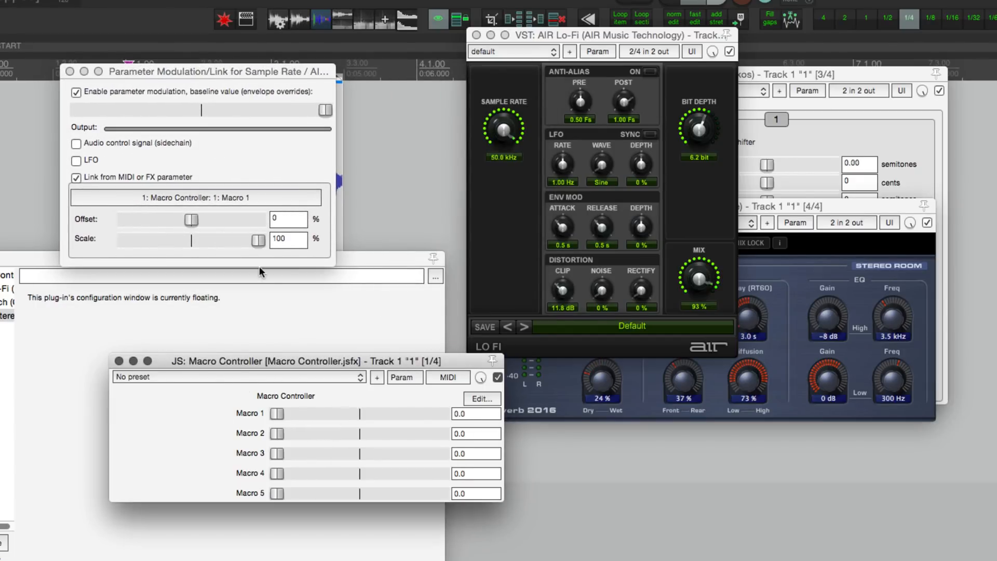
pyautogui.moveTo(257, 240); pyautogui.dragTo(124, 243)
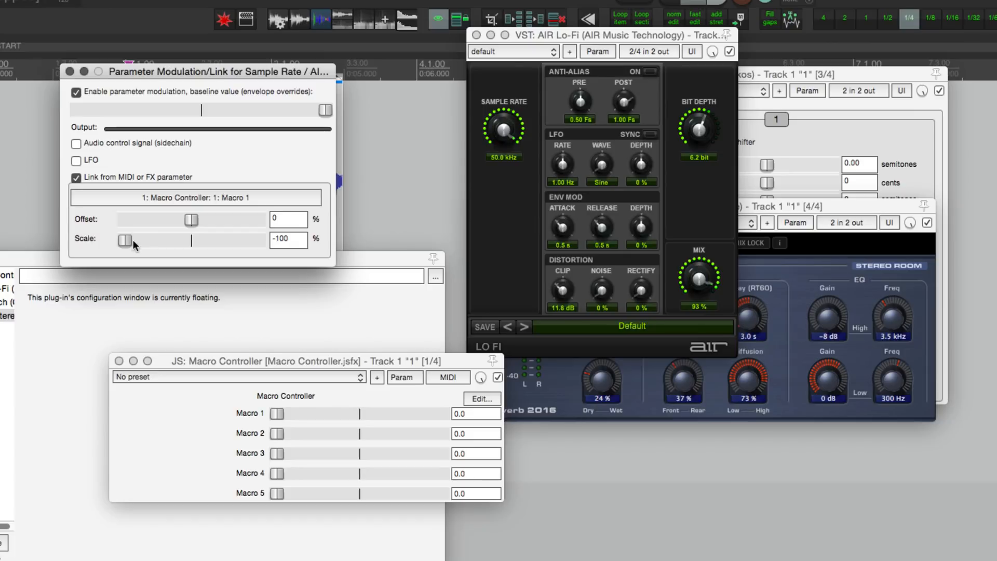
pyautogui.moveTo(124, 242); pyautogui.dragTo(156, 241)
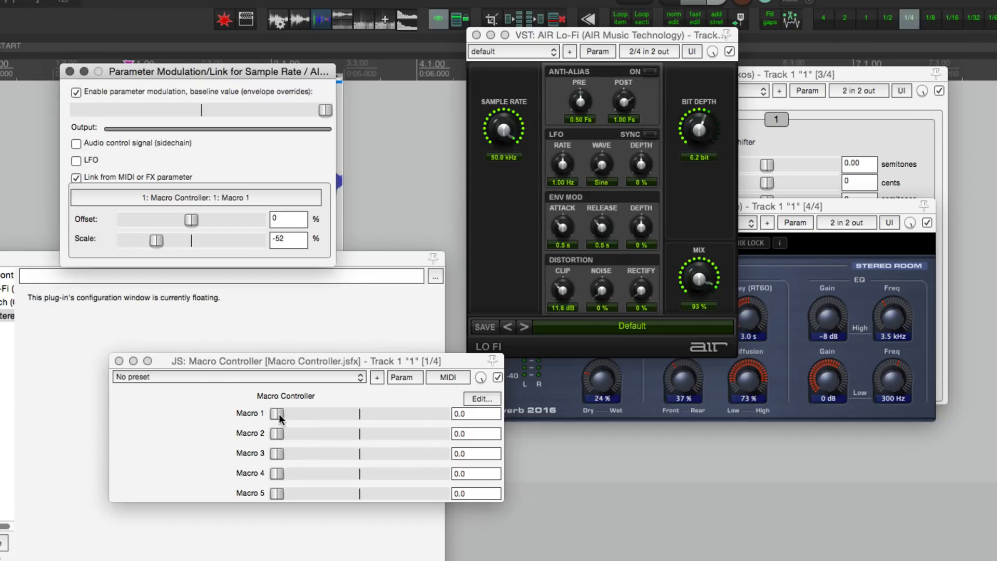
pyautogui.moveTo(279, 413); pyautogui.dragTo(442, 414)
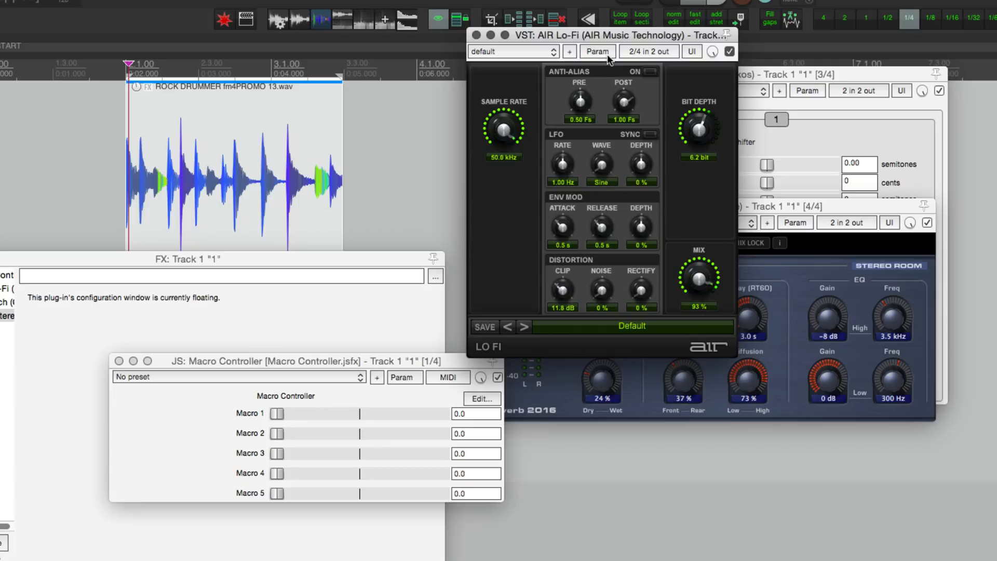
pyautogui.moveTo(554, 210)
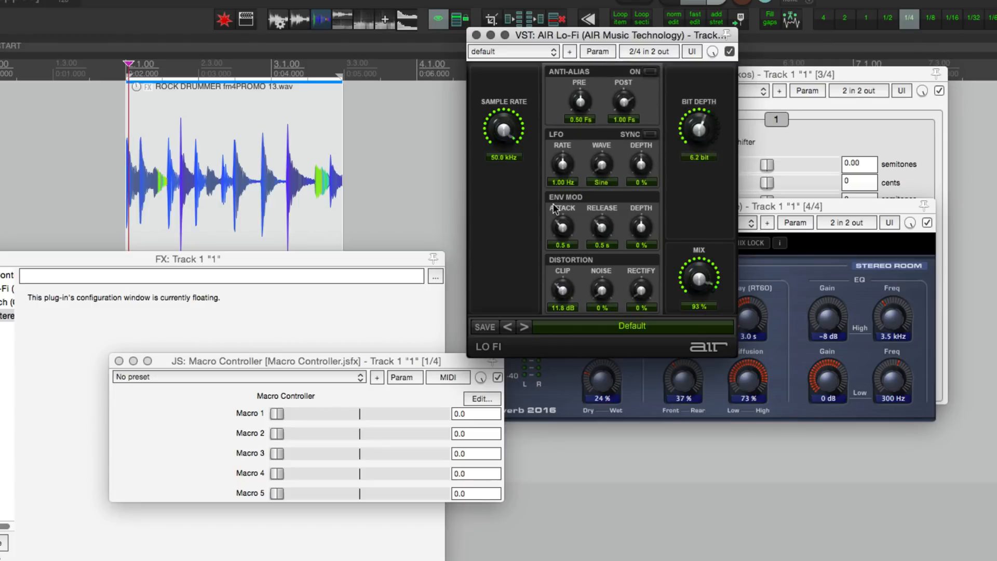
# - Nudge the AIR Lo-Fi bit depth from 6.2 to 6.5 bit and open its modulation settings
pyautogui.moveTo(698, 124); pyautogui.dragTo(700, 130)
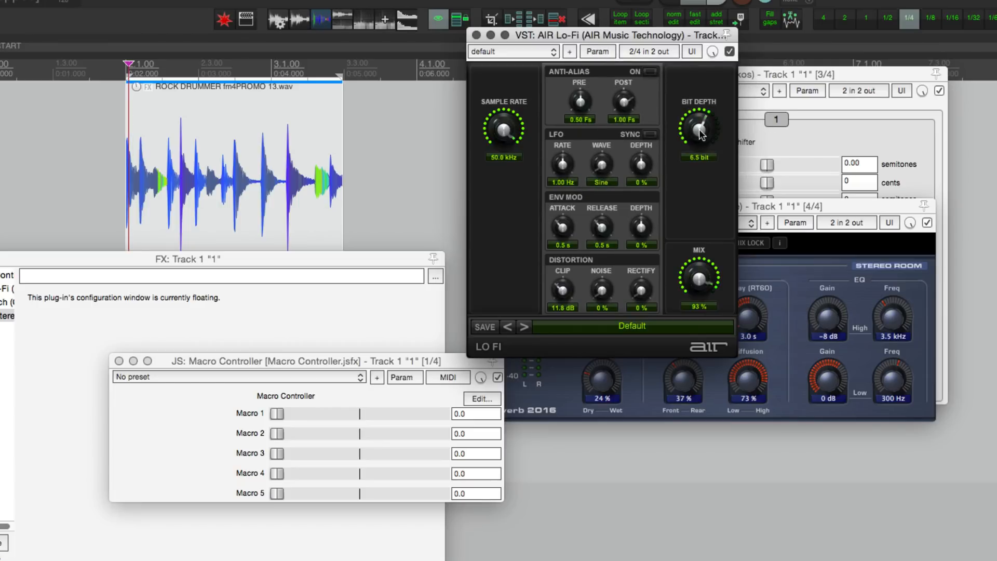
pyautogui.click(597, 51)
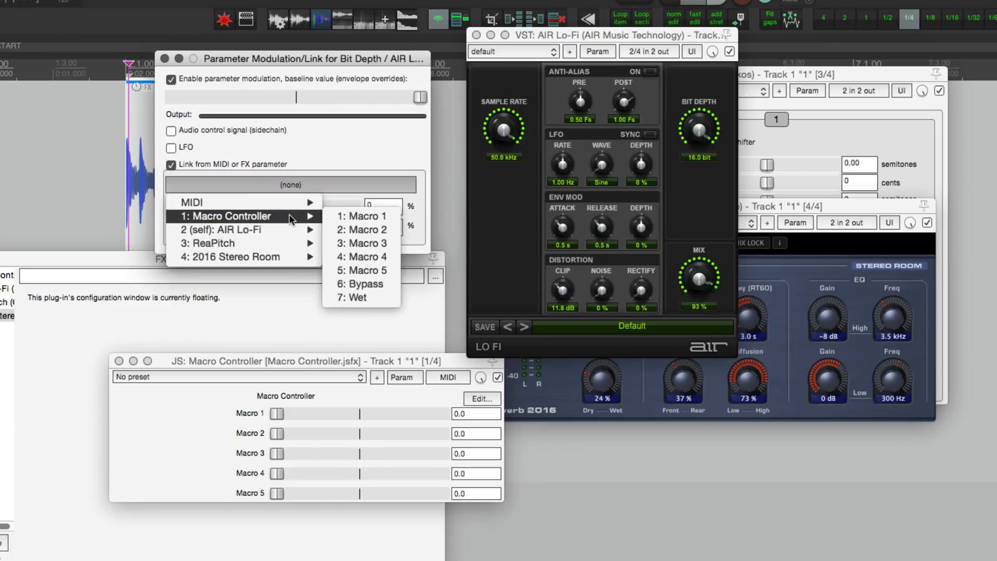
# - Link bit depth to Macro 1 at -37% scale, testing at full macro and returning it to zero
pyautogui.click(363, 215)
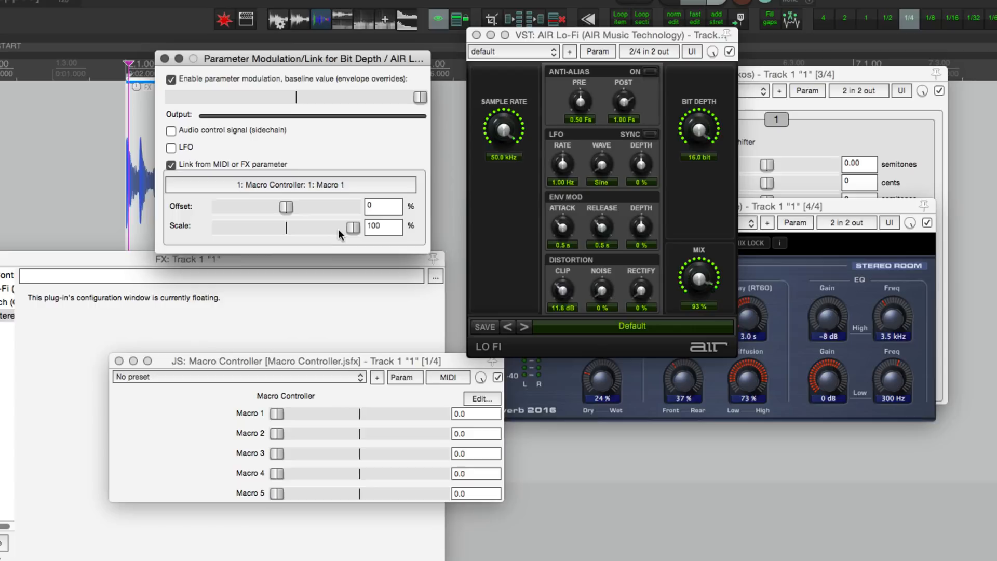
pyautogui.moveTo(321, 242)
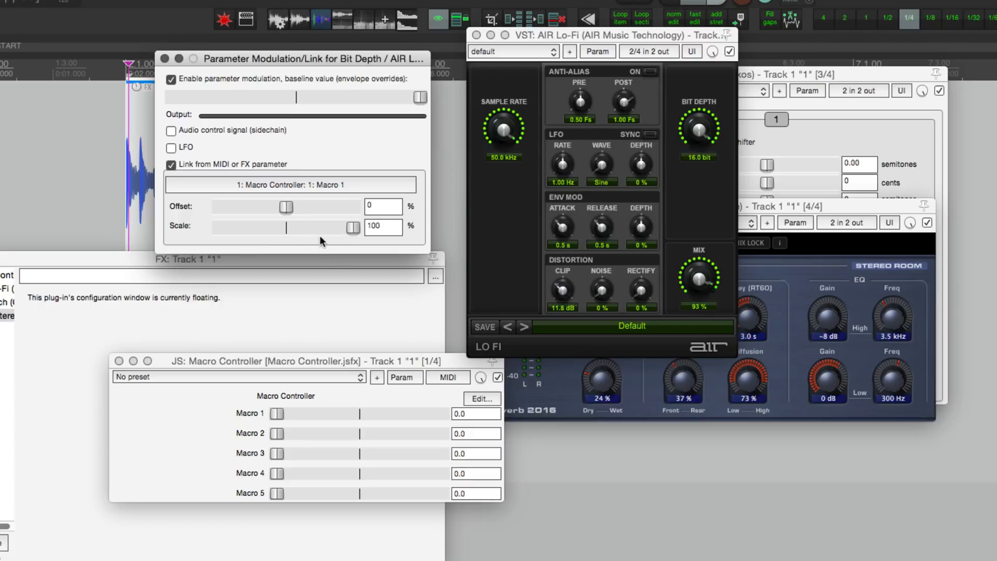
pyautogui.moveTo(354, 227); pyautogui.dragTo(241, 228)
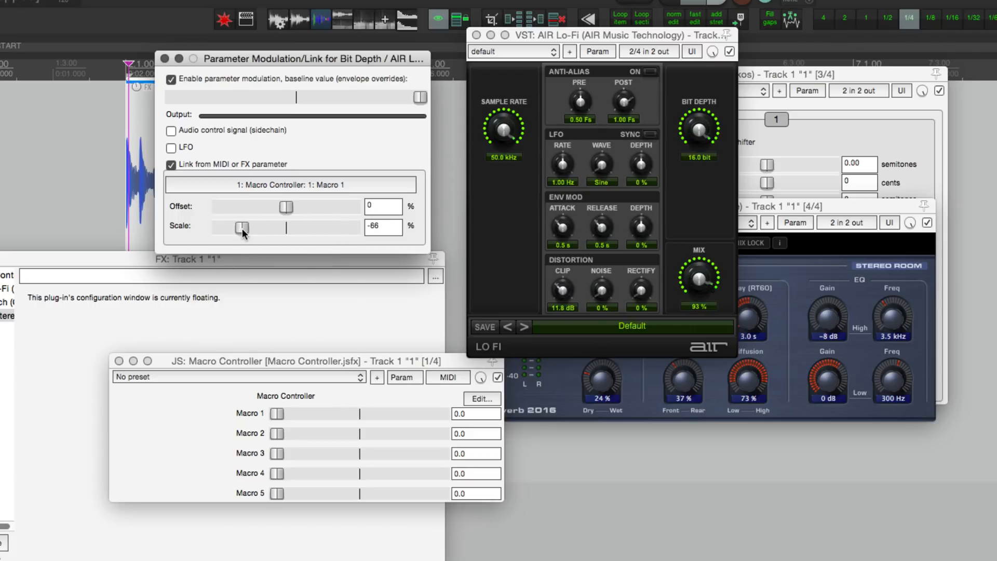
pyautogui.moveTo(277, 413); pyautogui.dragTo(329, 414)
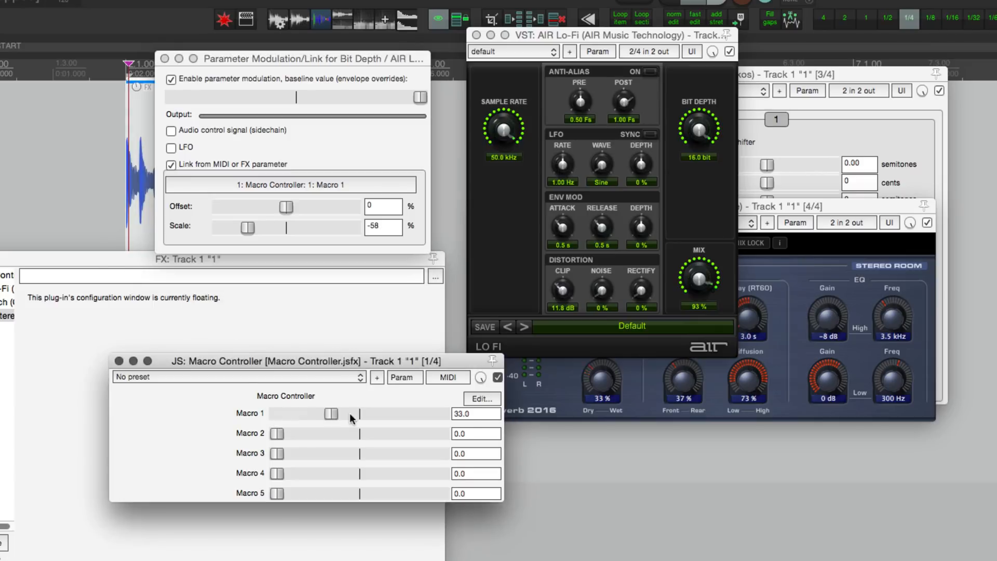
pyautogui.moveTo(329, 413); pyautogui.dragTo(443, 413)
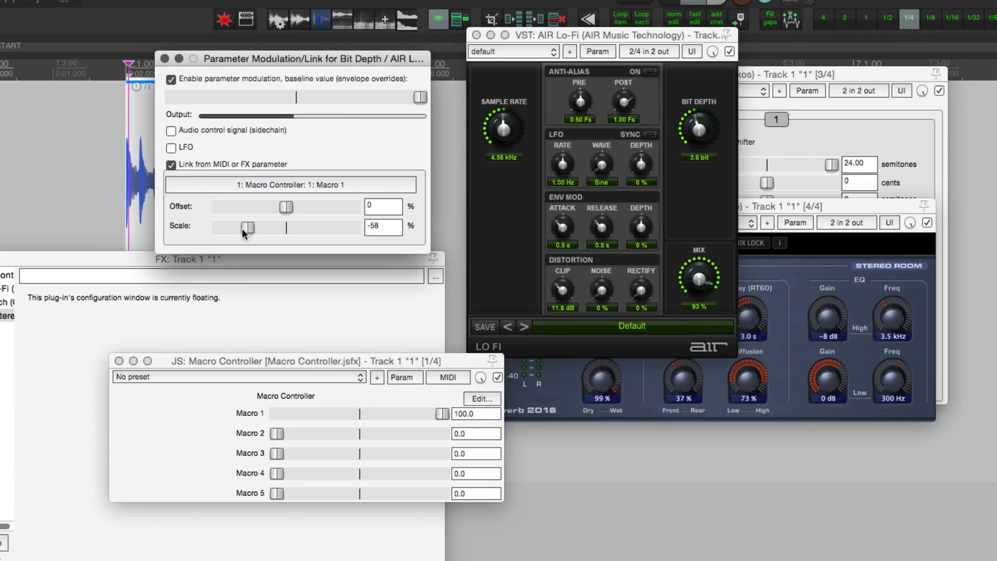
pyautogui.moveTo(244, 227); pyautogui.dragTo(263, 228)
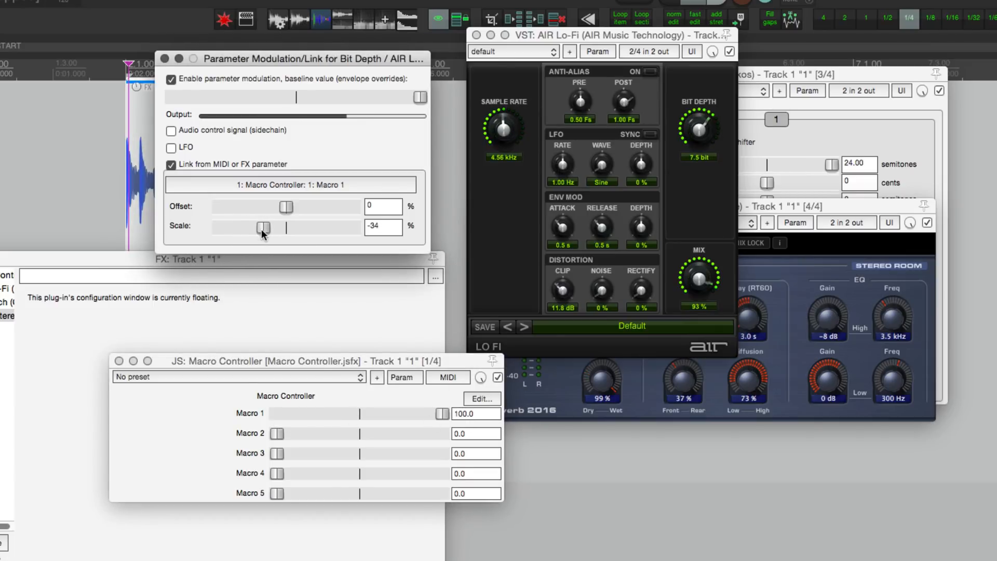
pyautogui.moveTo(263, 227); pyautogui.dragTo(266, 228)
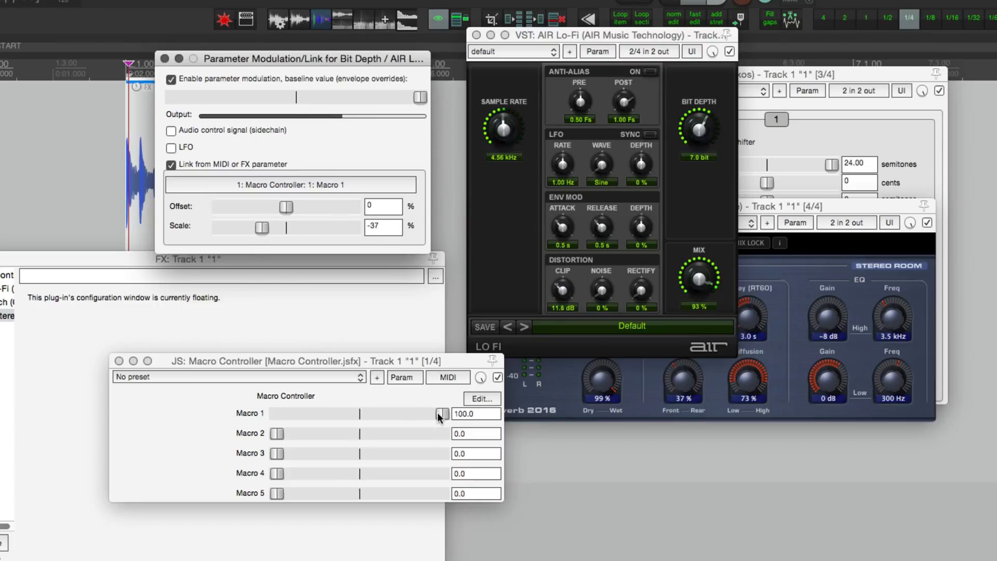
pyautogui.moveTo(442, 413); pyautogui.dragTo(277, 414)
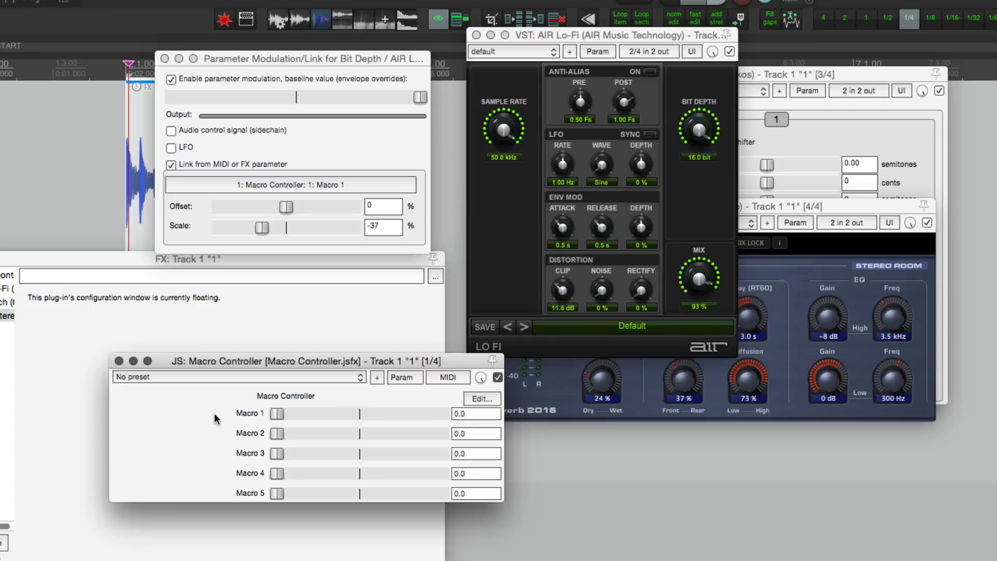
# - Link the Lo-Fi clip amount to Macro 1 from a zero baseline at about 32% scale
pyautogui.click(596, 51)
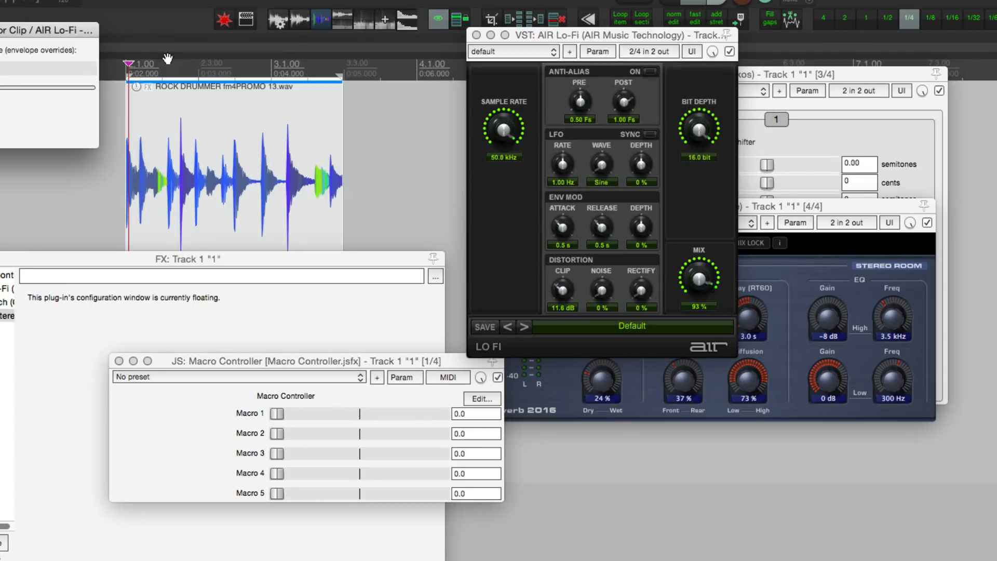
pyautogui.click(206, 77)
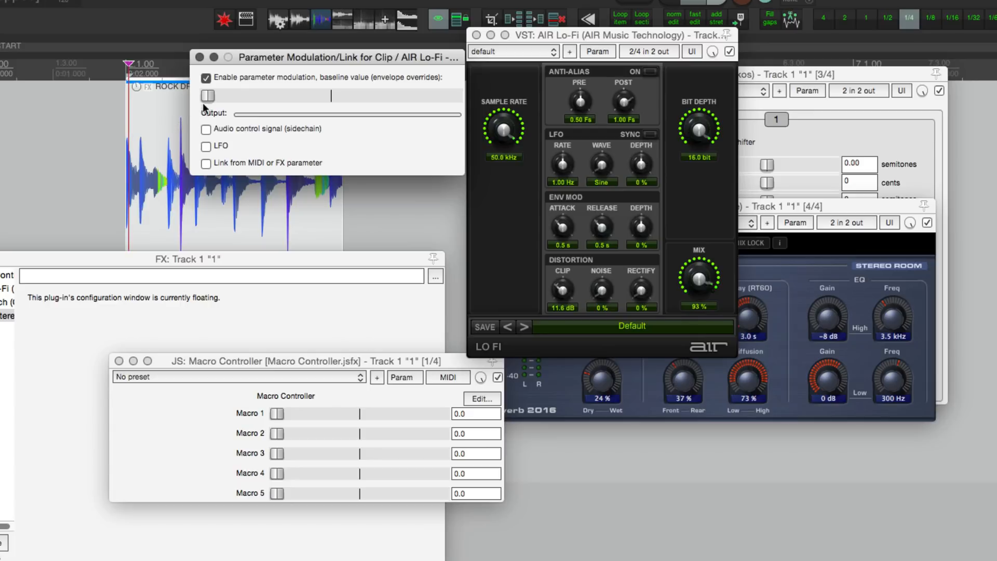
pyautogui.click(206, 163)
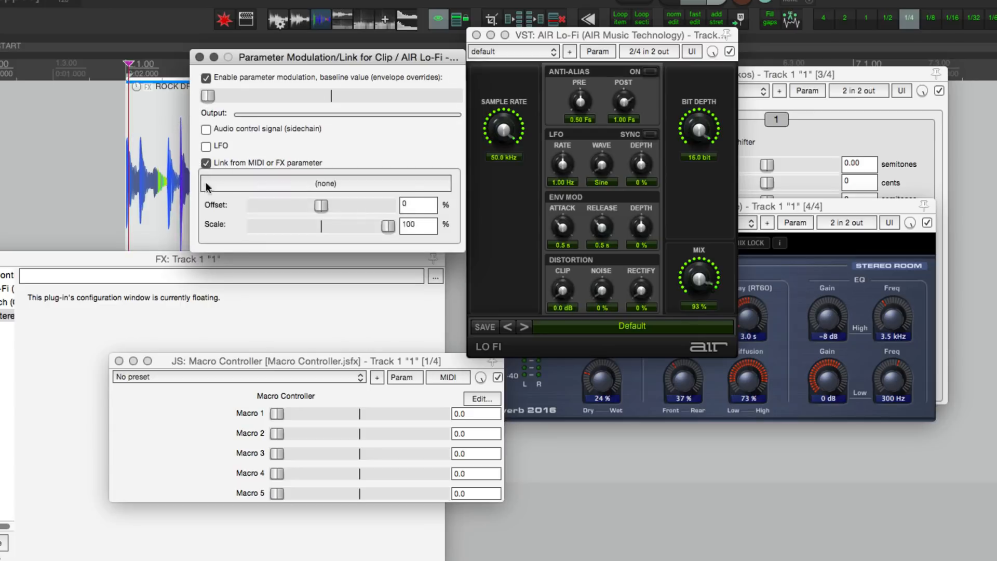
pyautogui.click(325, 183)
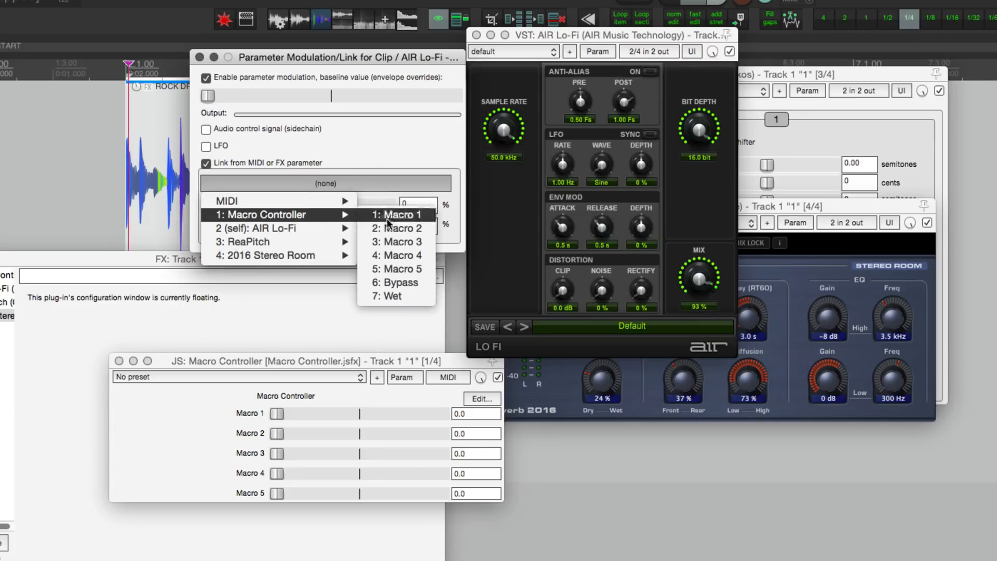
pyautogui.click(394, 215)
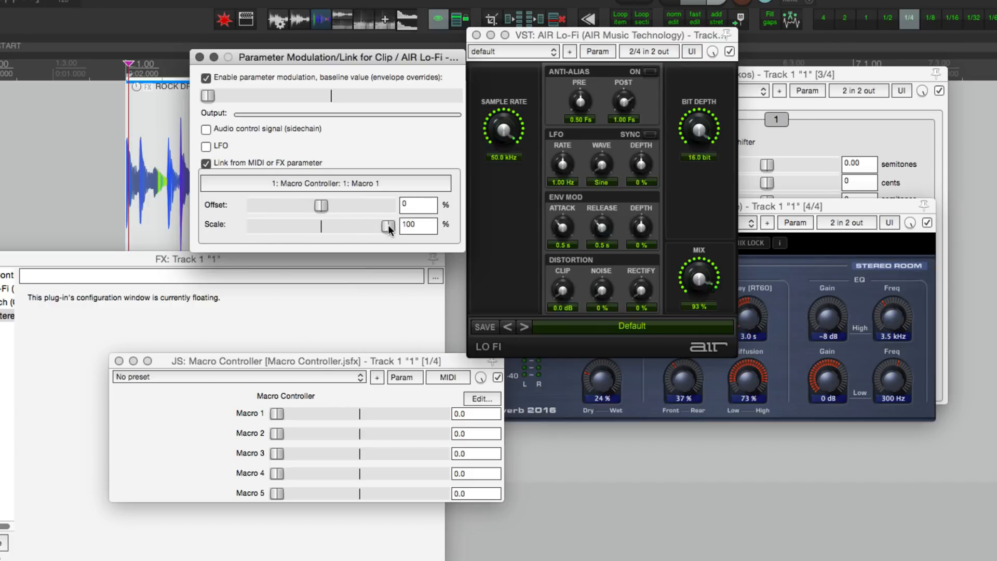
pyautogui.moveTo(388, 226); pyautogui.dragTo(343, 226)
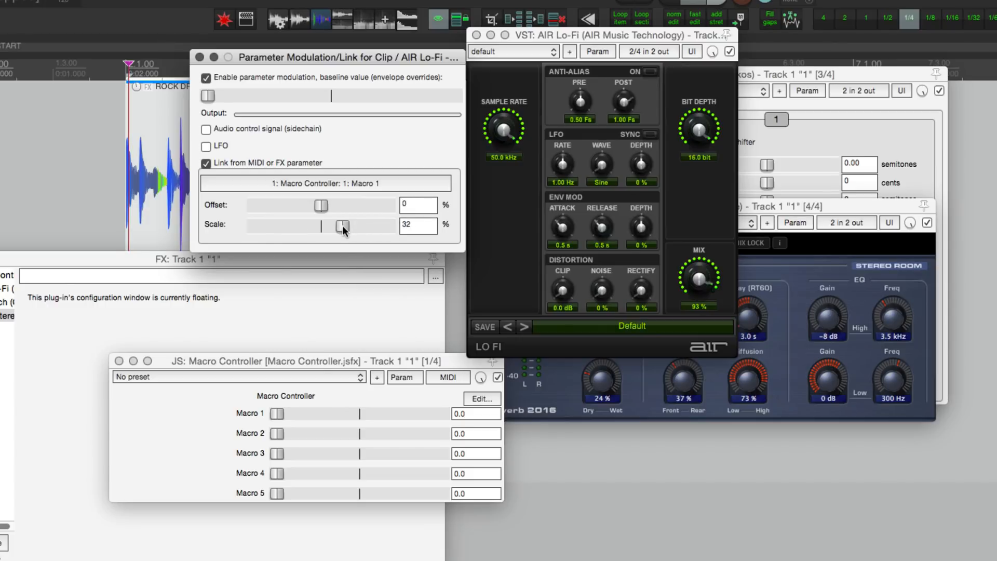
pyautogui.moveTo(277, 413); pyautogui.dragTo(444, 413)
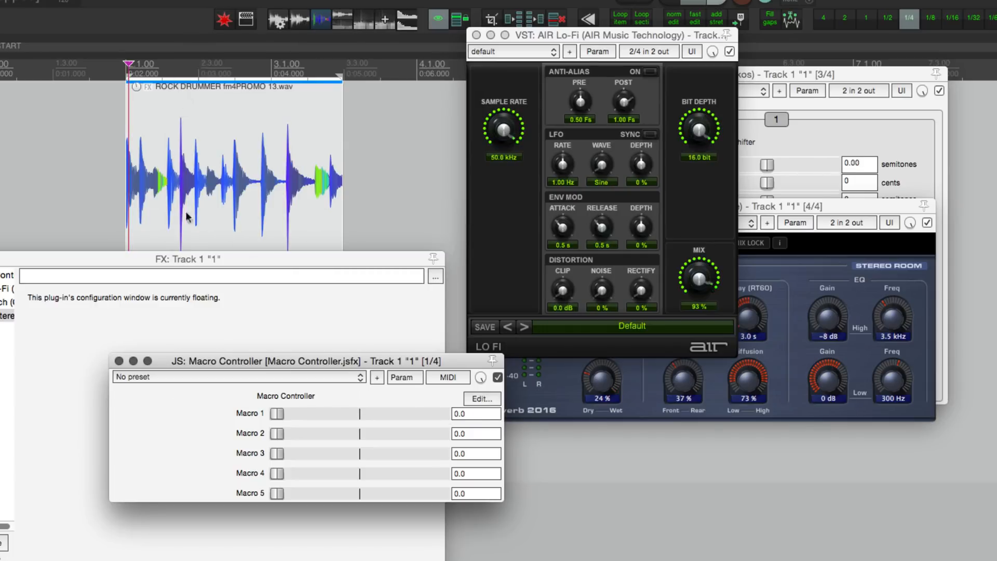
# - Sweep Macro 1 through 24, 60, 100 and 12 to test all linked parameters
pyautogui.moveTo(278, 413); pyautogui.dragTo(284, 414)
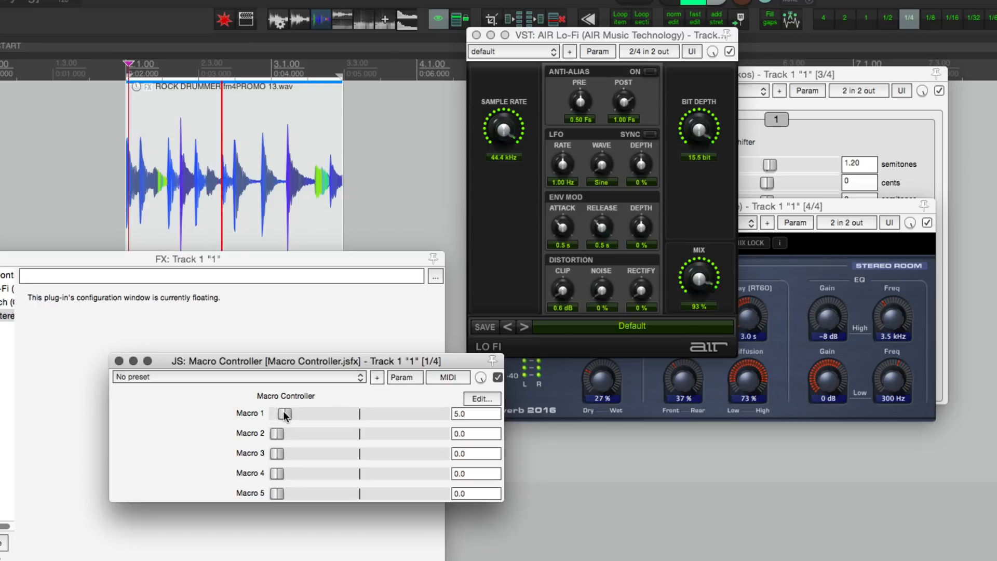
pyautogui.moveTo(285, 414); pyautogui.dragTo(315, 414)
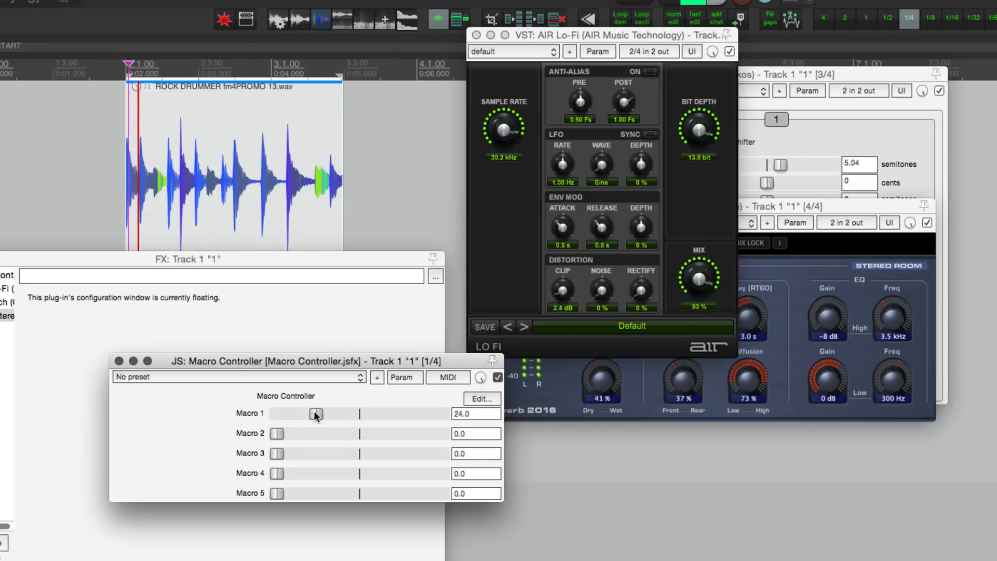
pyautogui.moveTo(316, 413); pyautogui.dragTo(377, 414)
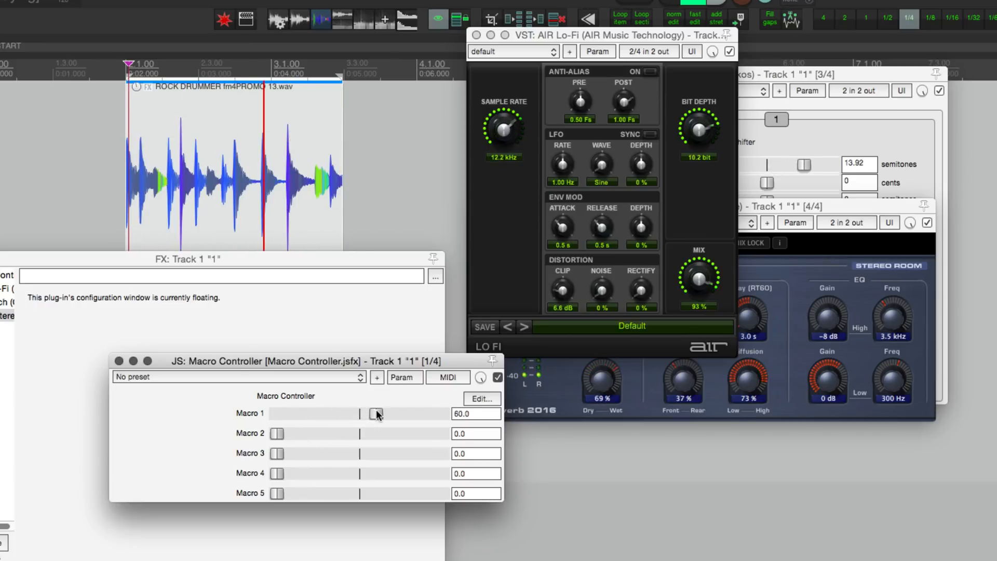
pyautogui.moveTo(376, 414); pyautogui.dragTo(441, 413)
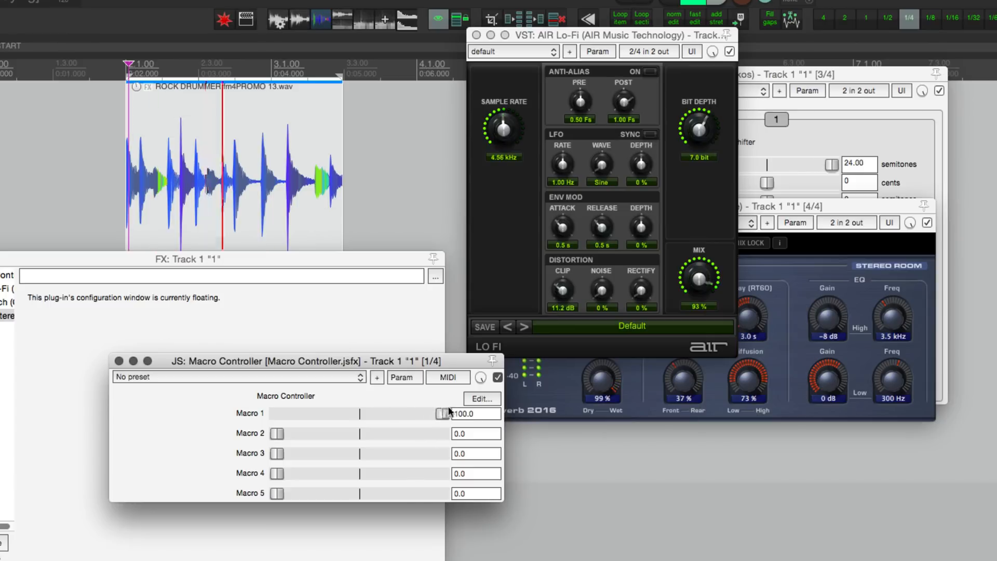
pyautogui.moveTo(442, 413); pyautogui.dragTo(294, 413)
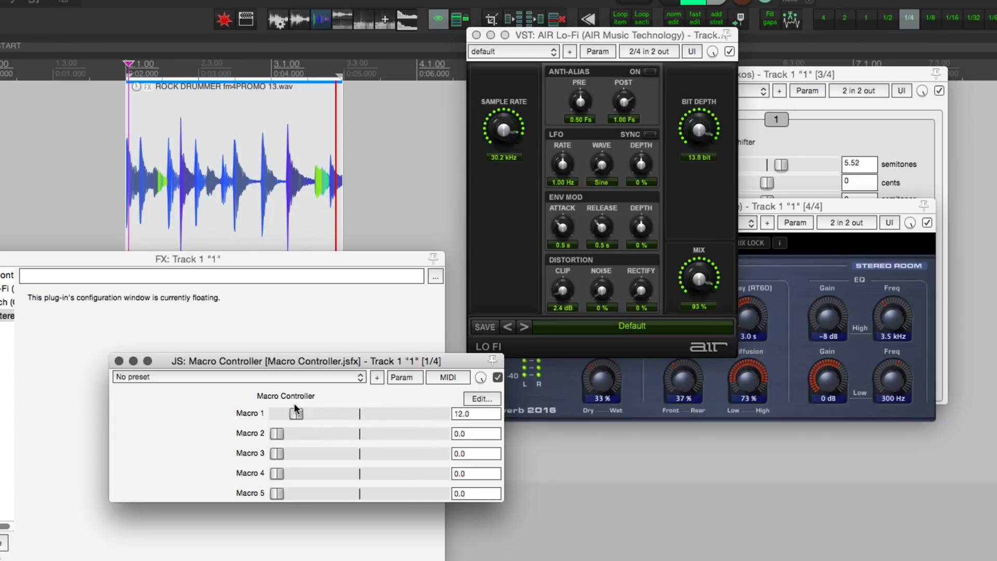
pyautogui.moveTo(295, 413); pyautogui.dragTo(354, 413)
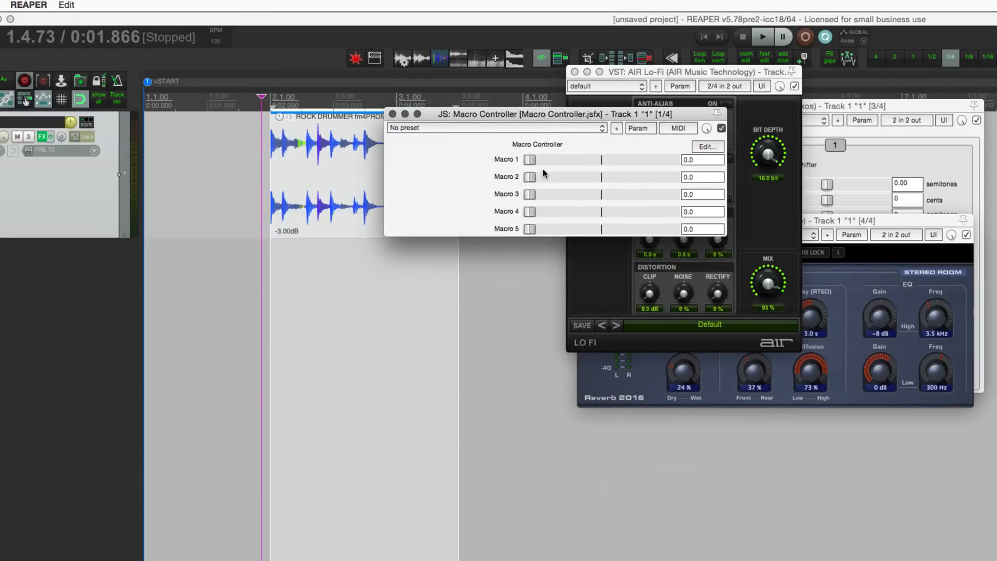
pyautogui.moveTo(532, 162)
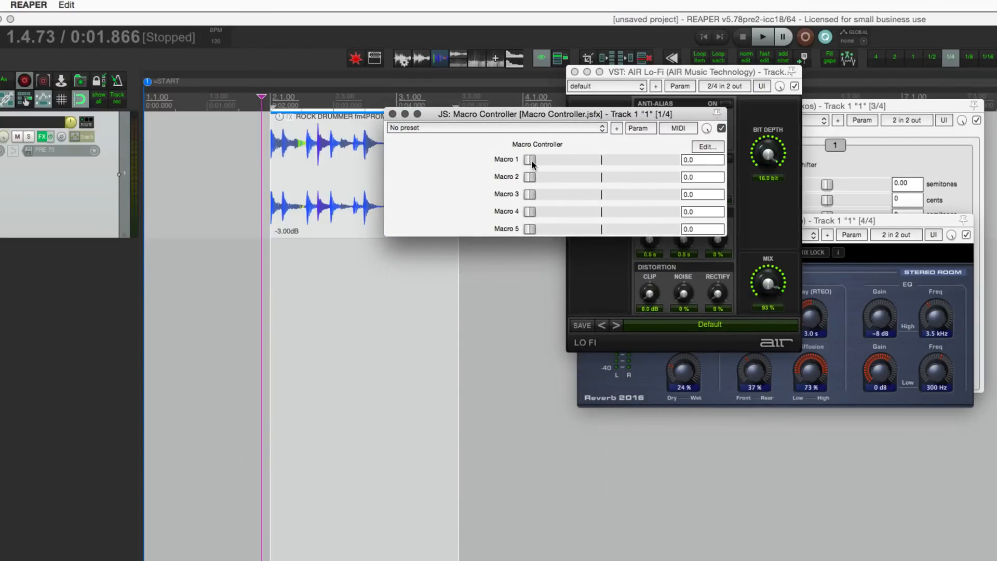
# - Touch the Macro 1 parameter so it can be given an automation envelope
pyautogui.click(761, 37)
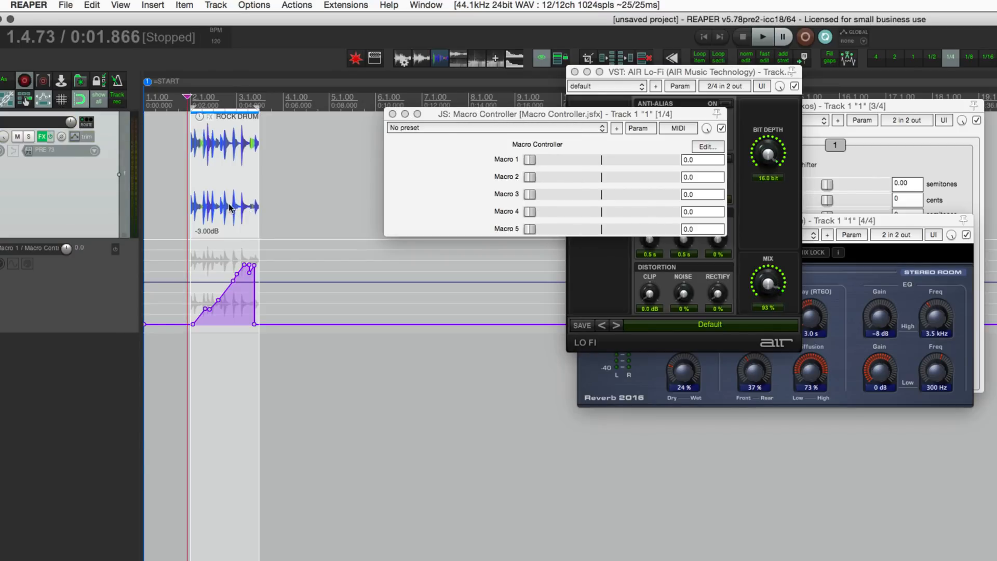
pyautogui.click(762, 36)
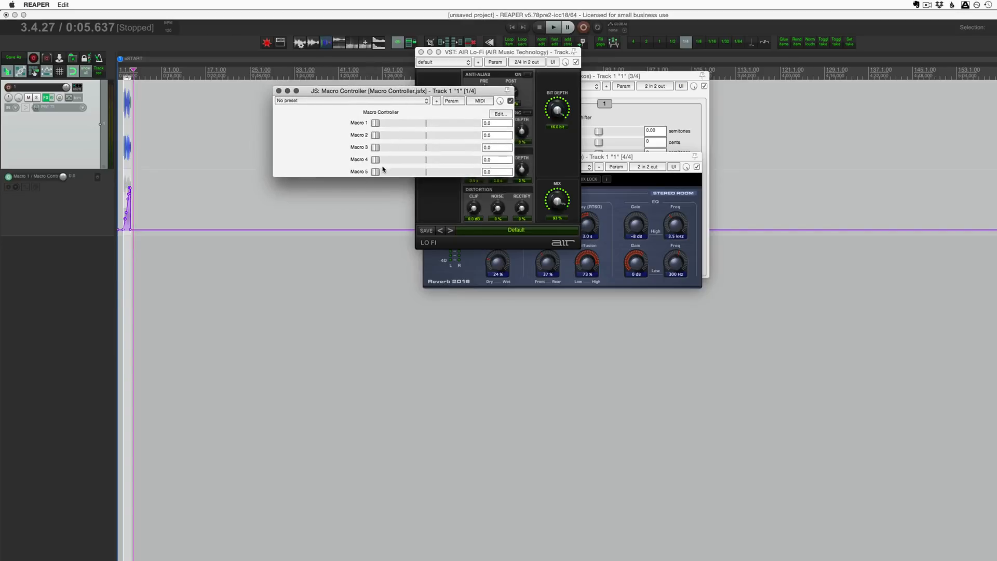
pyautogui.moveTo(340, 155)
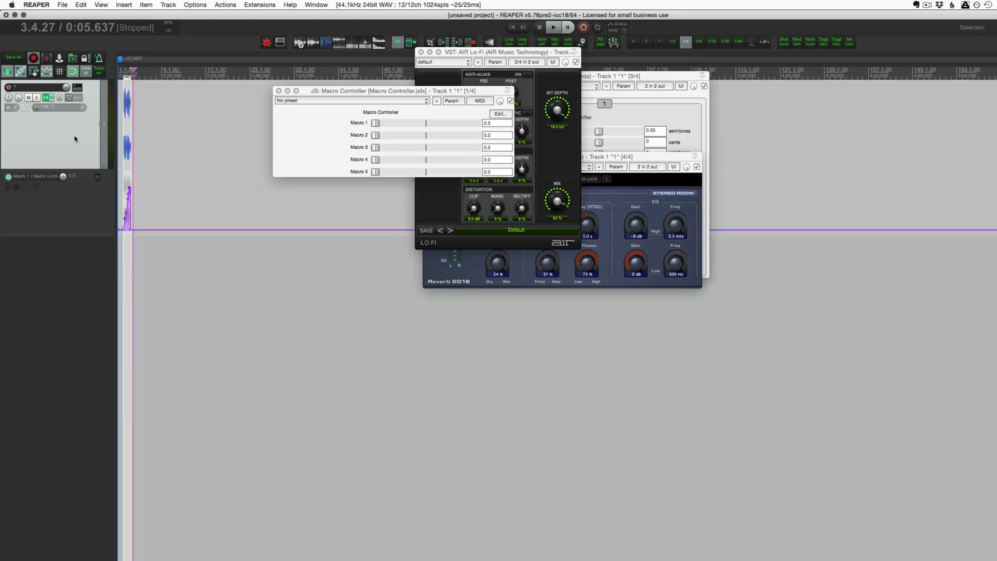
# - Save all of Track 1's effects as an FX chain named 'Macro pitch verb'
pyautogui.click(47, 98)
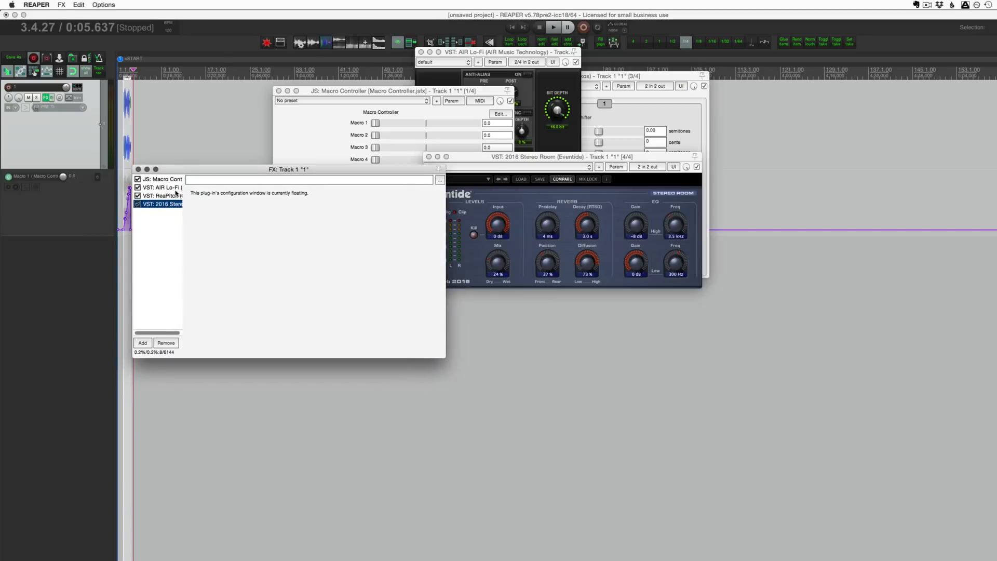
pyautogui.rightClick(162, 197)
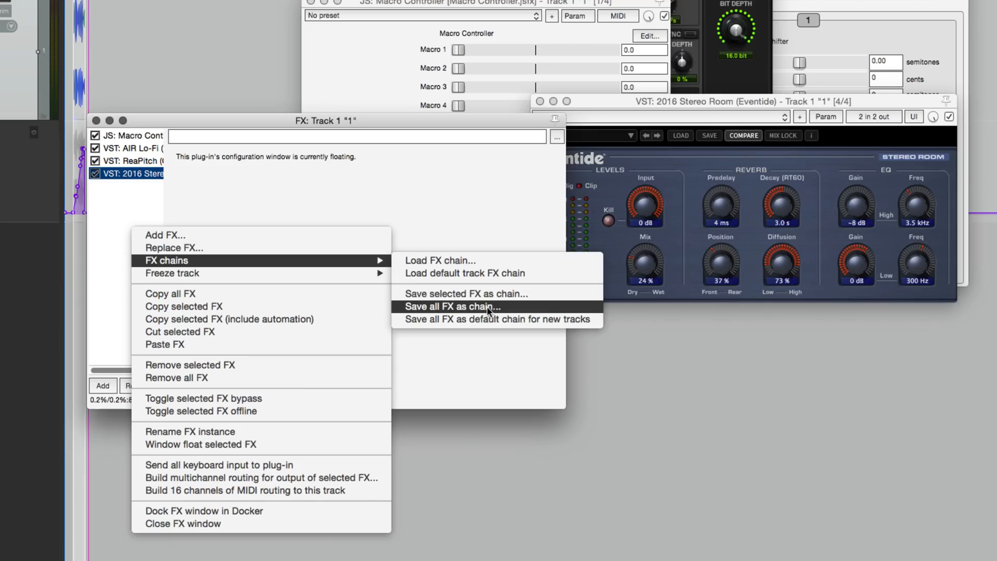
pyautogui.click(454, 306)
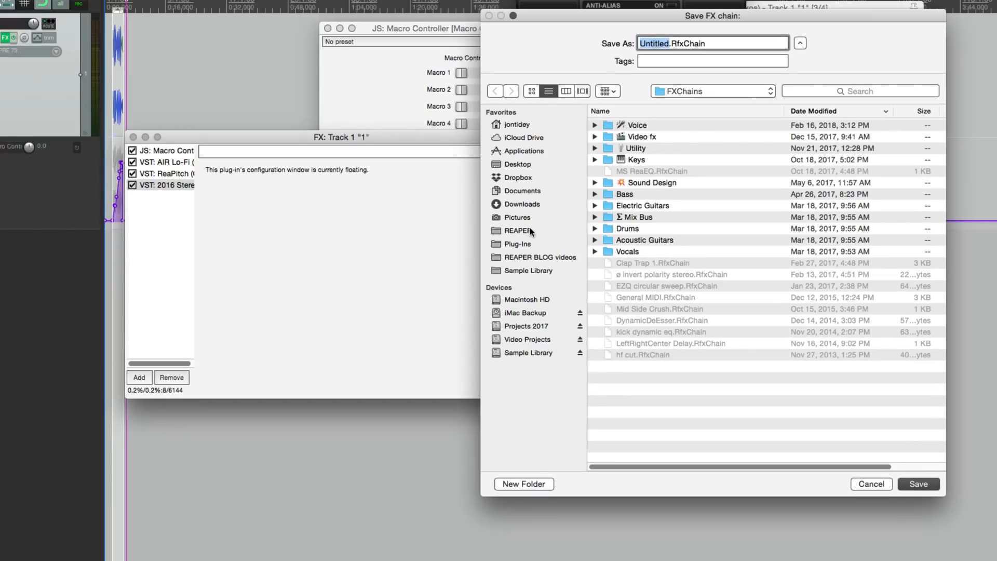
pyautogui.write('Macro')
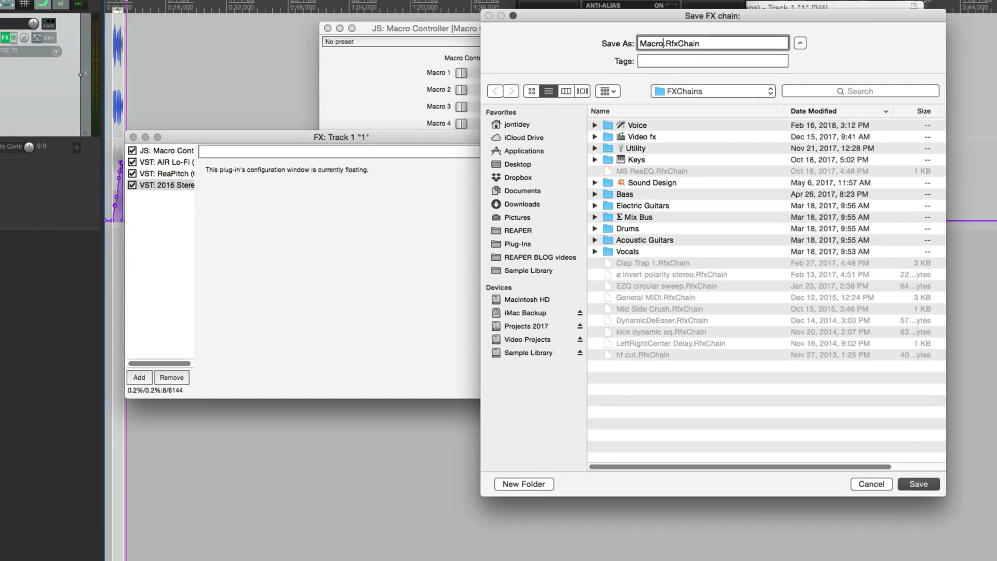
pyautogui.write('pitch')
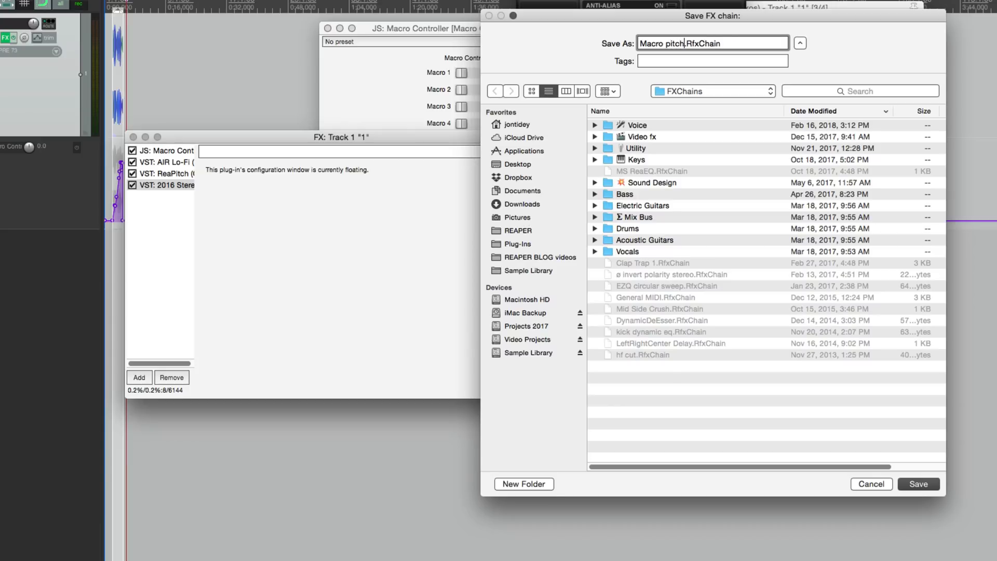
pyautogui.write('verb')
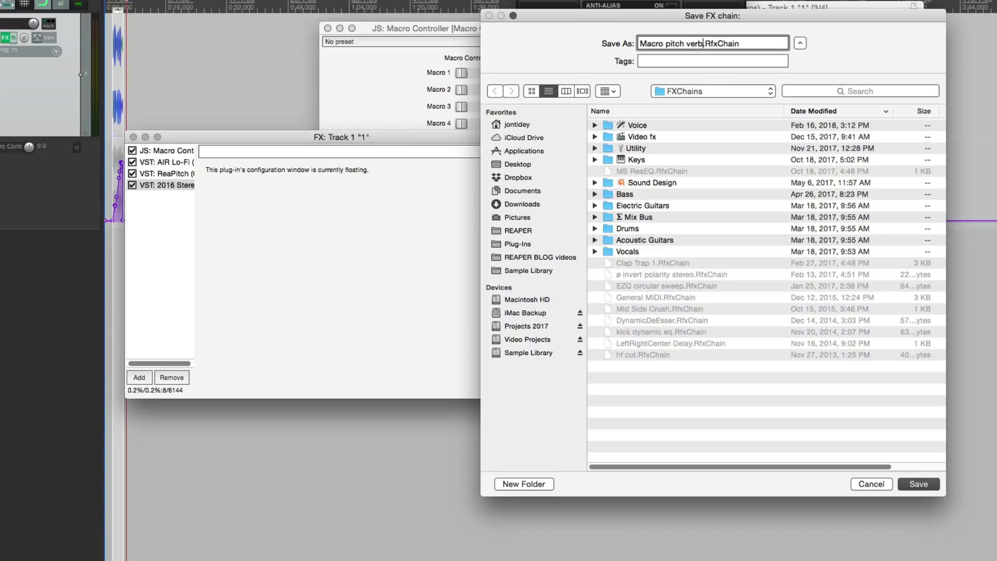
pyautogui.click(918, 484)
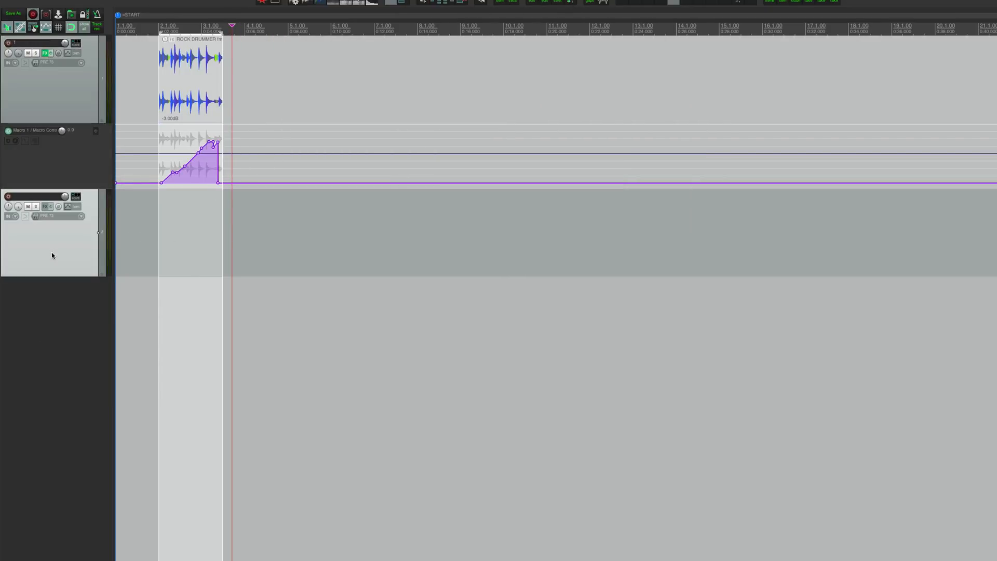
# - Show Track 2's saved FX Chains list, which includes 'Macro pitch verb'
pyautogui.click(45, 206)
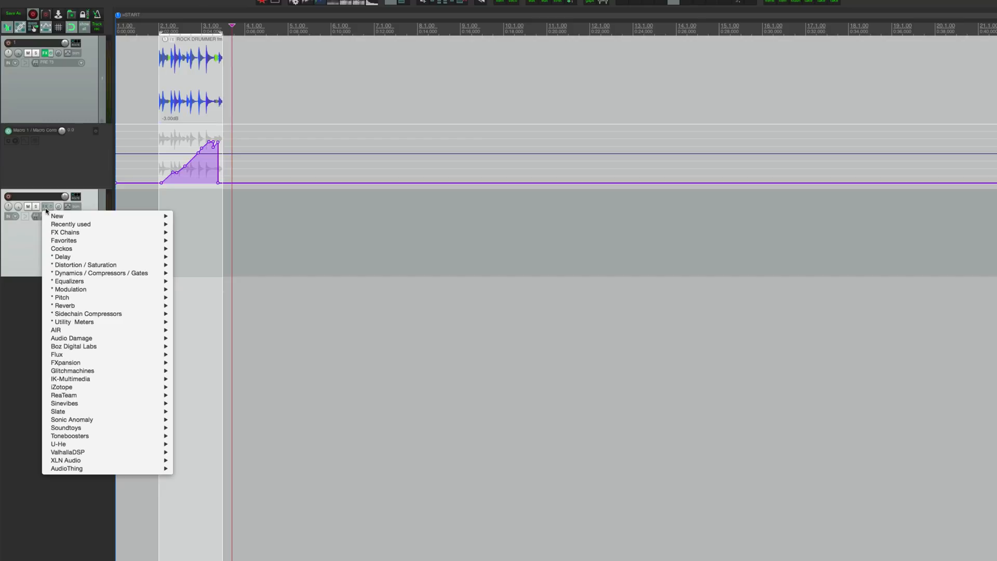
pyautogui.click(65, 233)
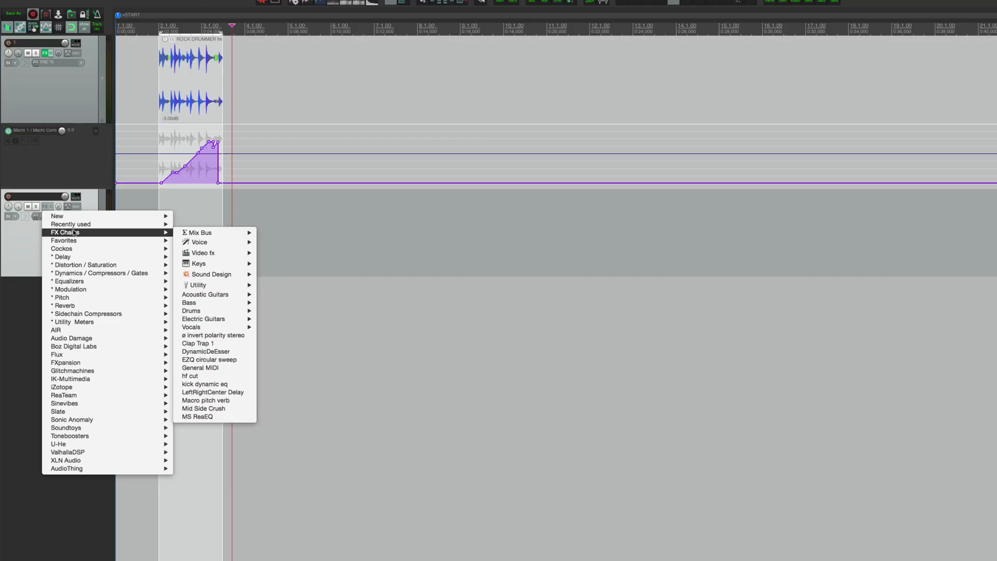
pyautogui.moveTo(209, 379)
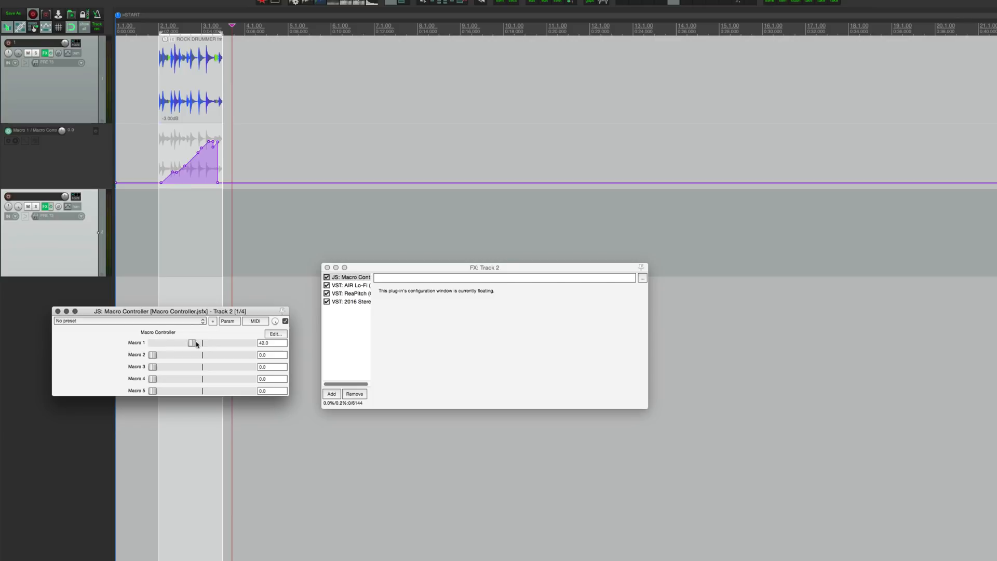
# - Copy the drum clip to Track 2, sweep Macro 1 to 48 and back to 0, and show AIR Lo-Fi
pyautogui.moveTo(190, 343); pyautogui.dragTo(166, 343)
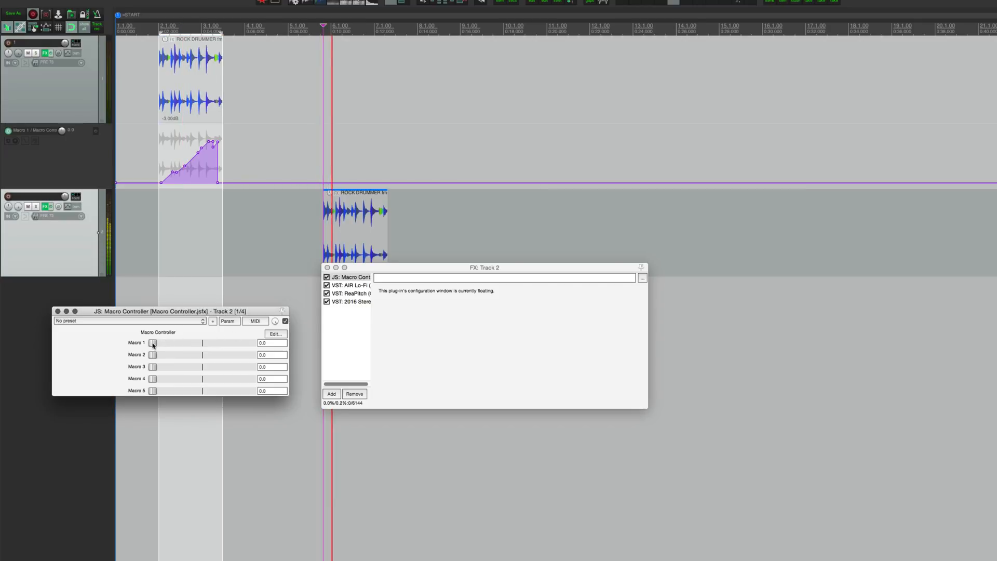
pyautogui.moveTo(153, 343); pyautogui.dragTo(197, 343)
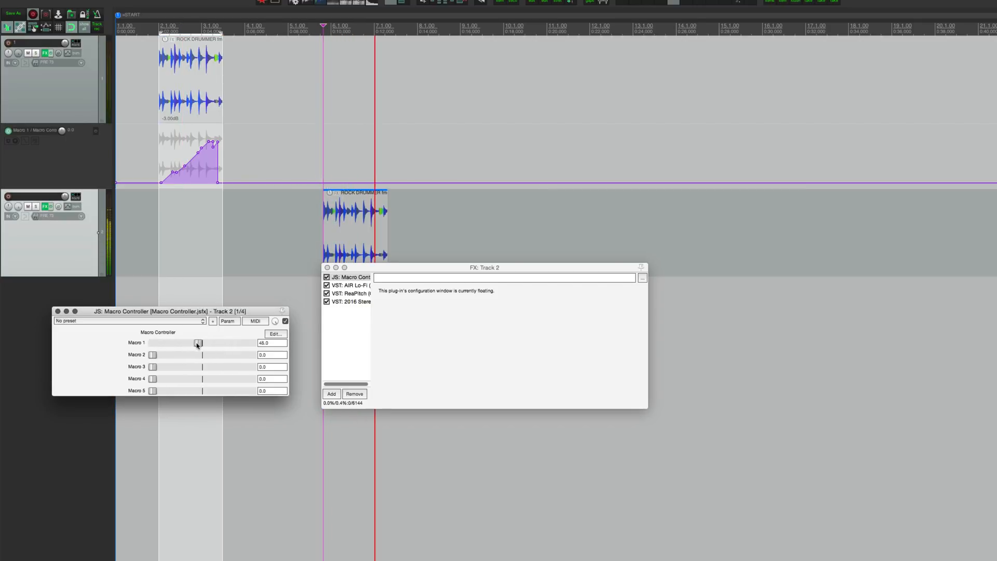
pyautogui.moveTo(198, 343); pyautogui.dragTo(152, 343)
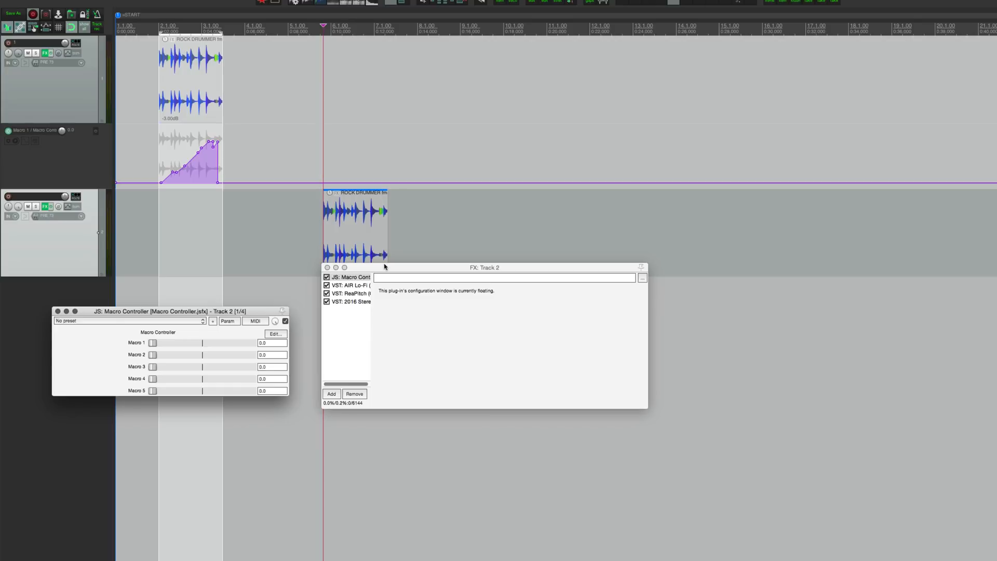
pyautogui.click(350, 286)
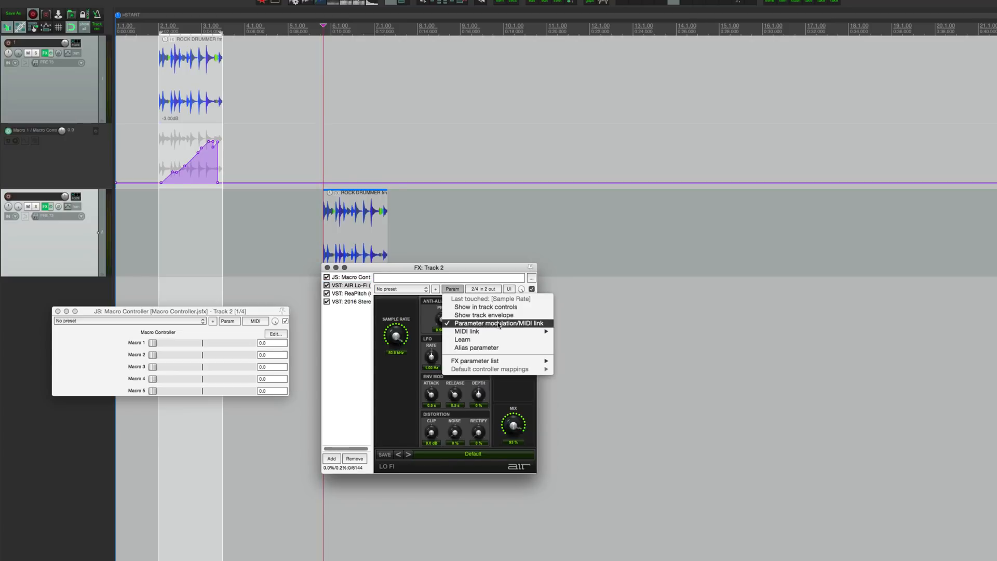
# - Adjust the Lo-Fi sample rate's Macro 1 link scale to -79%, then settle on -71%
pyautogui.click(498, 323)
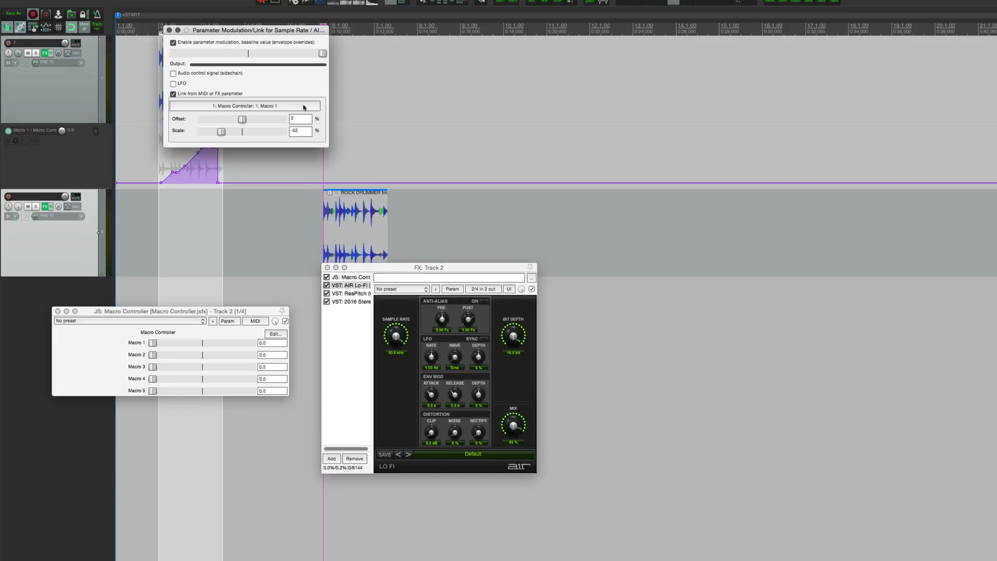
pyautogui.moveTo(221, 131); pyautogui.dragTo(210, 132)
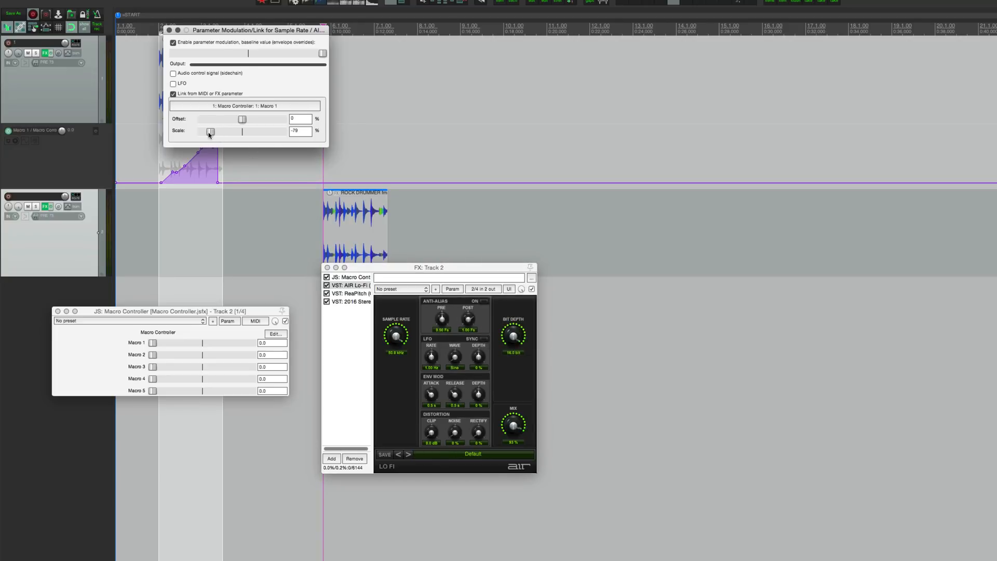
pyautogui.moveTo(210, 132); pyautogui.dragTo(215, 132)
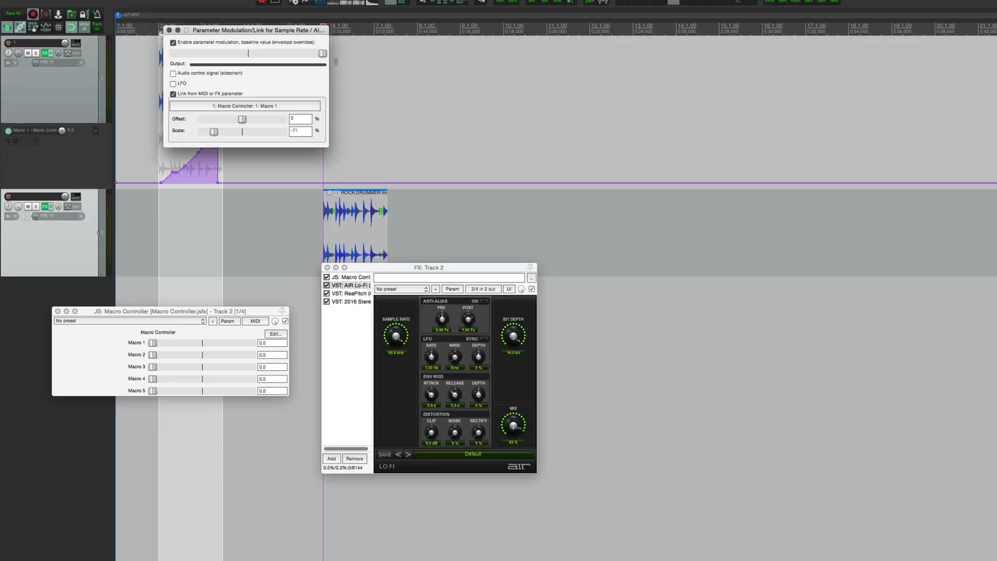